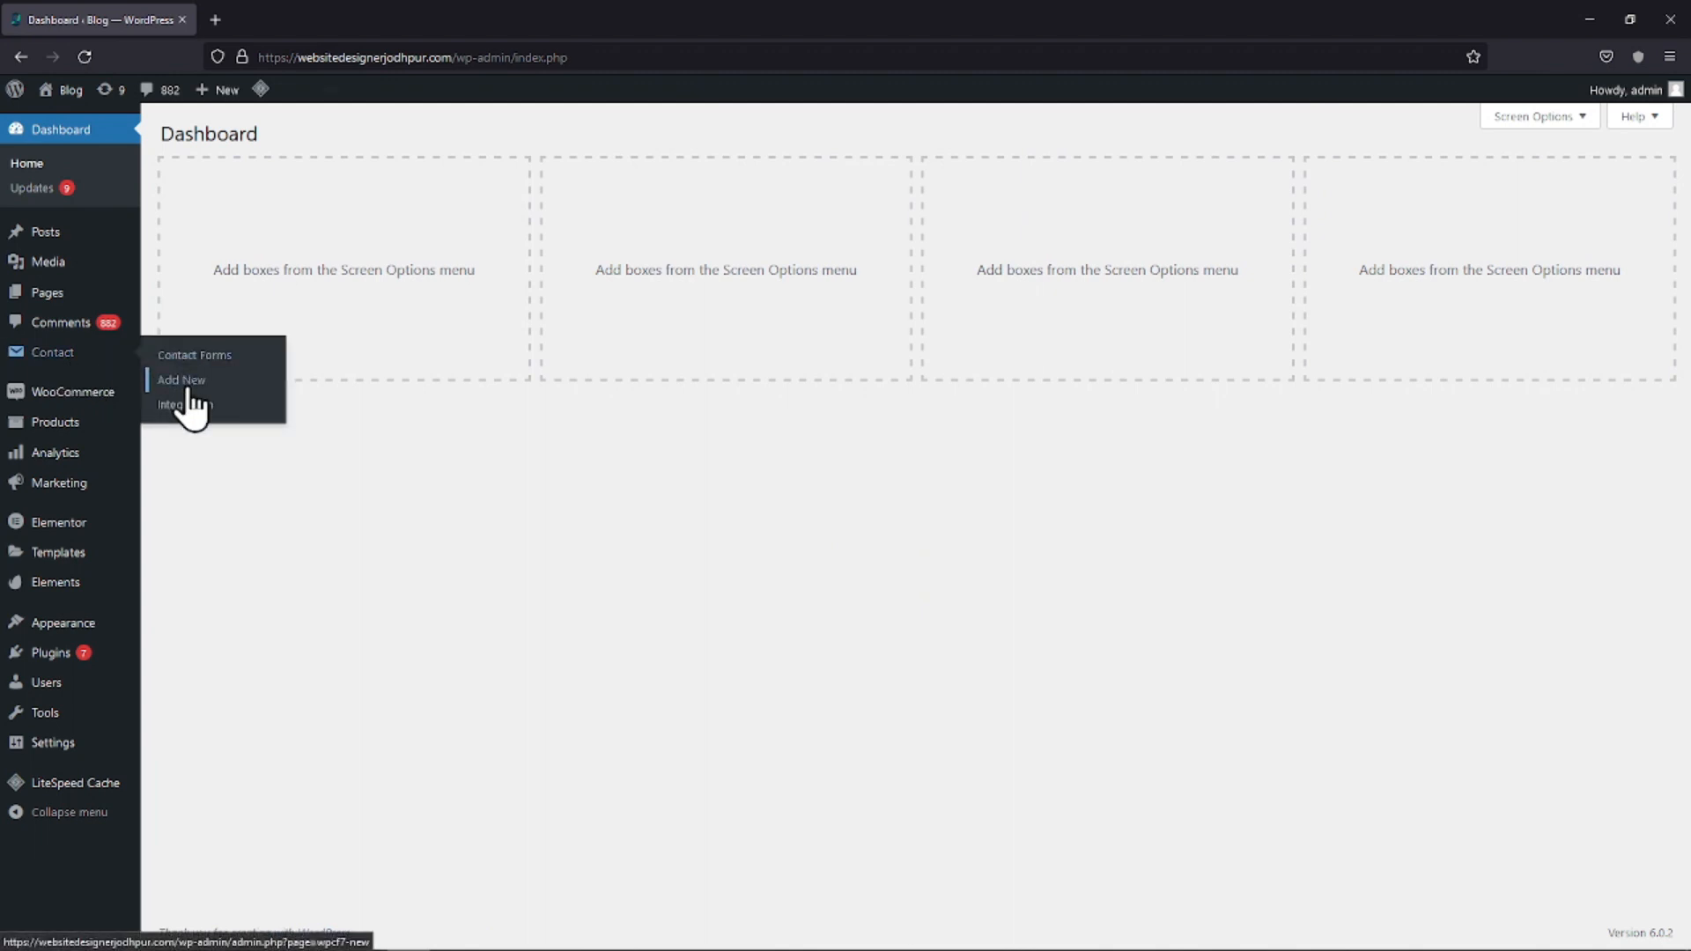
Create a new Contact Form 7 form and delete the default name, email, subject and message fields
{"action": "left_click", "coordinate": [181, 380]}
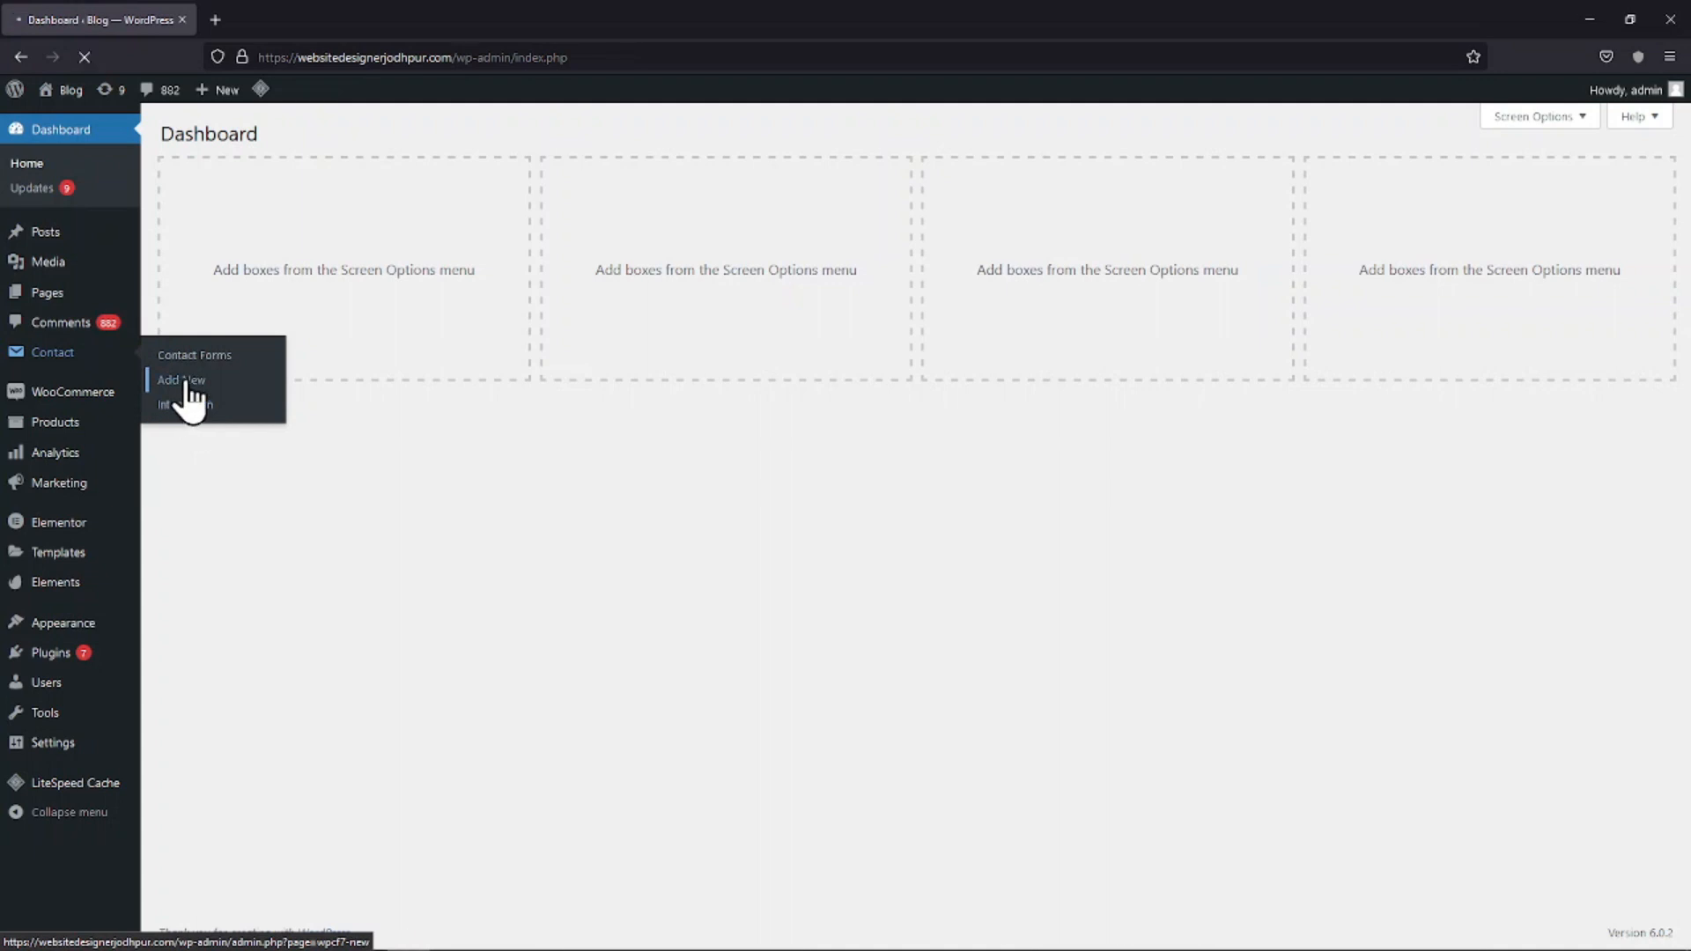
{"action": "left_click", "coordinate": [180, 380]}
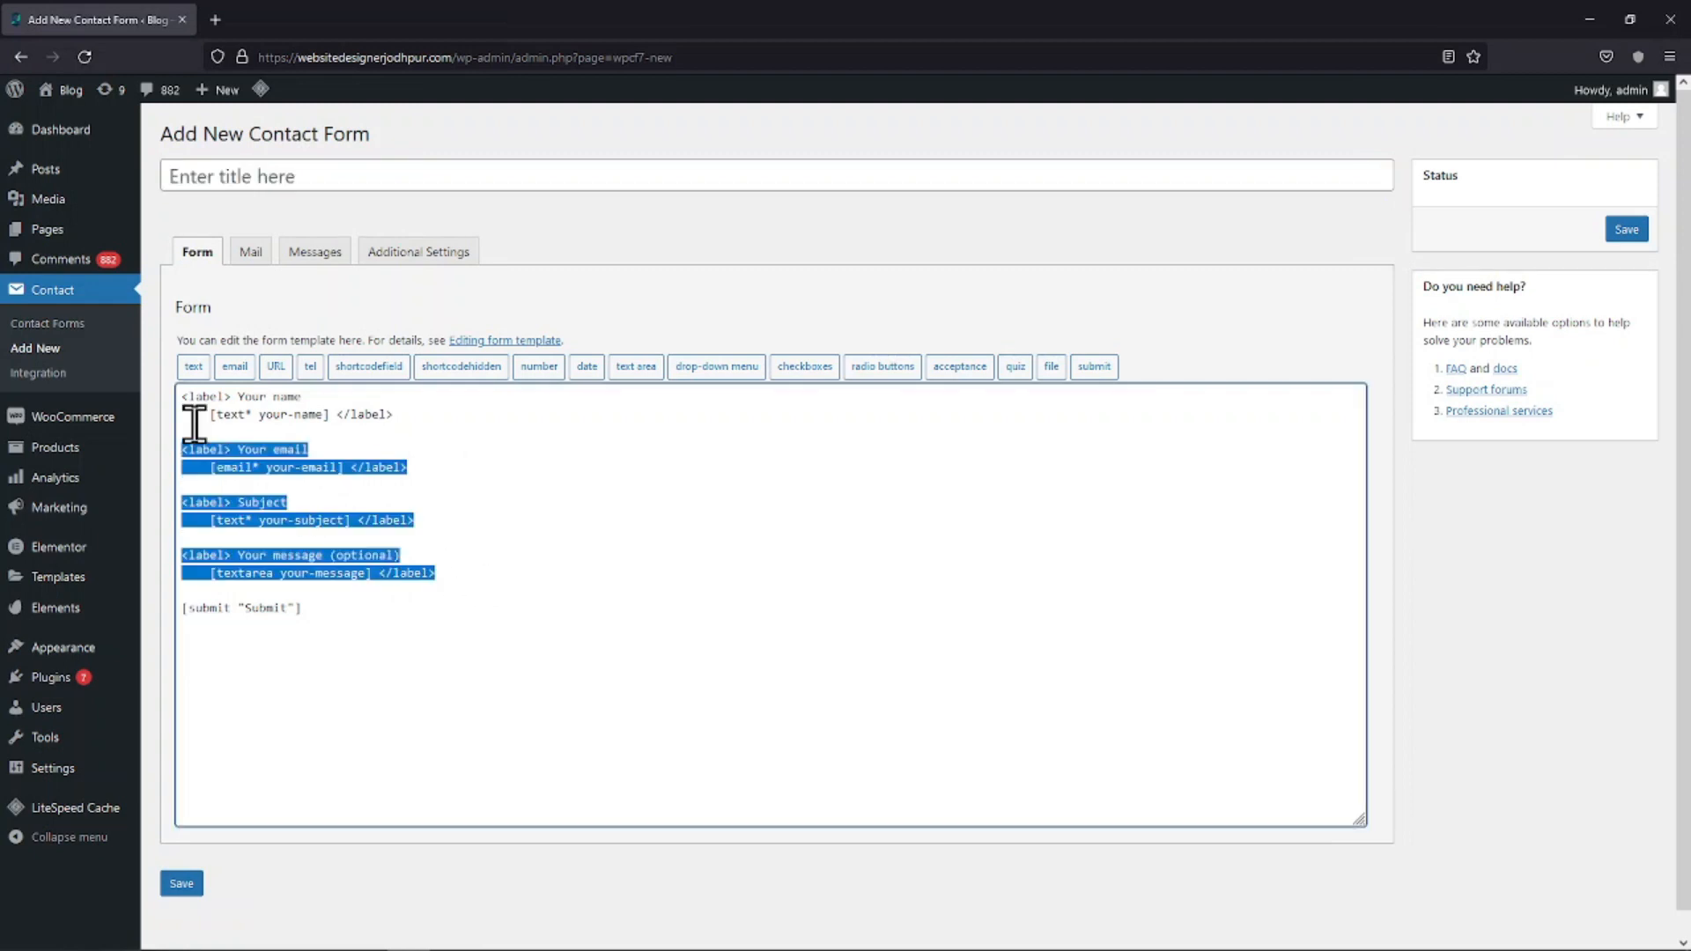
{"action": "key", "text": "Delete"}
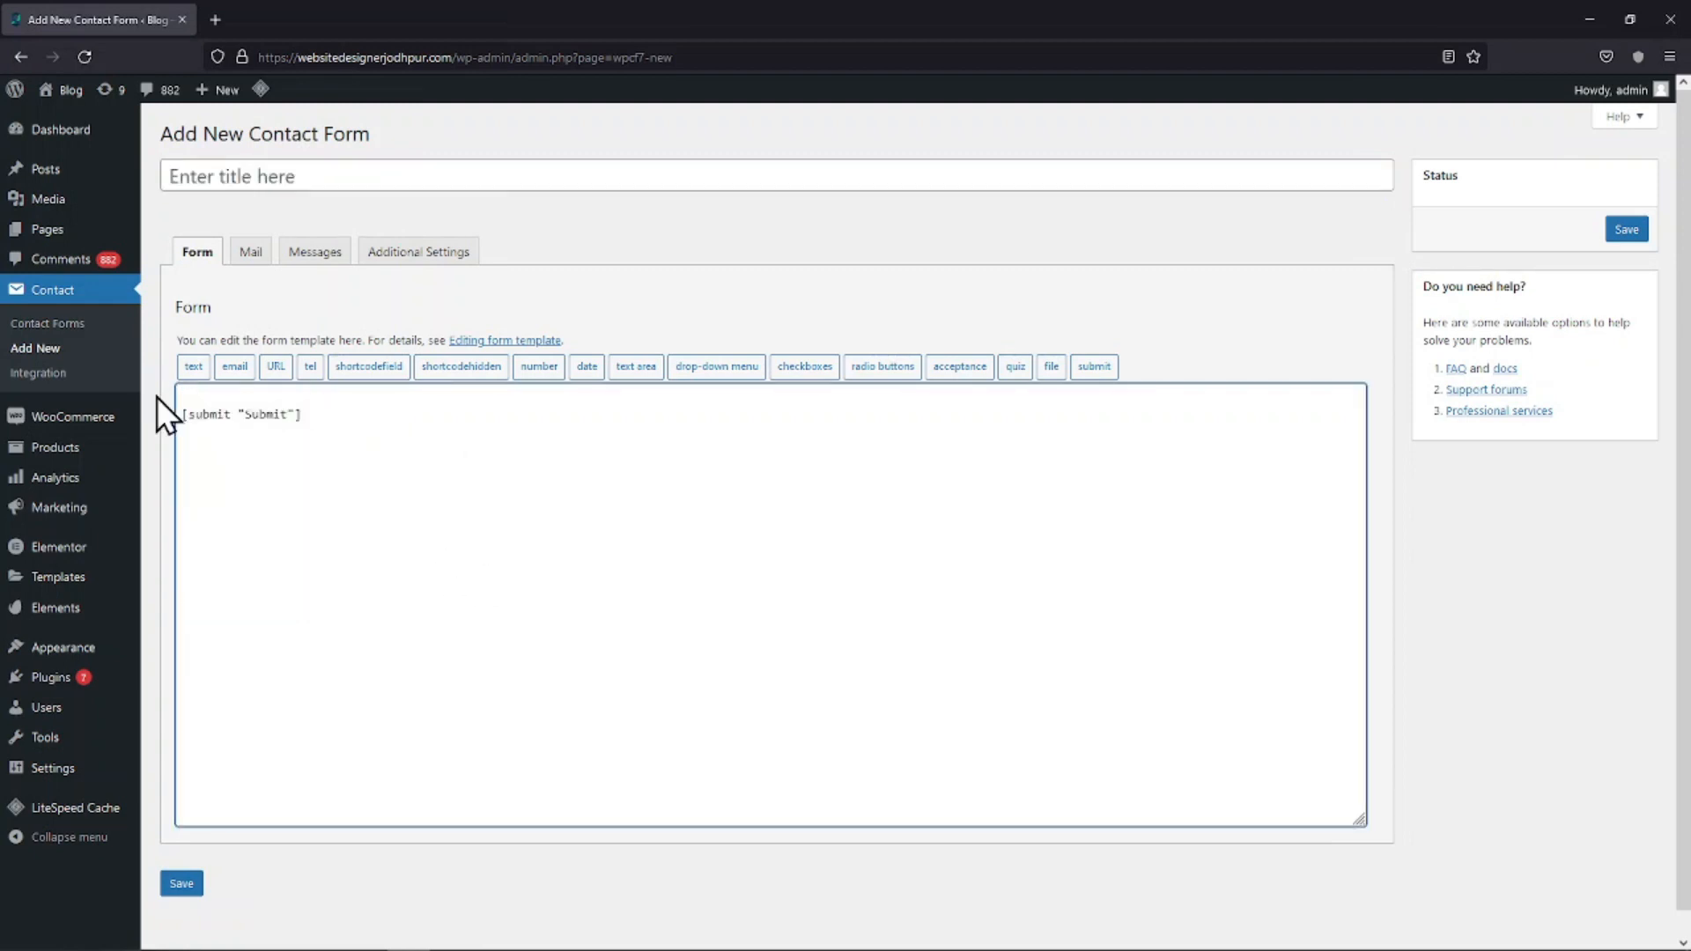
Start an acceptance checkbox tag and make it required rather than optional
{"action": "left_click", "coordinate": [958, 366]}
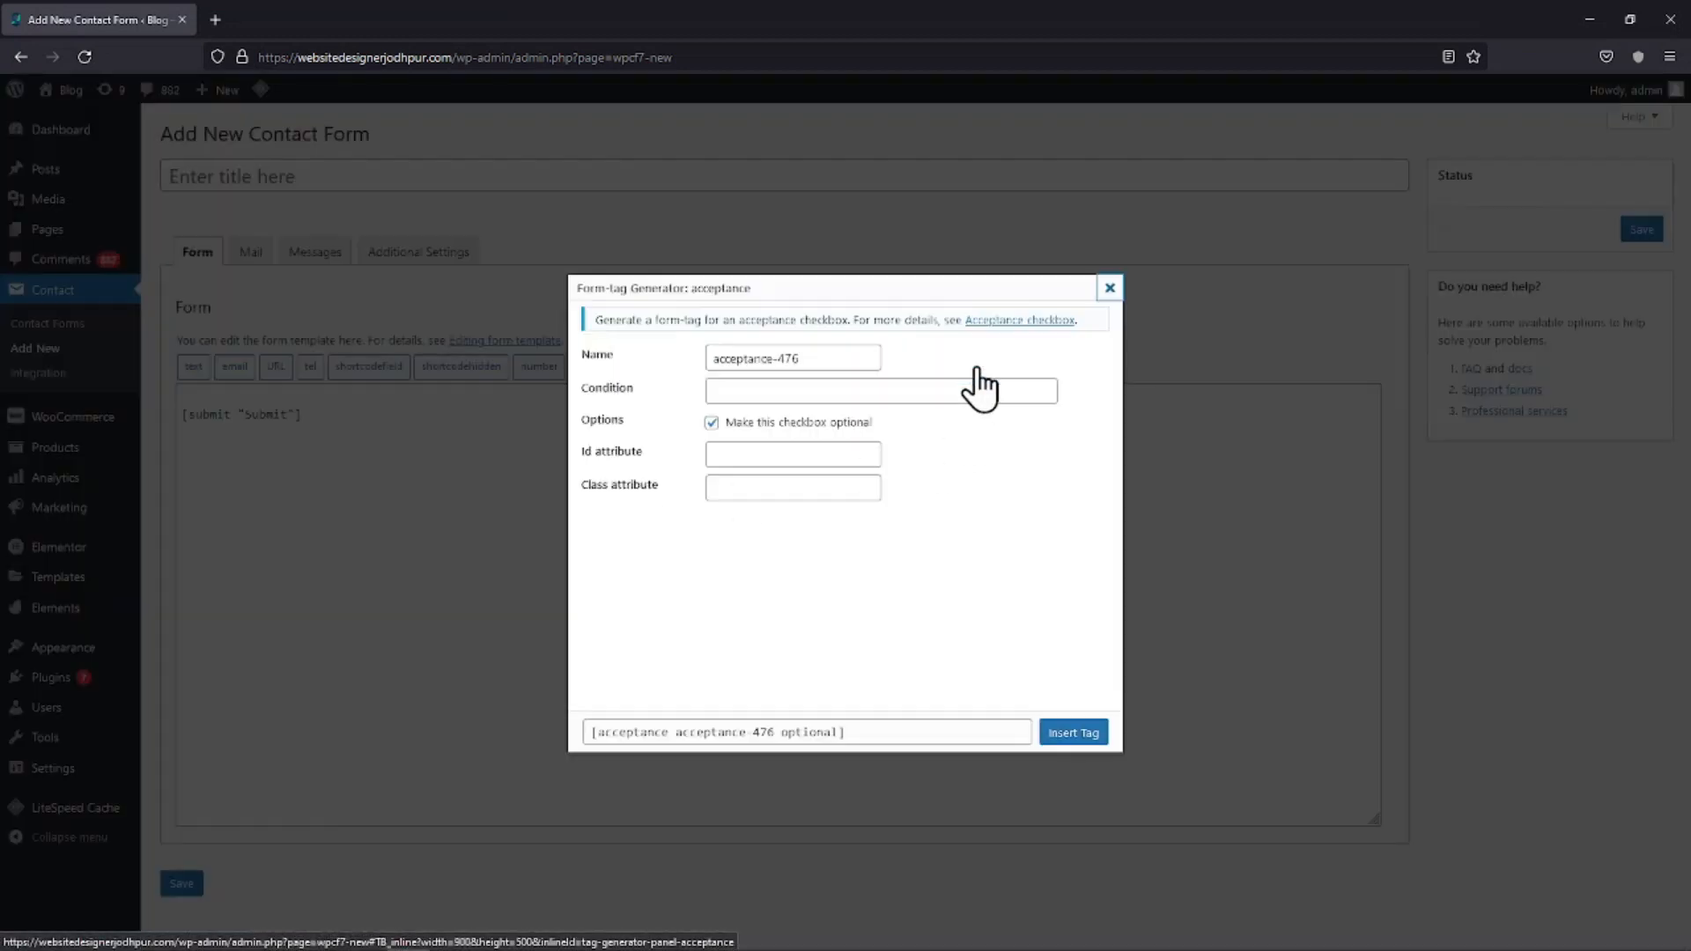
{"action": "mouse_move", "coordinate": [756, 497]}
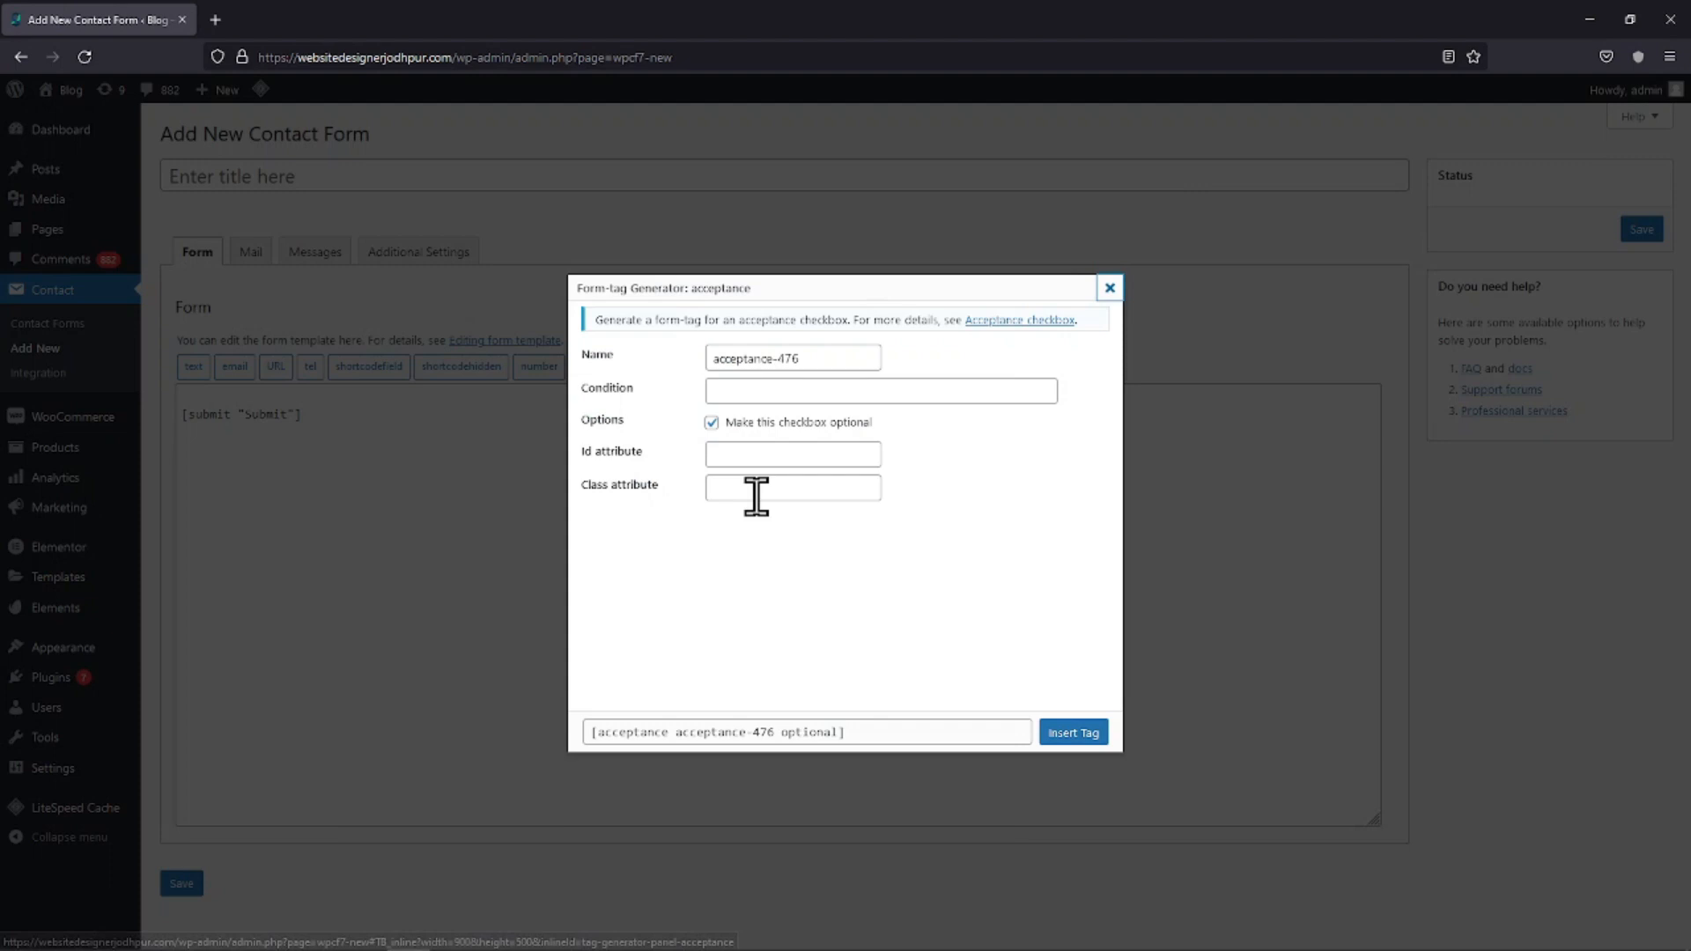
{"action": "left_click", "coordinate": [879, 391]}
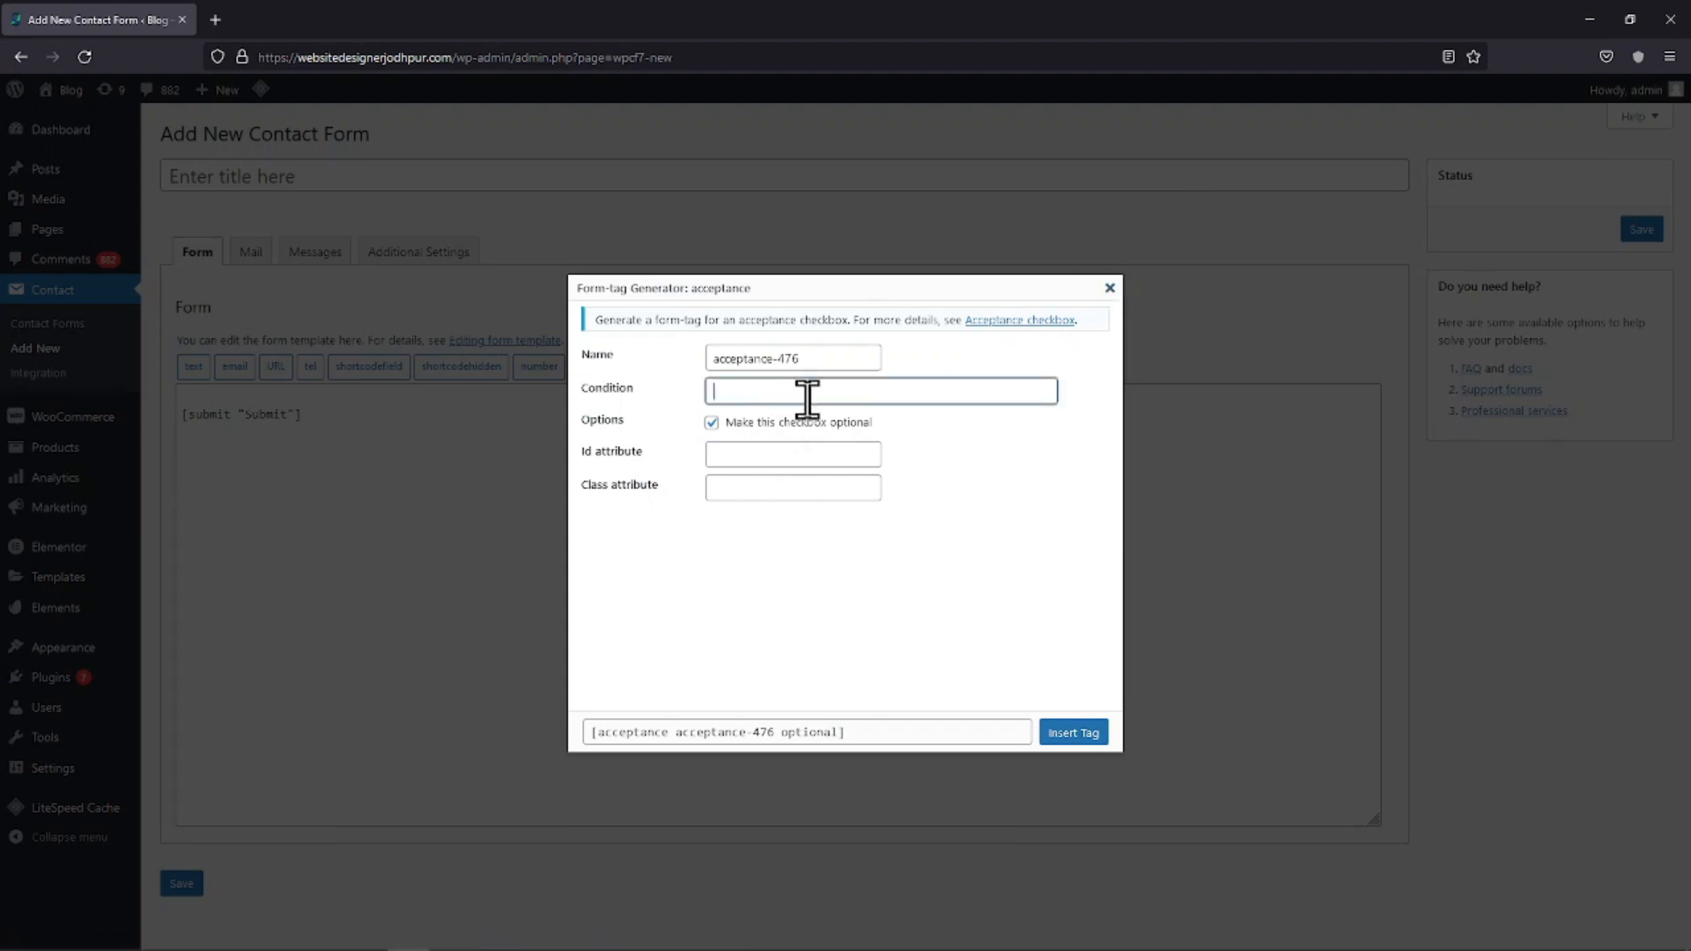
{"action": "left_click", "coordinate": [710, 421]}
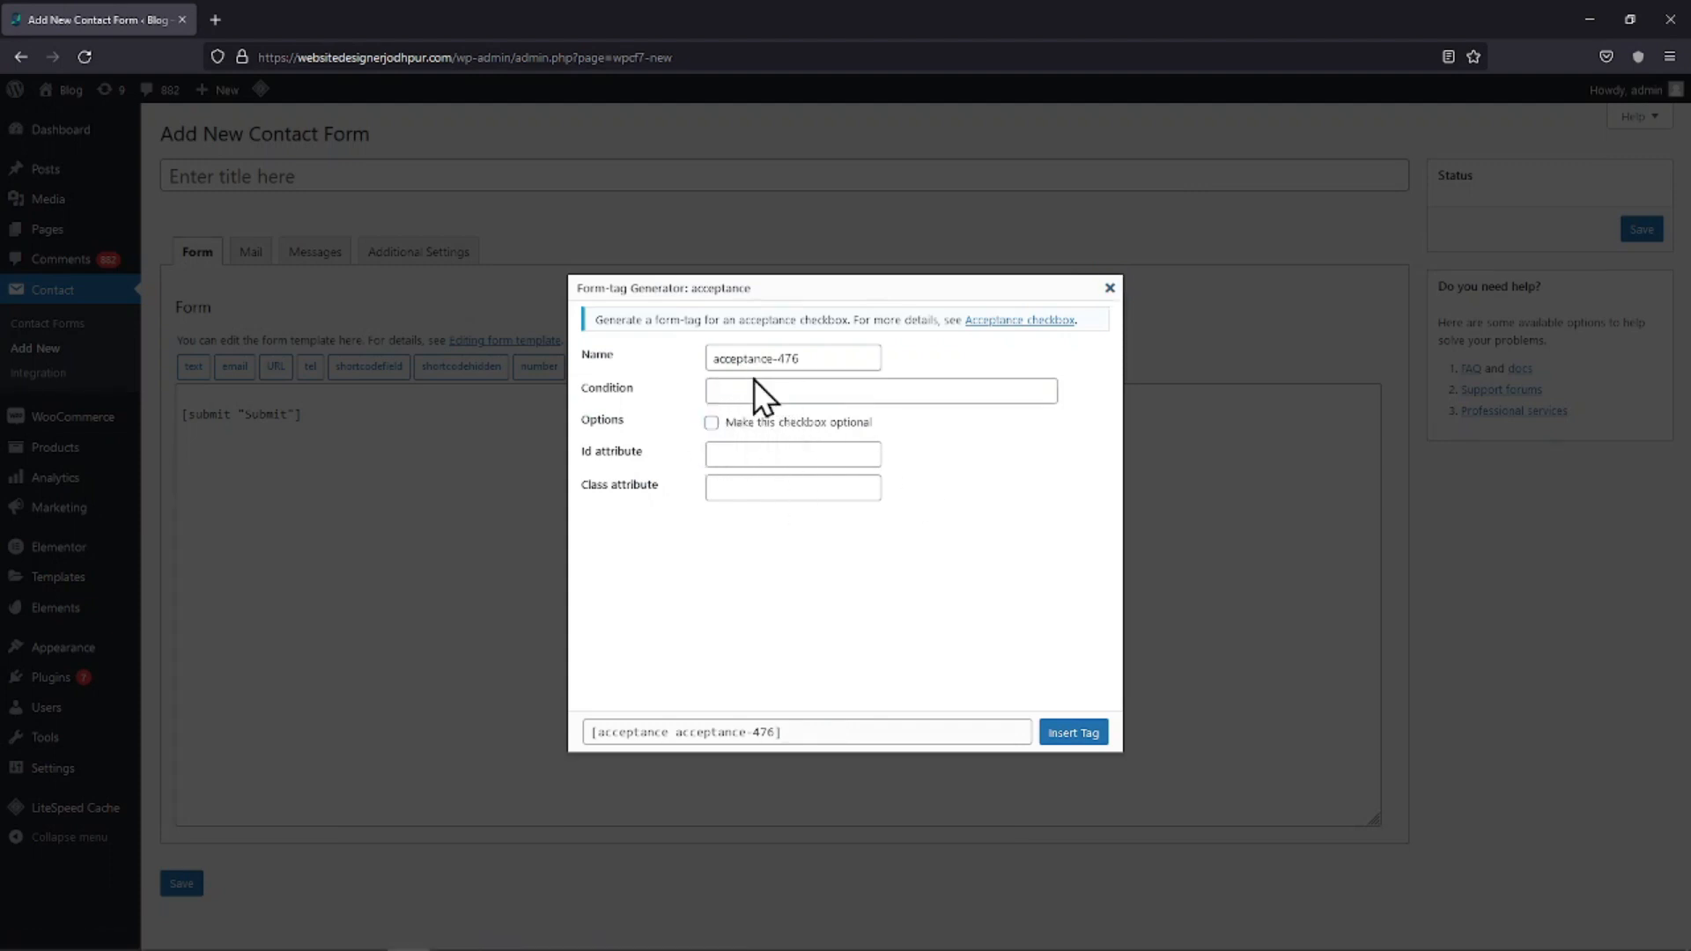
{"action": "left_click", "coordinate": [879, 391]}
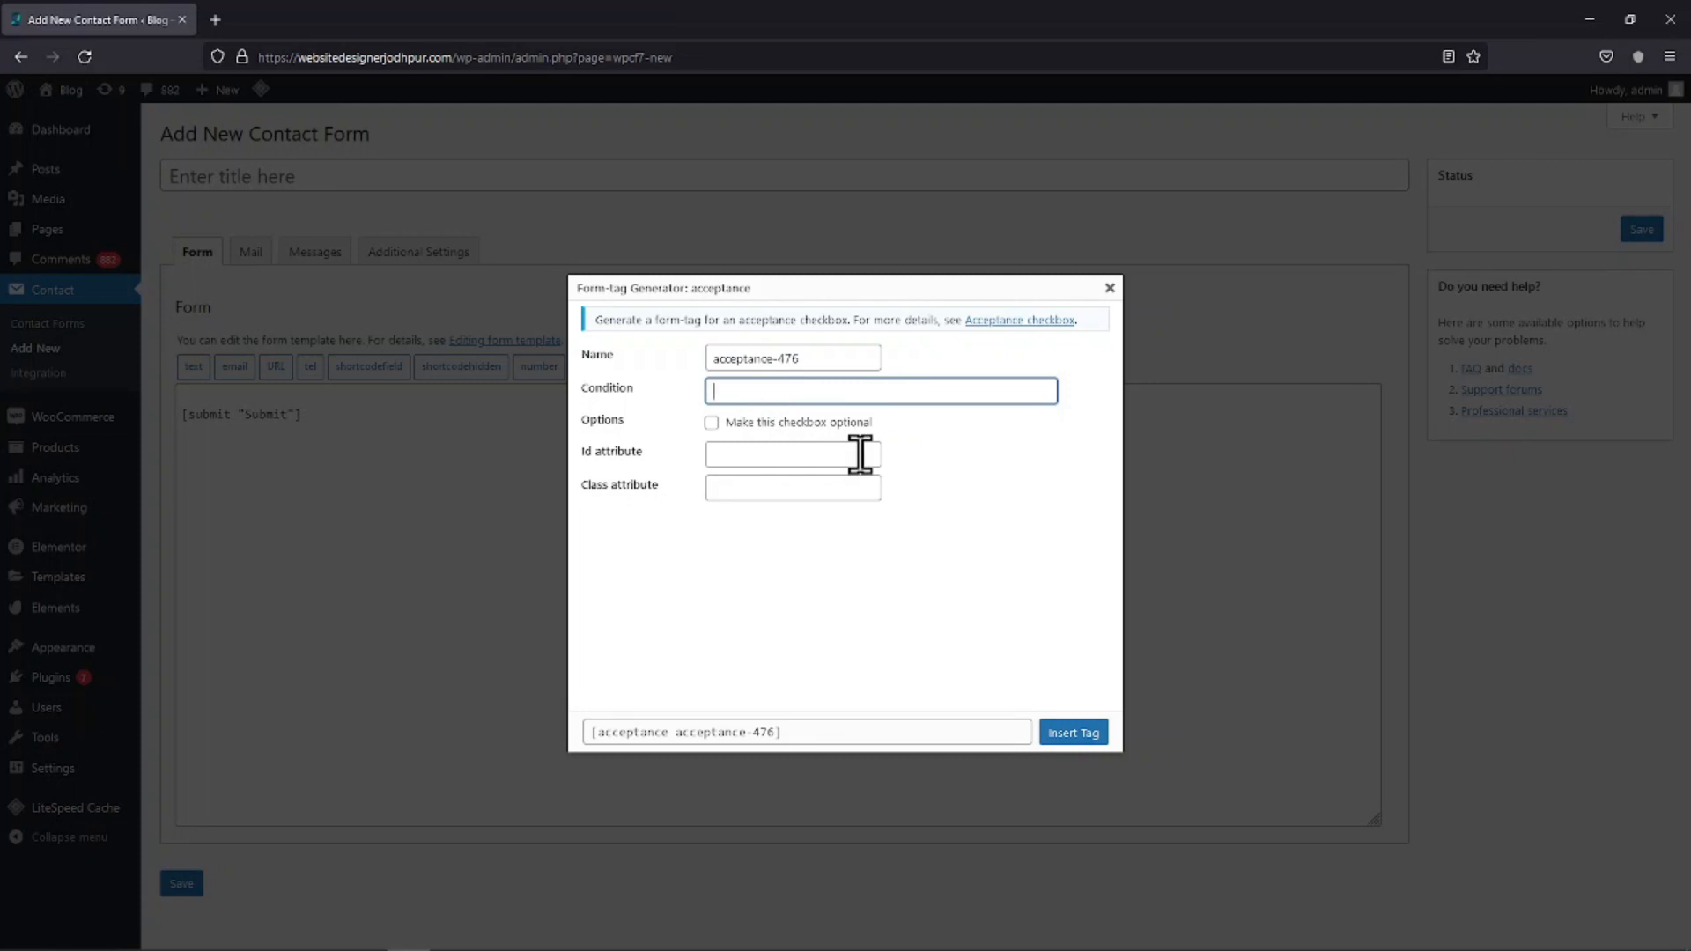
Set the checkbox condition text to 'Do you accept the Terms & condition'
{"action": "type", "text": "Do you"}
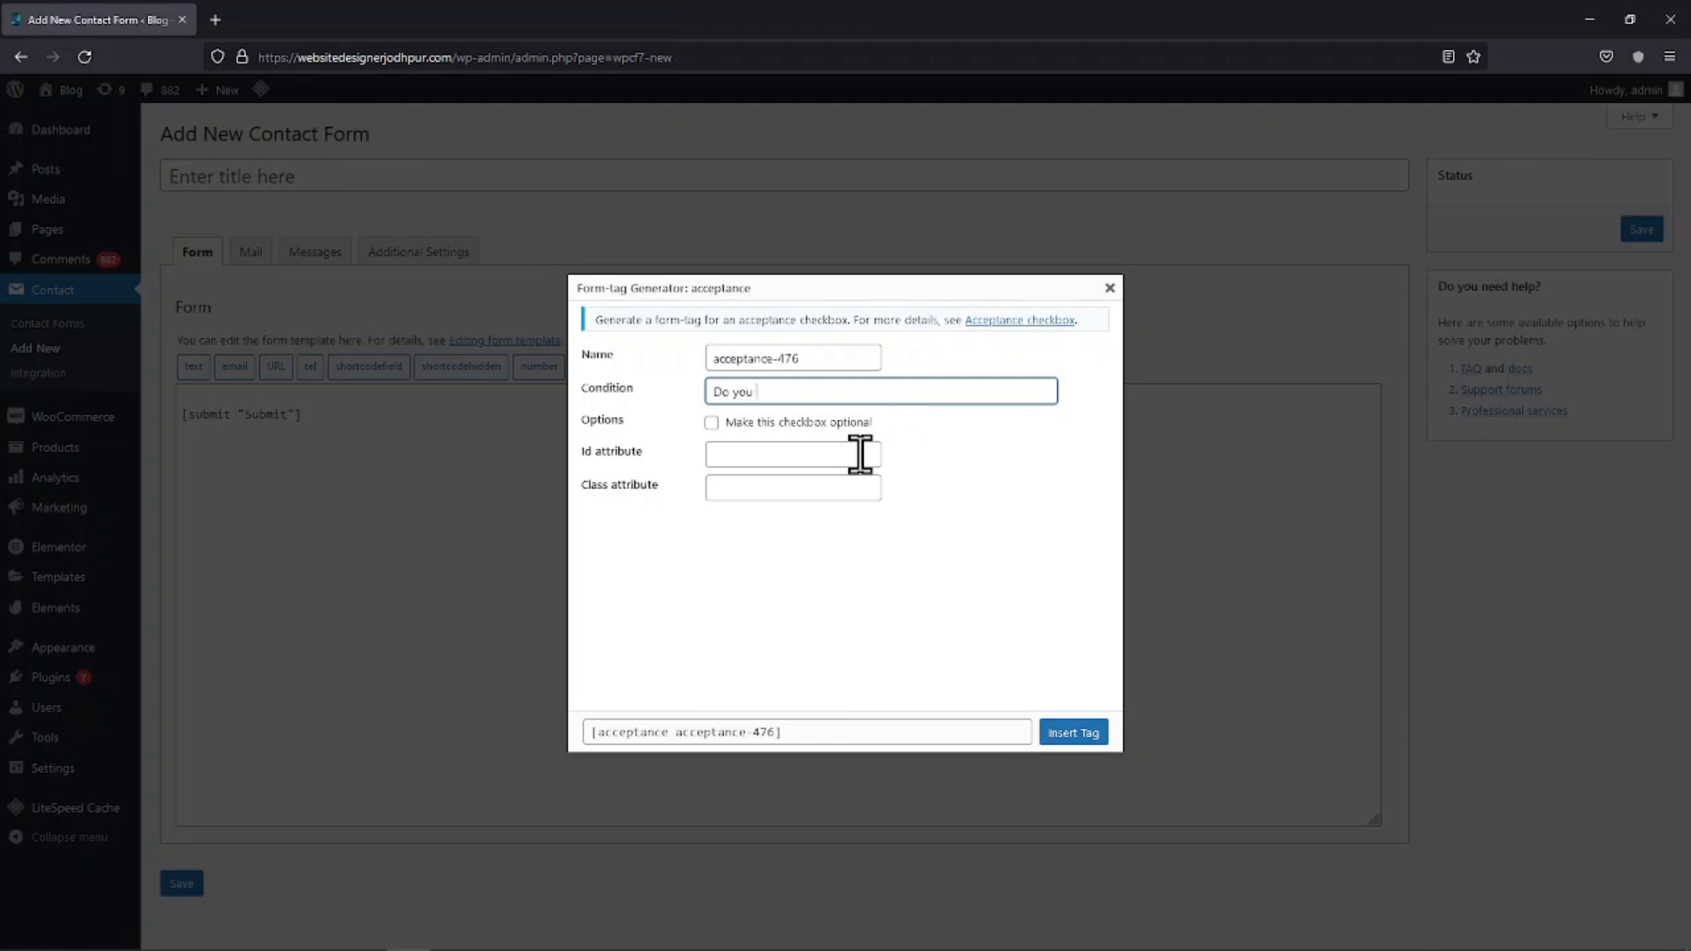
{"action": "type", "text": "accept"}
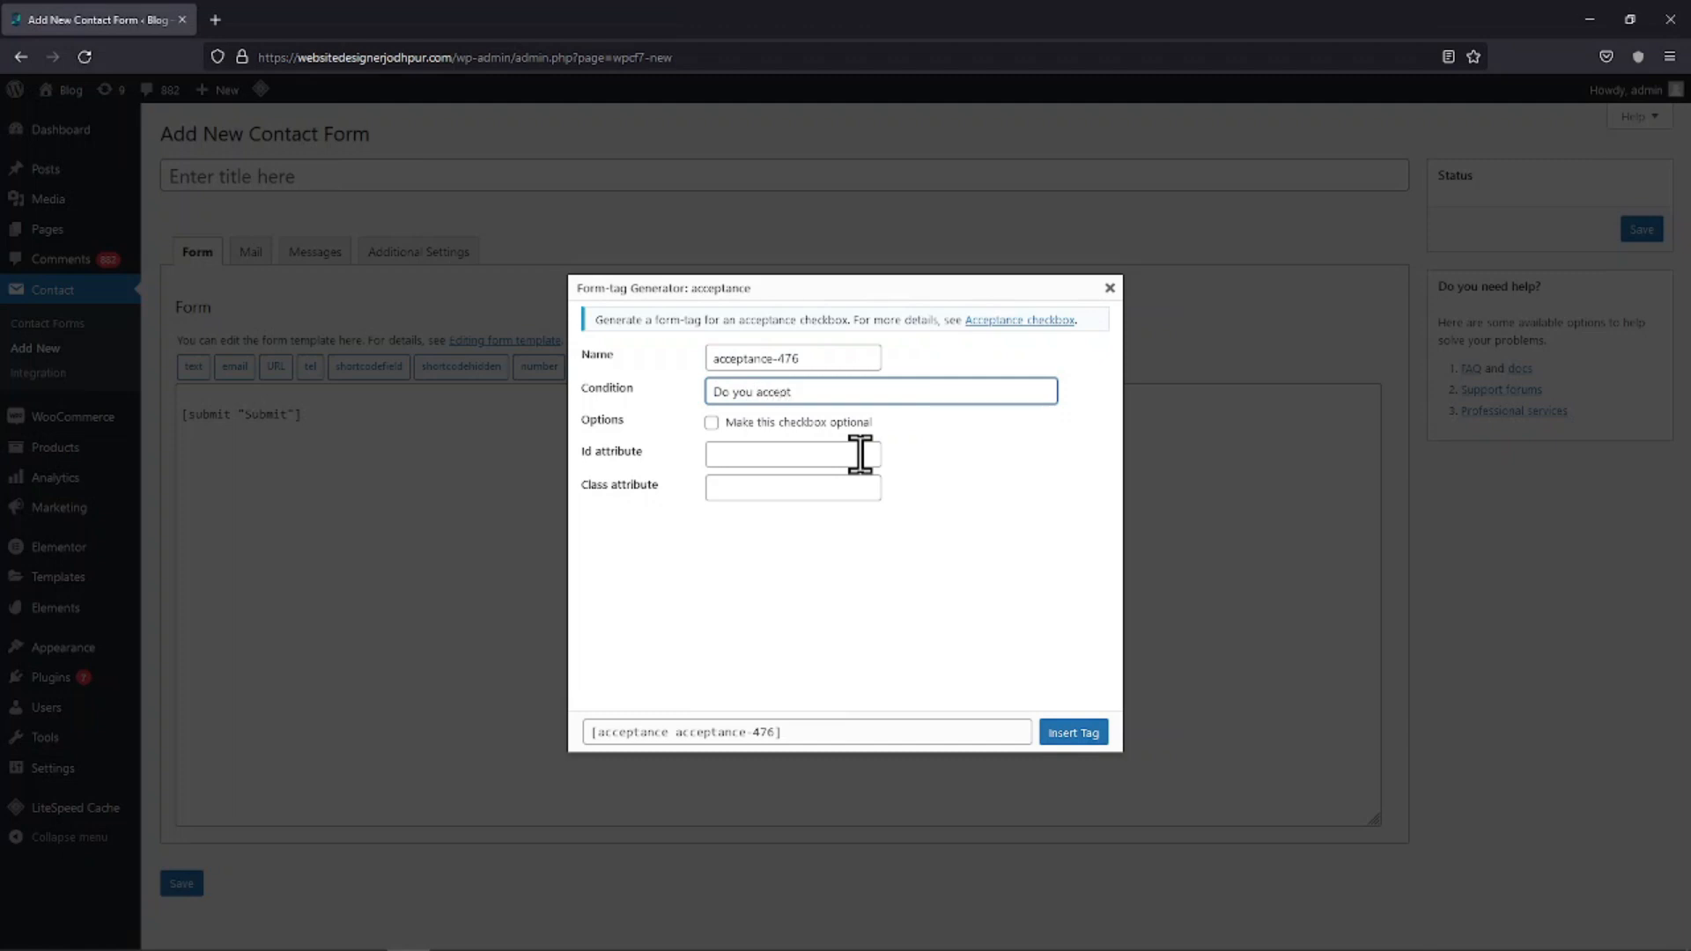
{"action": "type", "text": "the"}
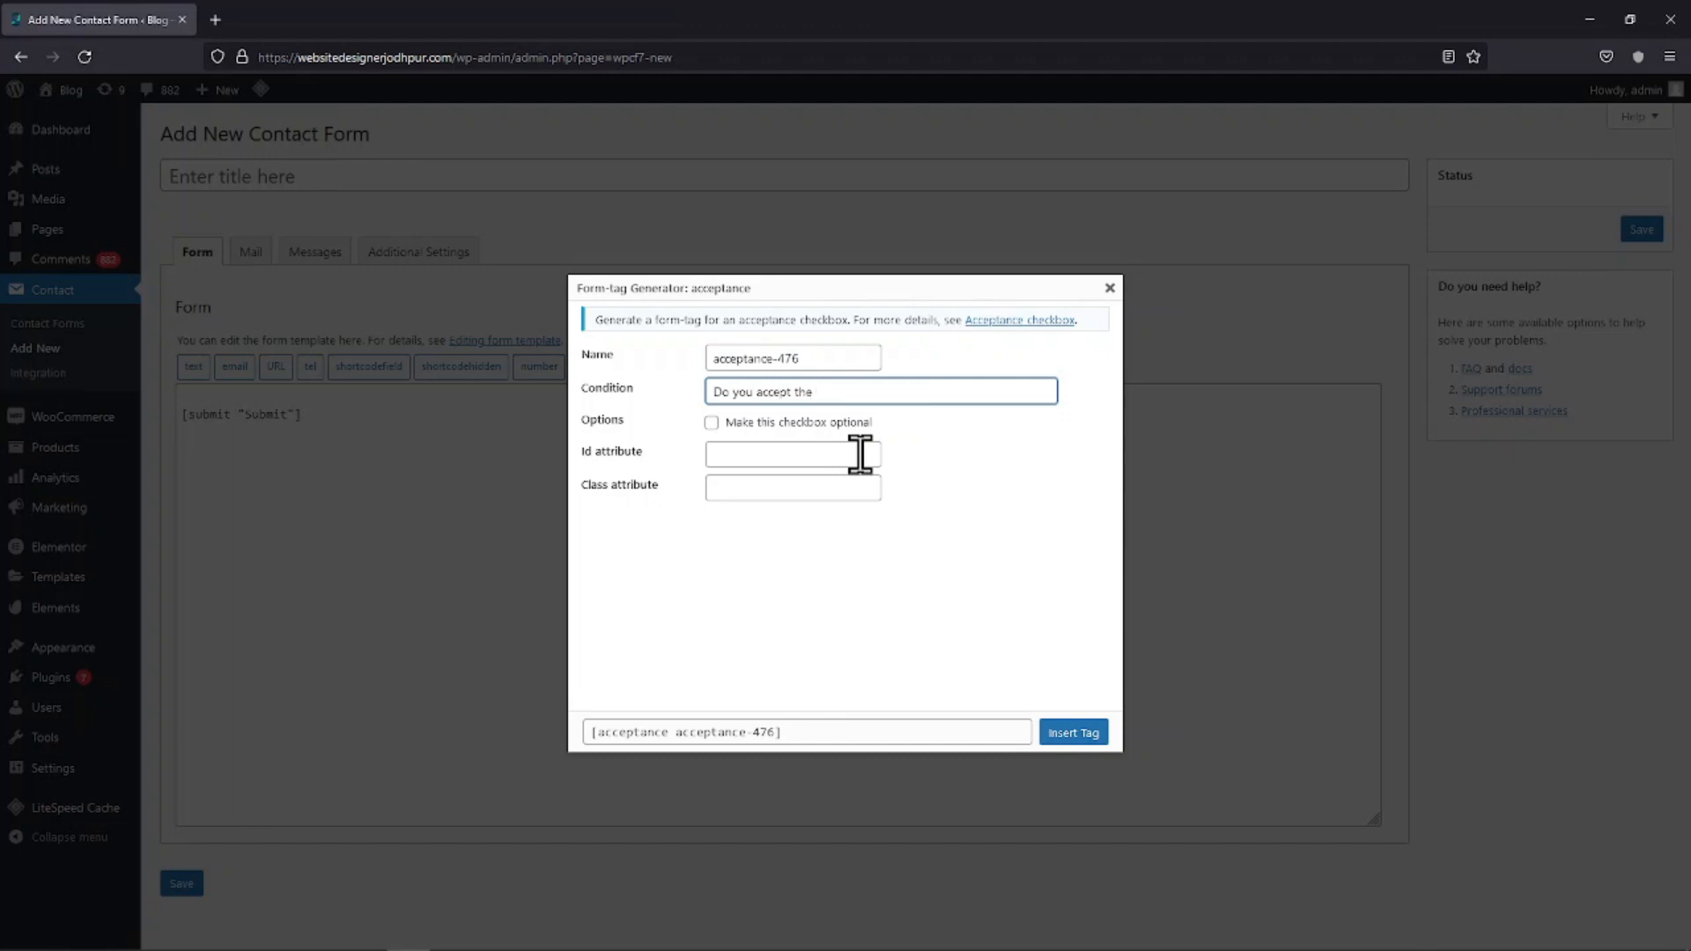
{"action": "type", "text": "Ter"}
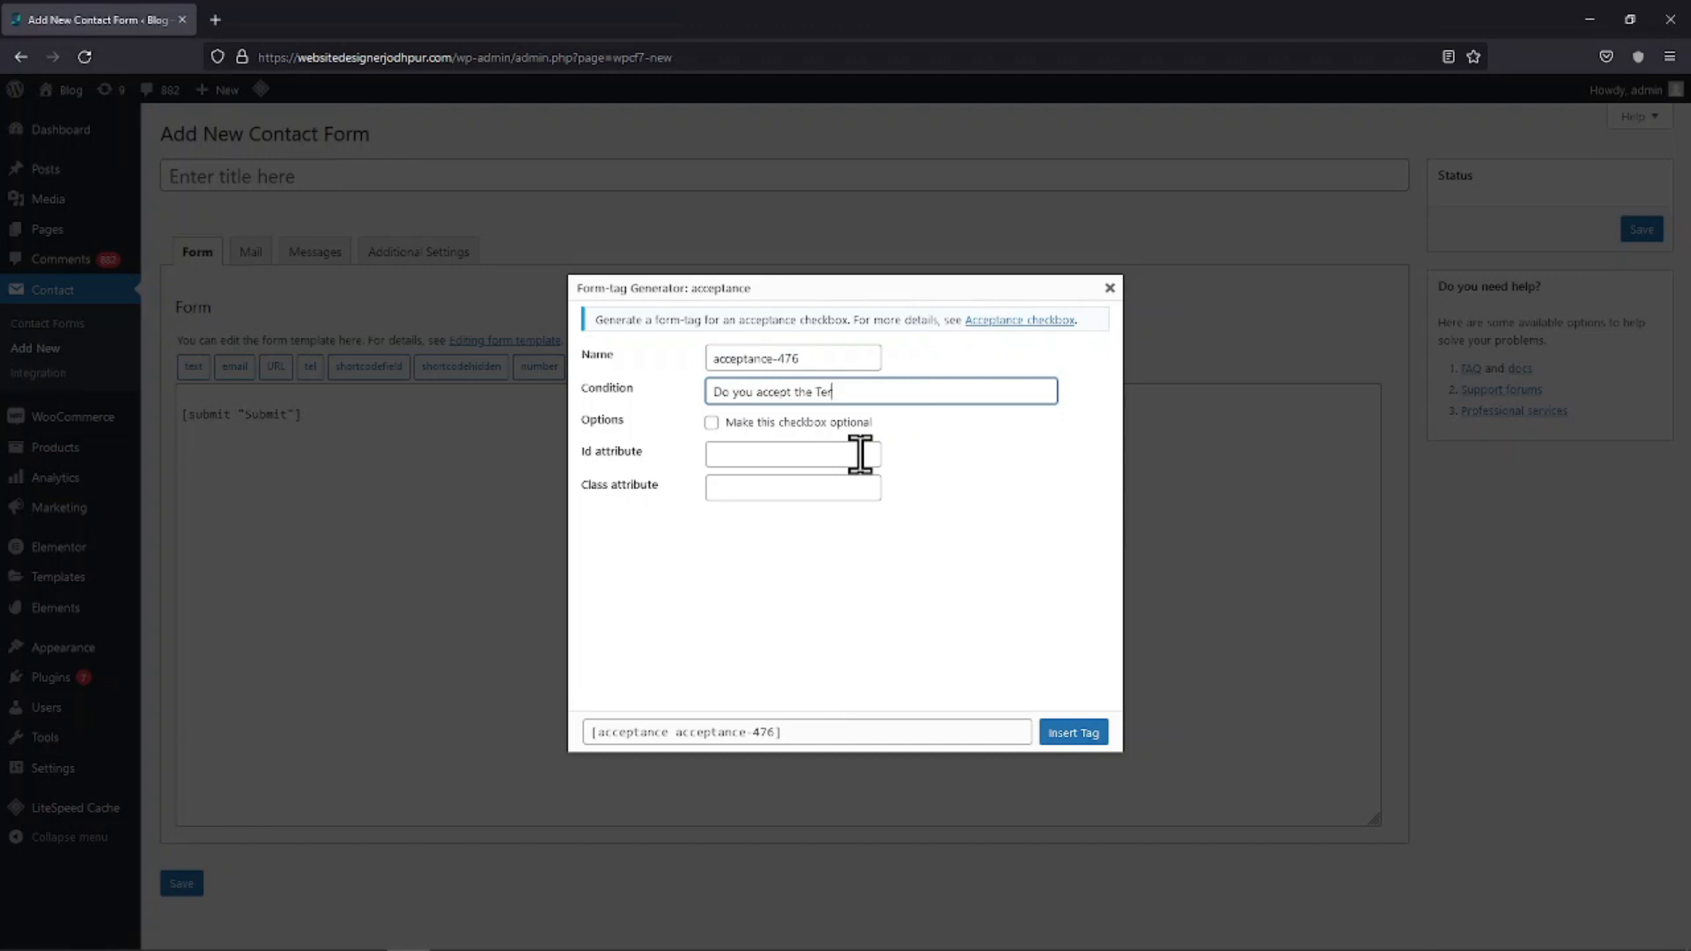
{"action": "type", "text": "rms"}
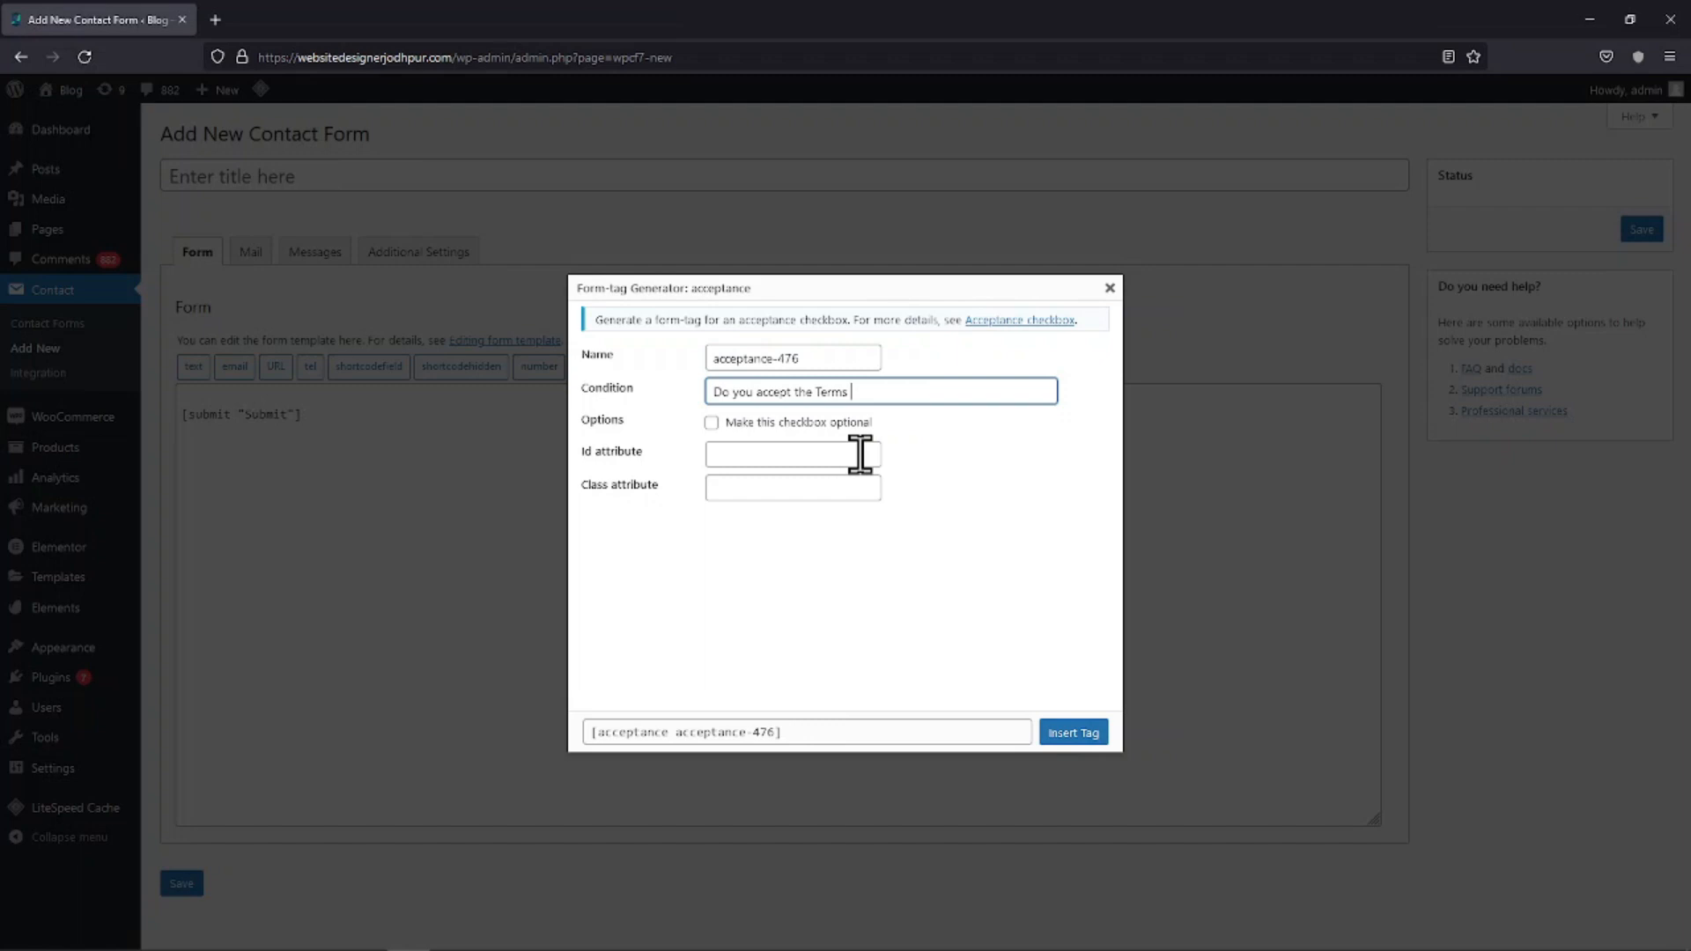
{"action": "type", "text": "& cond"}
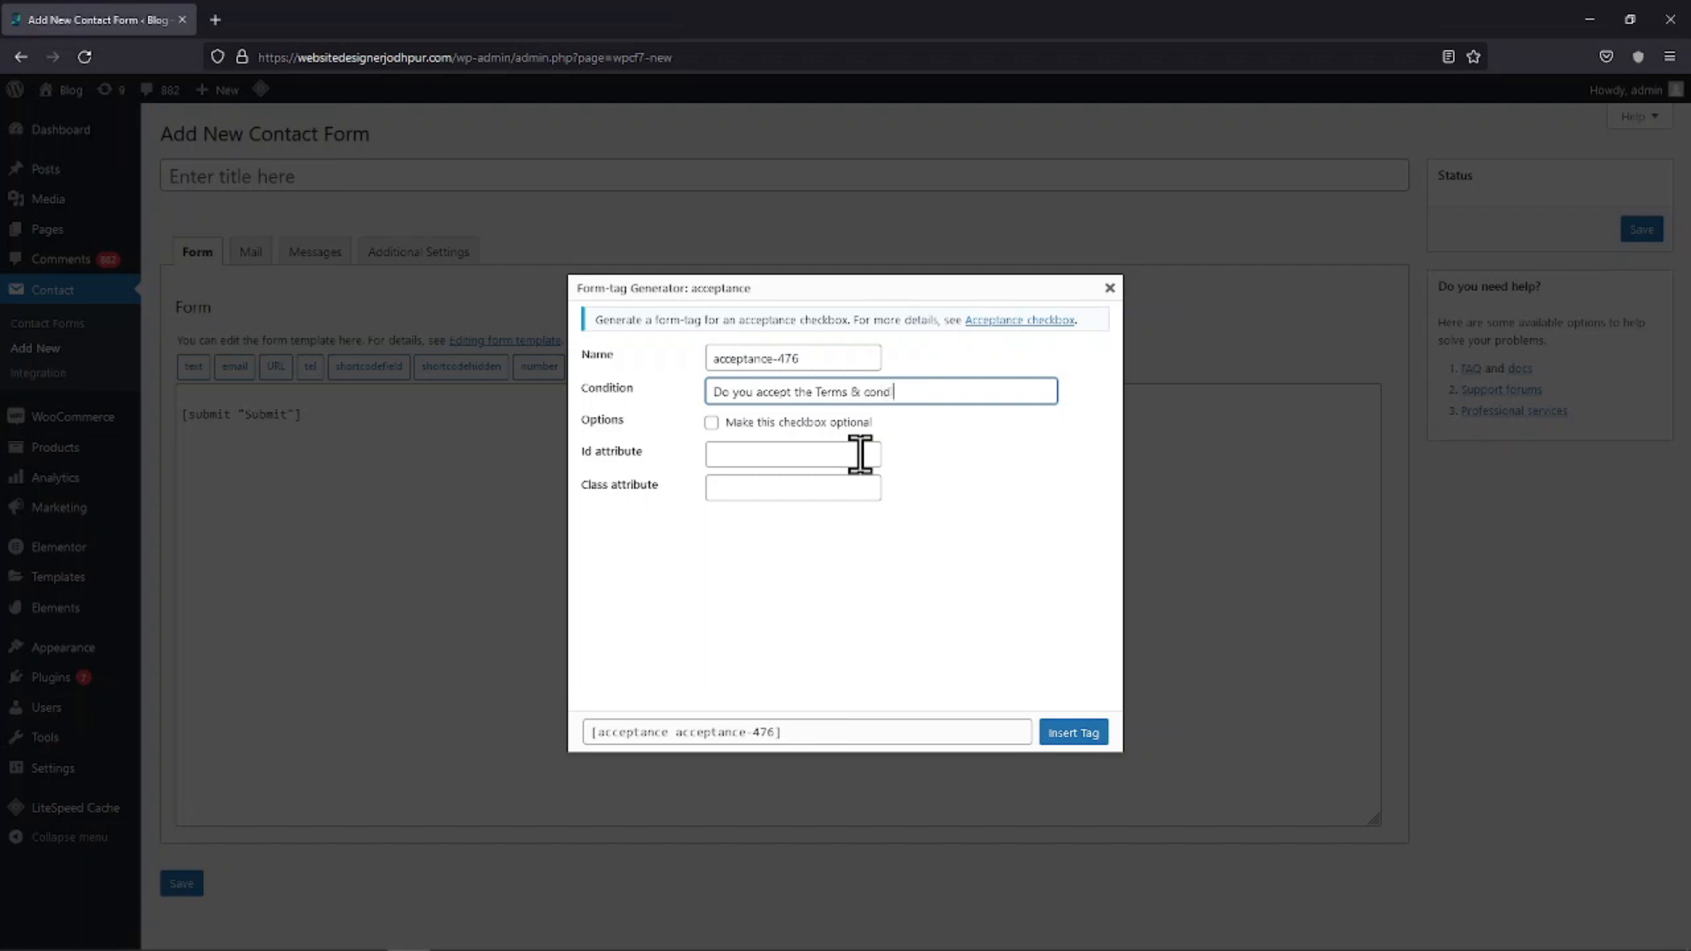
{"action": "type", "text": "ition"}
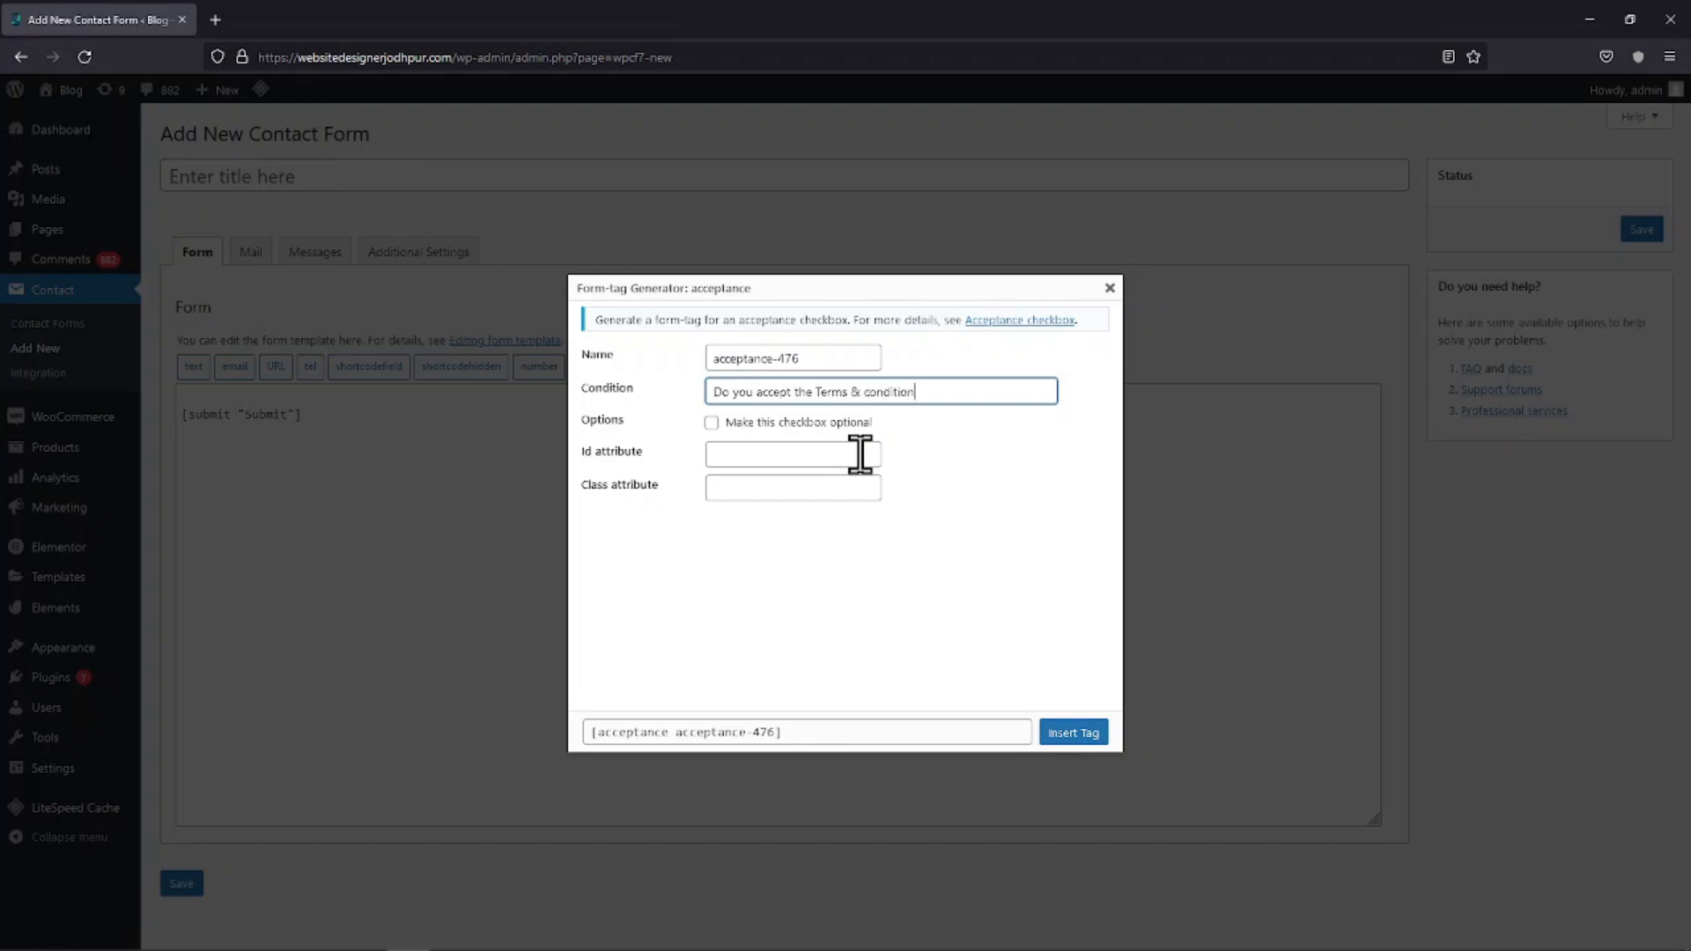
Insert the acceptance tag into the form and title it 'Terms & Conditions'
{"action": "left_click", "coordinate": [1072, 733]}
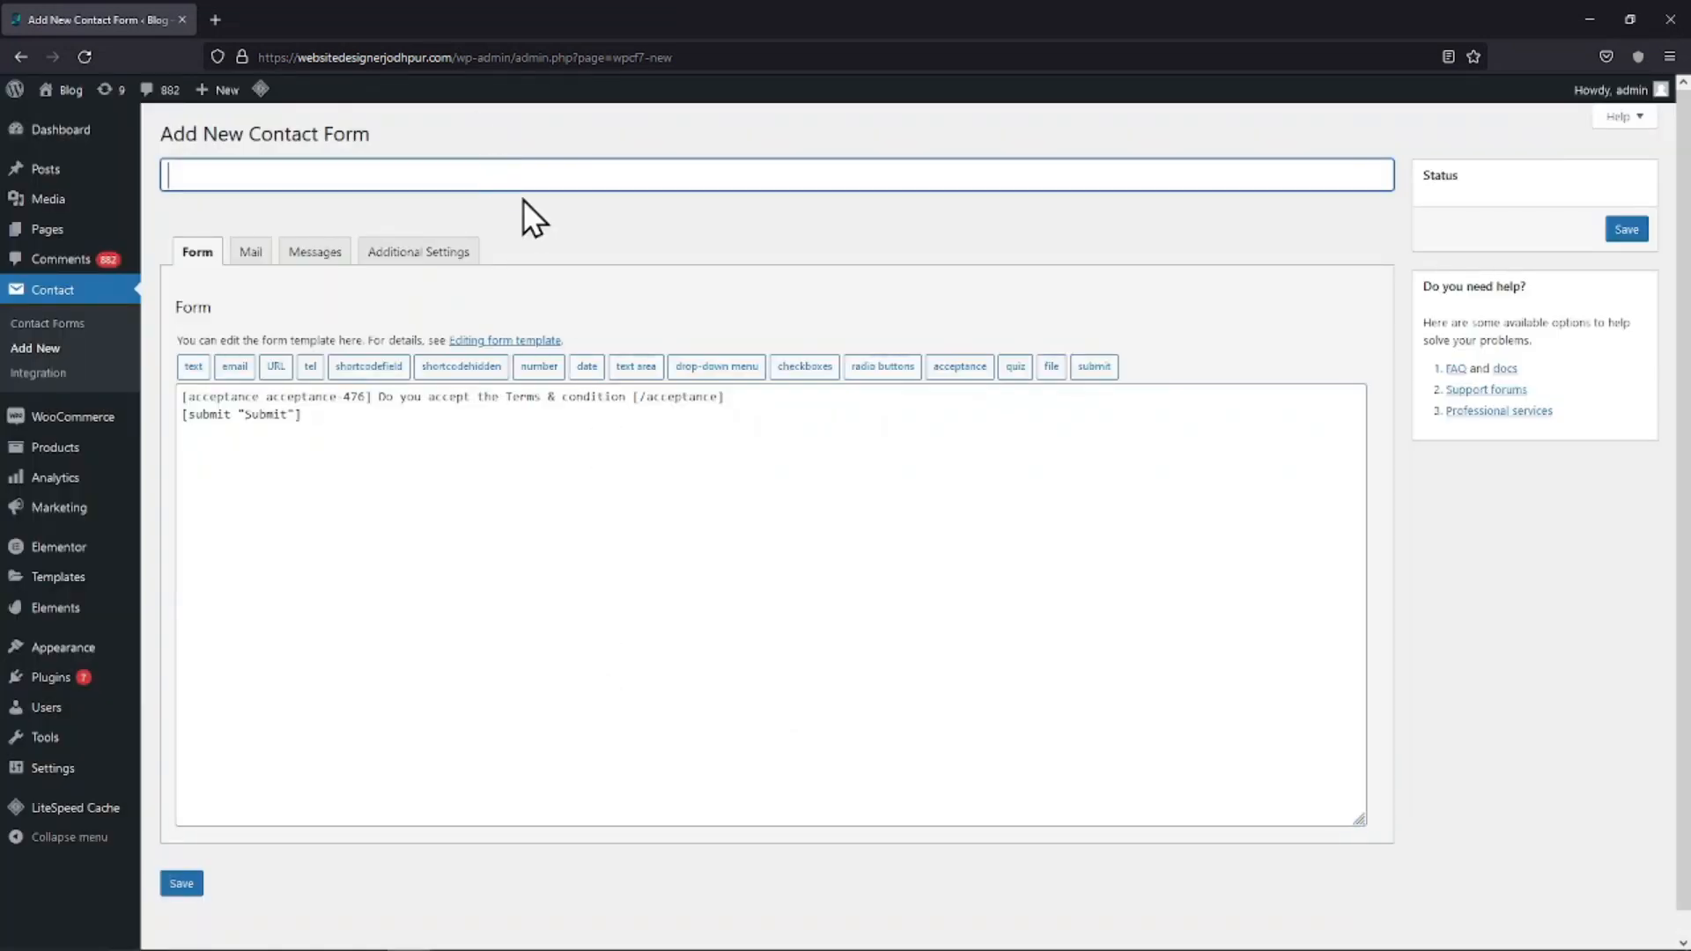
{"action": "type", "text": "TErm"}
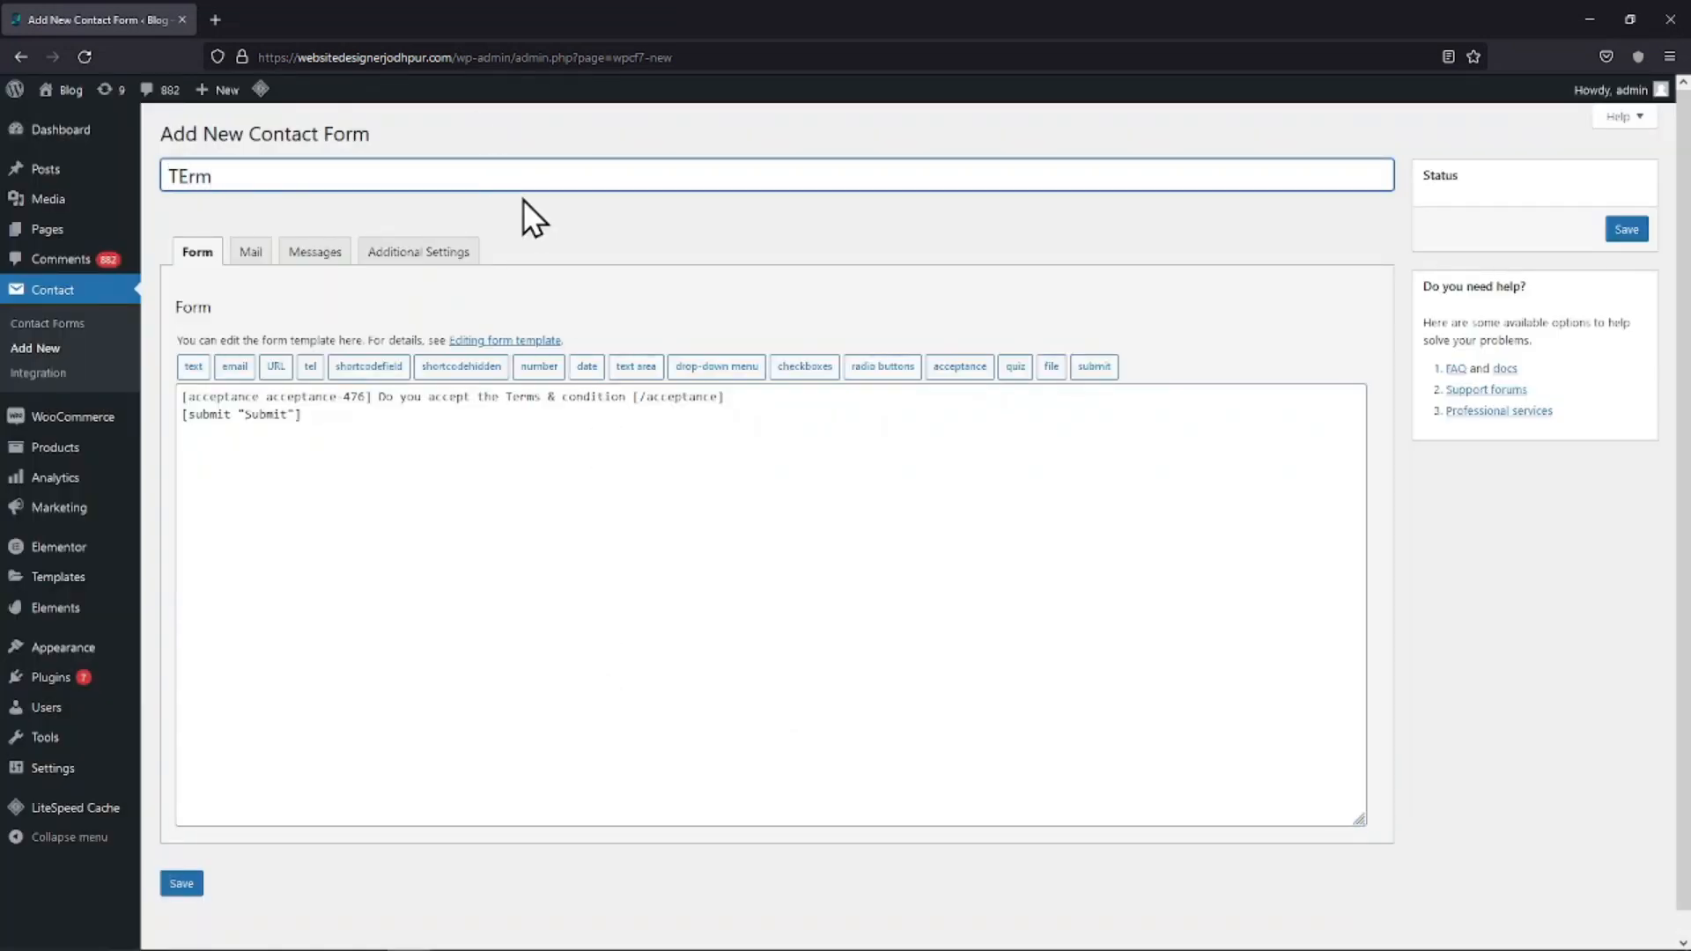
{"action": "type", "text": "Terms"}
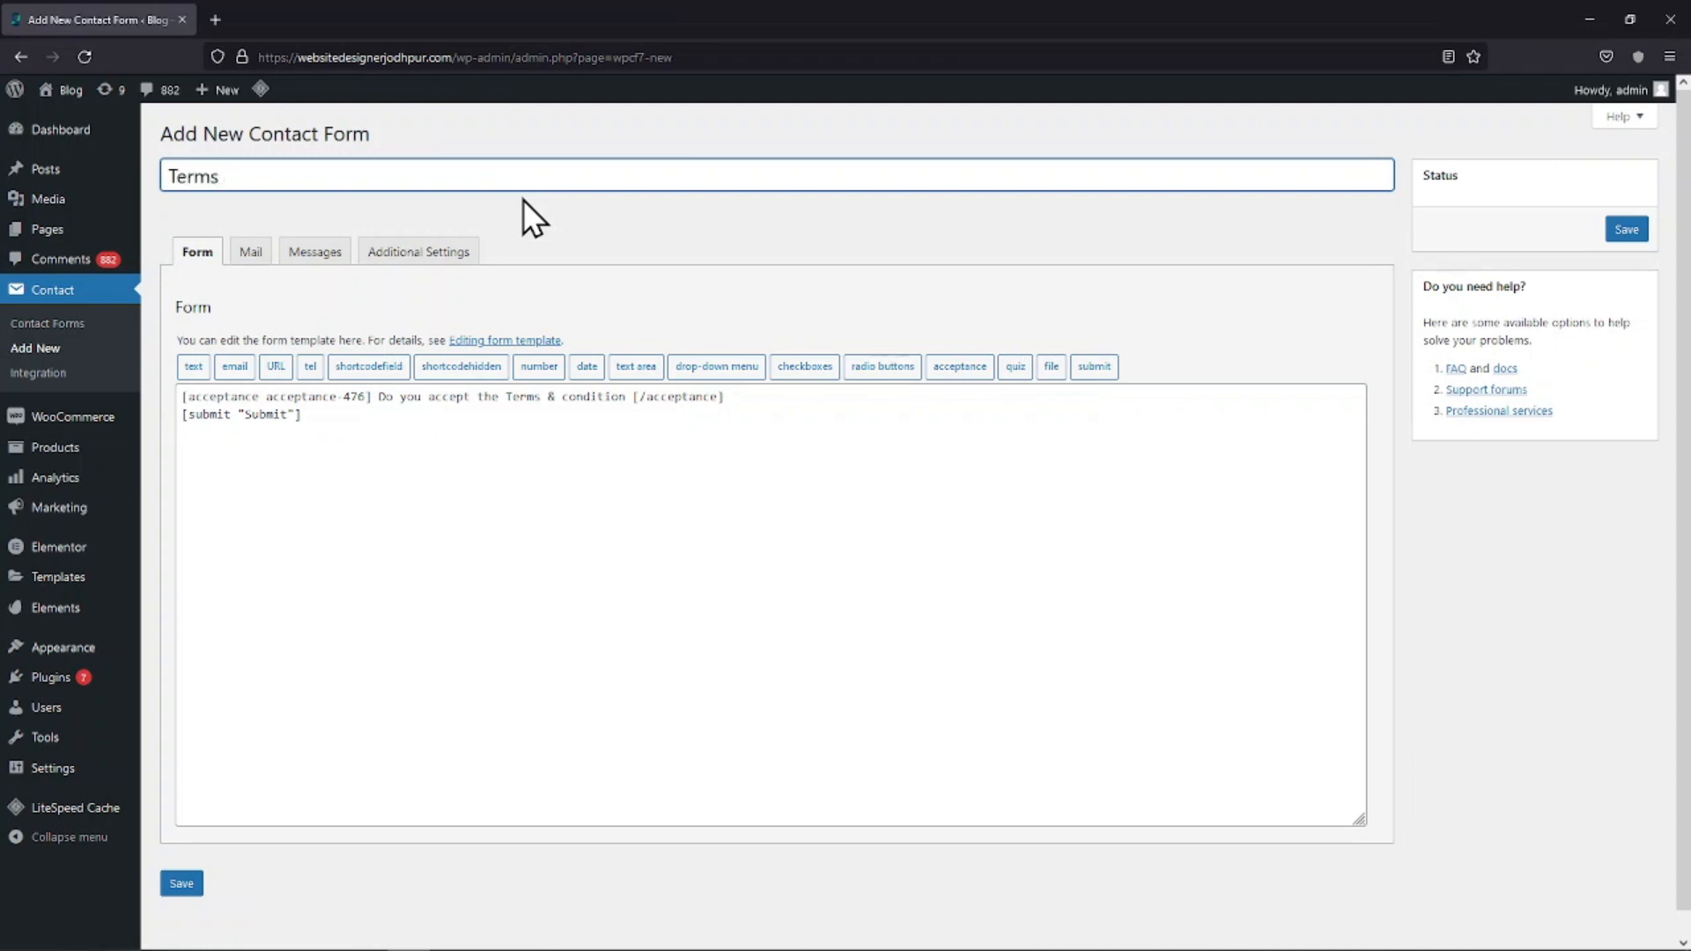
{"action": "type", "text": "& conditi"}
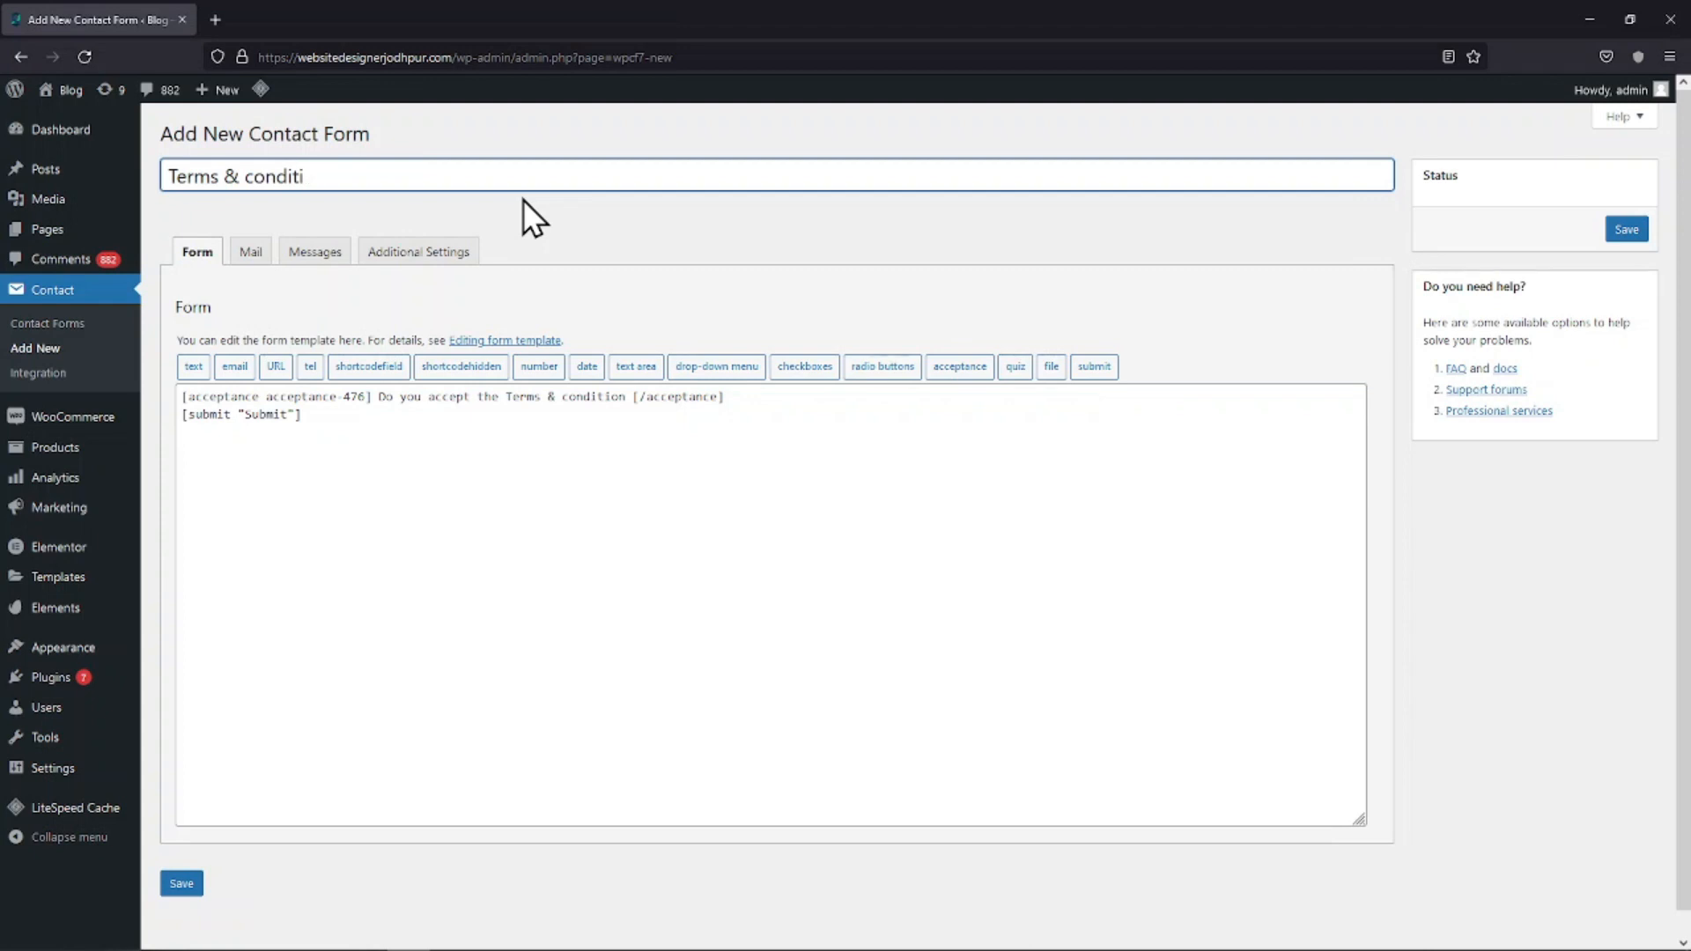
{"action": "key", "text": "Backspace"}
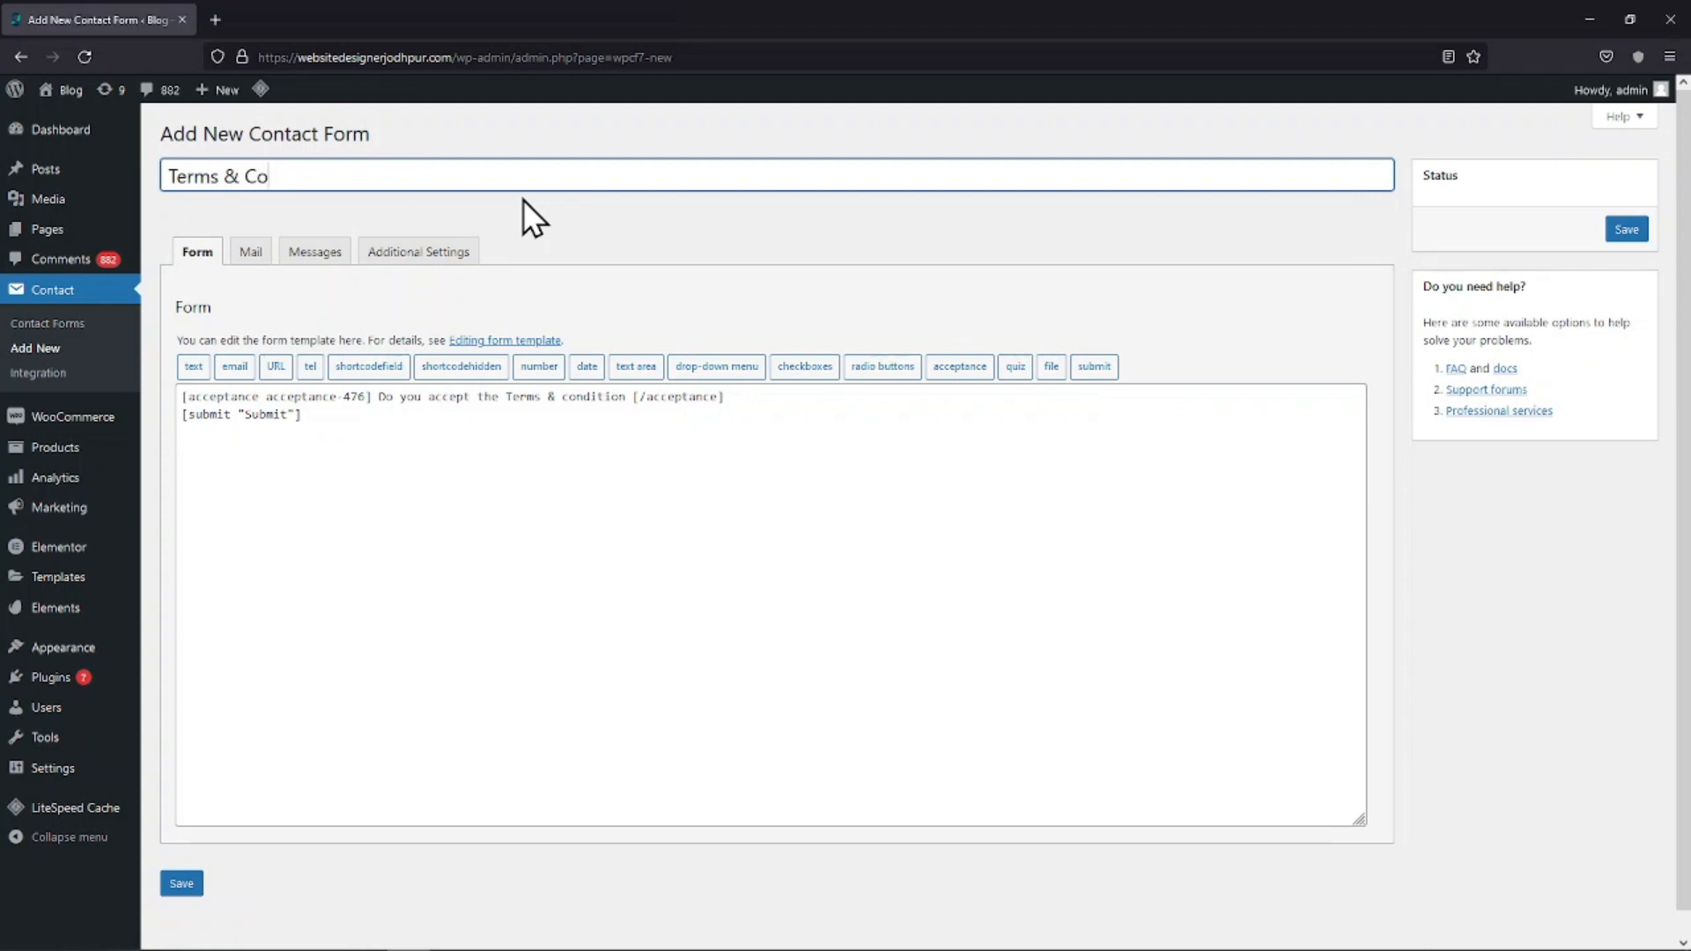
{"action": "type", "text": "ndt"}
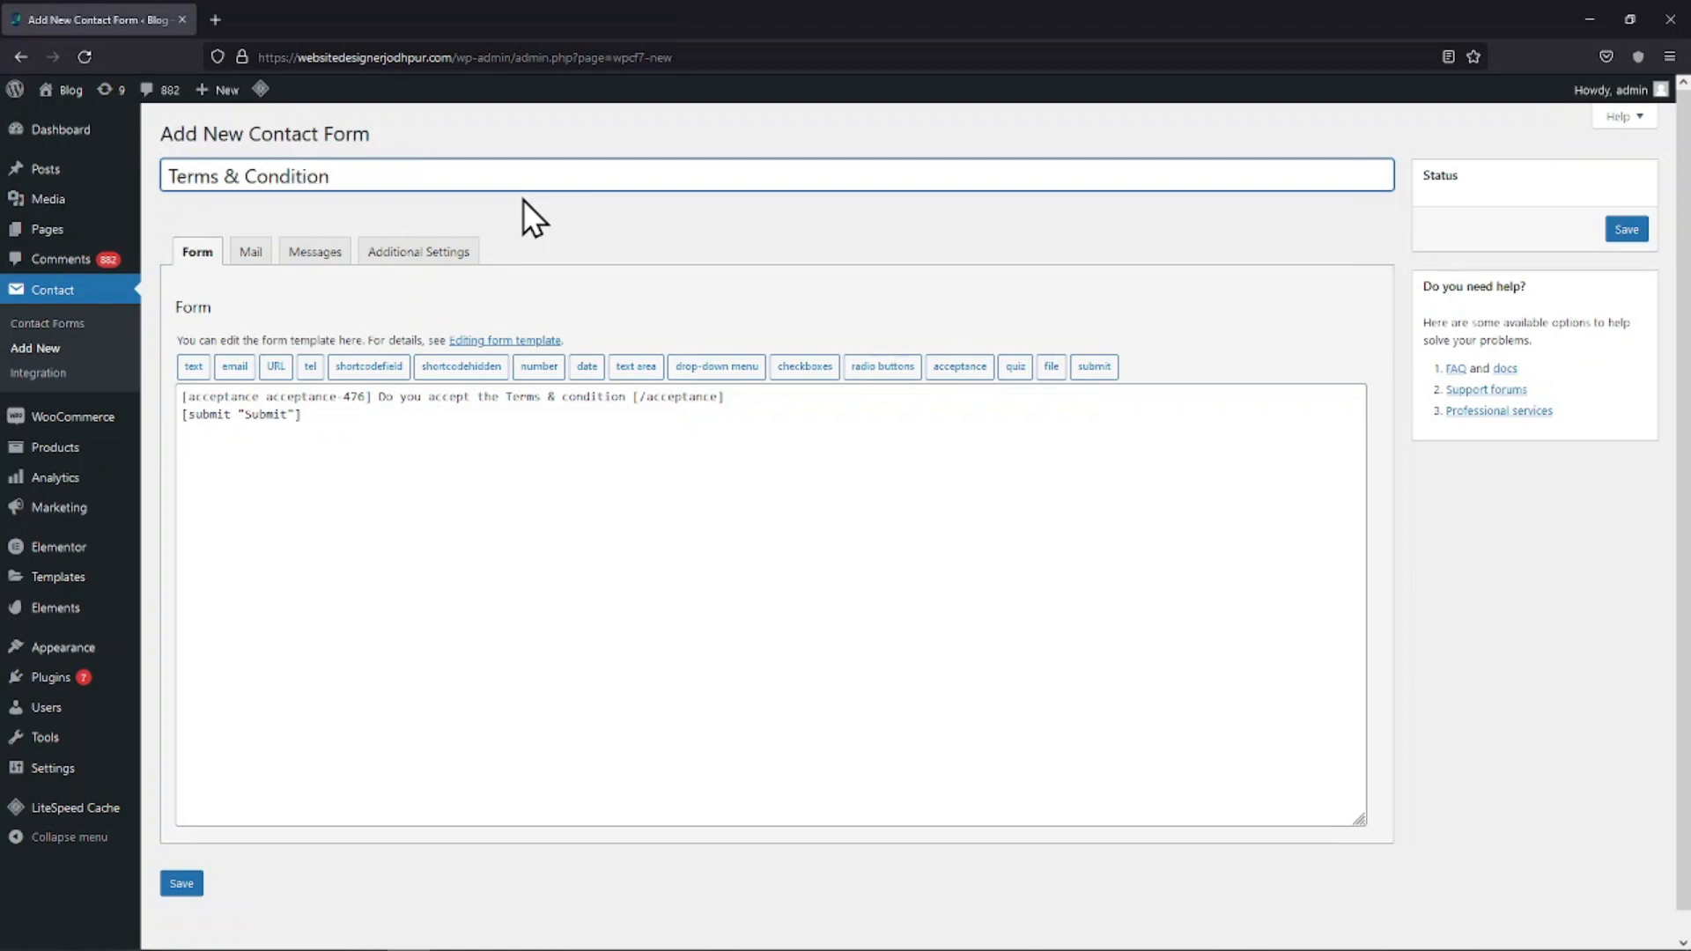
{"action": "type", "text": "s"}
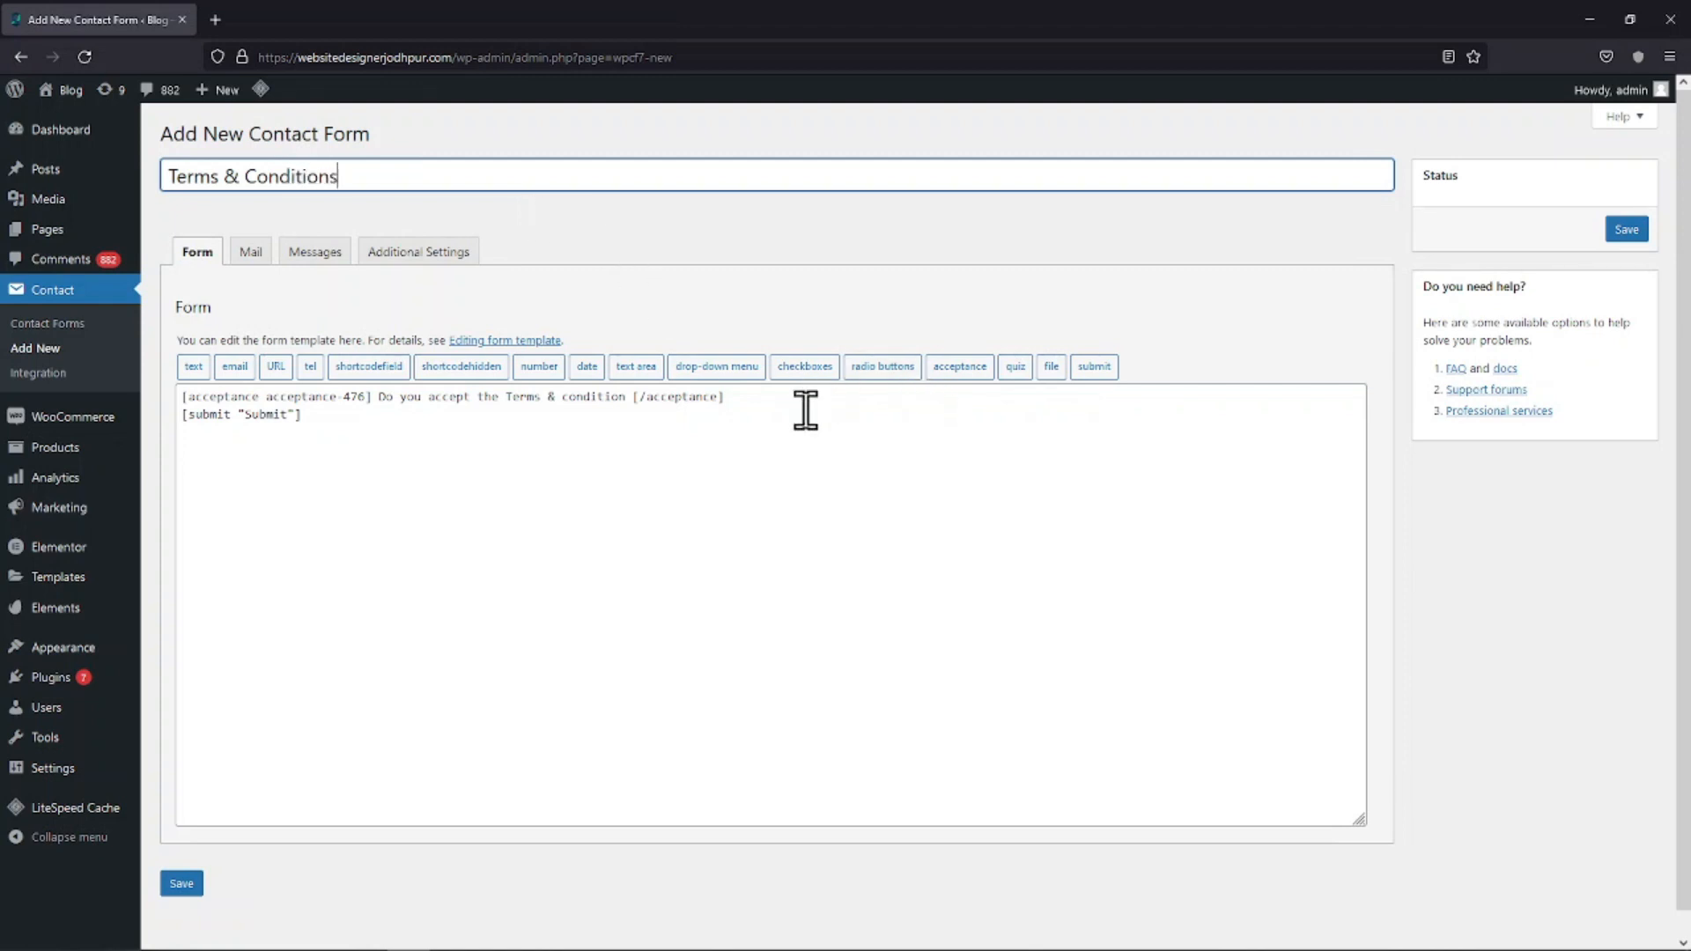
Correct the template text to 'Terms & conditions' and save the form
{"action": "left_click", "coordinate": [671, 504]}
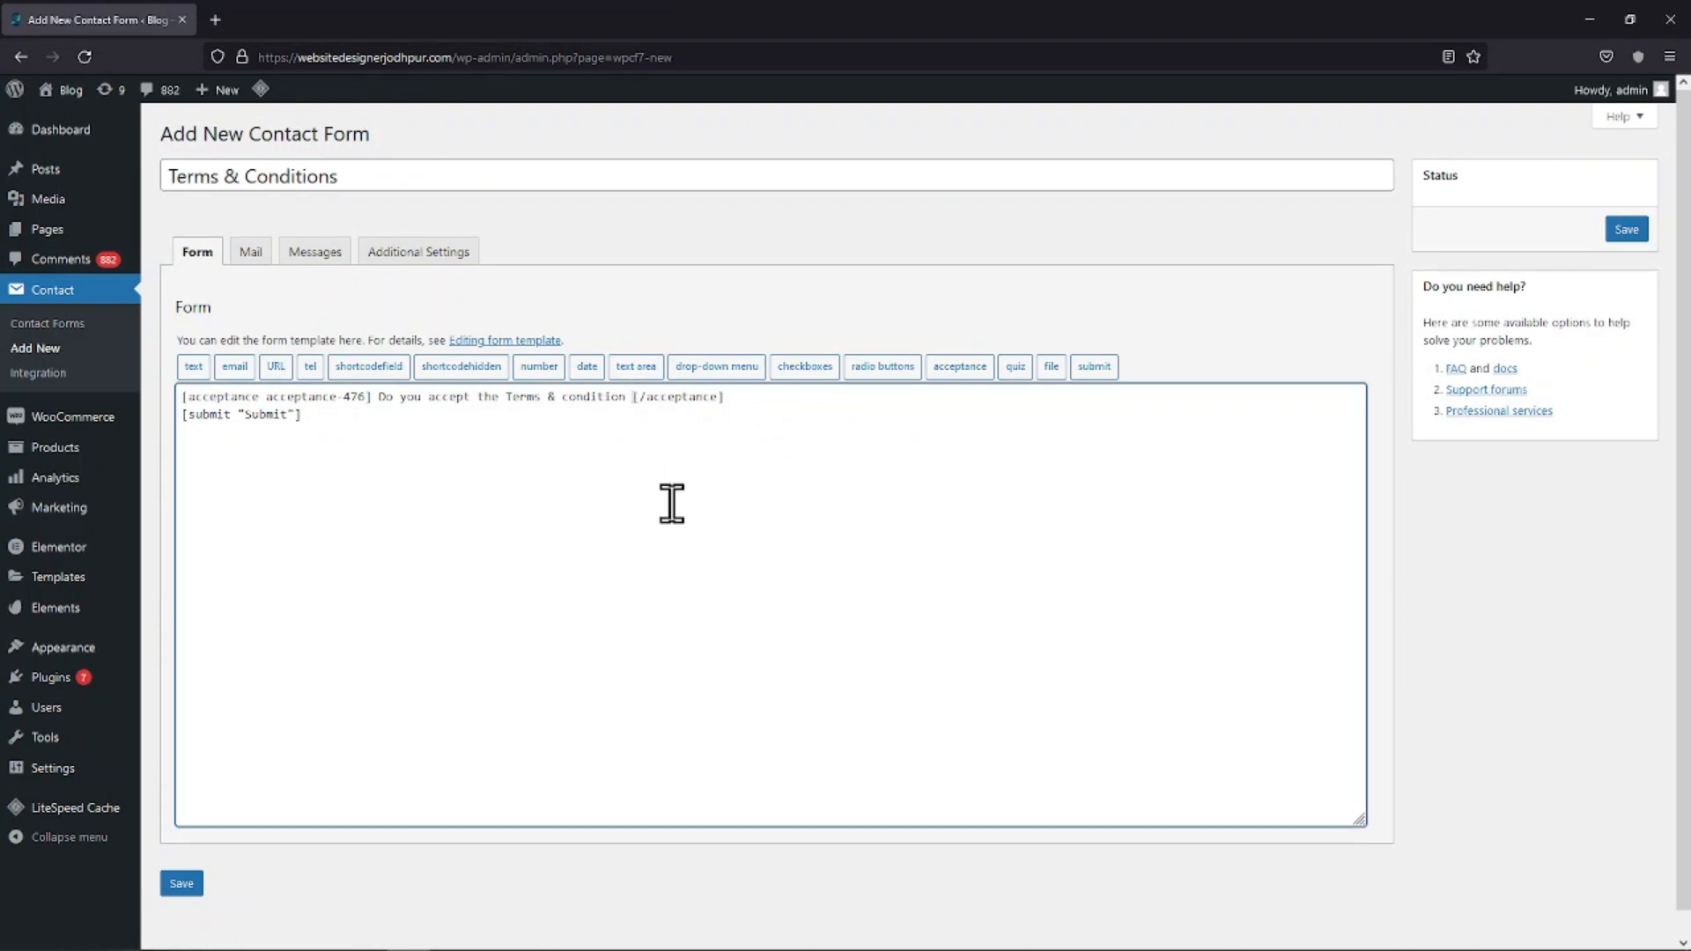
{"action": "type", "text": "s"}
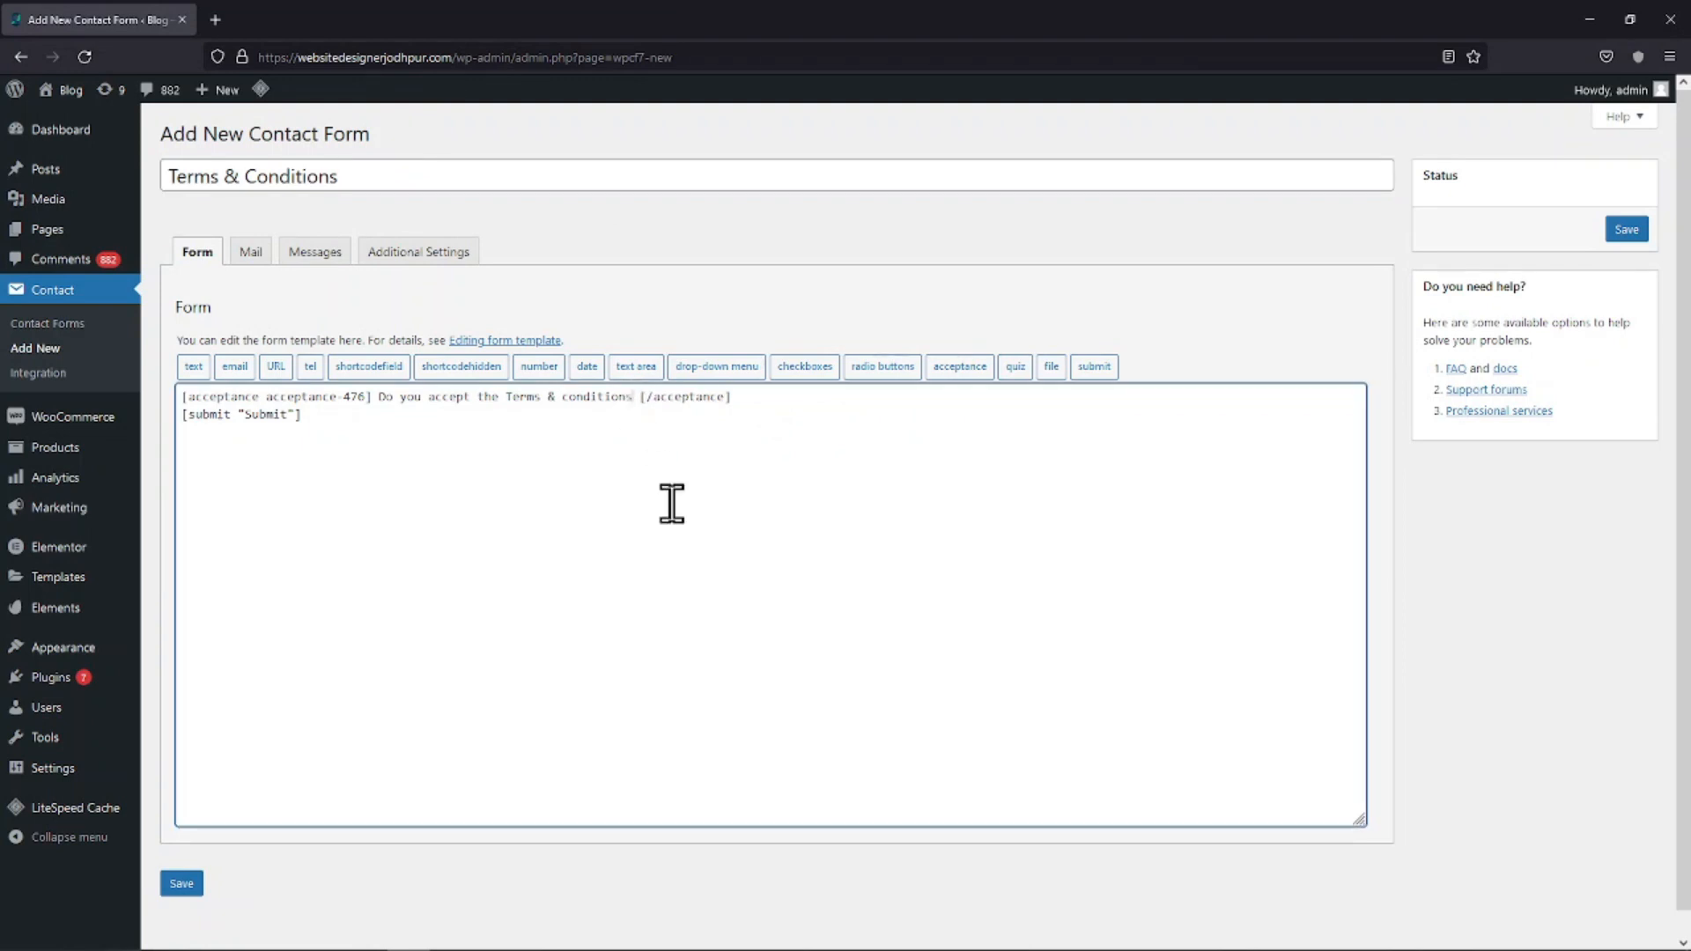
{"action": "mouse_move", "coordinate": [1161, 727]}
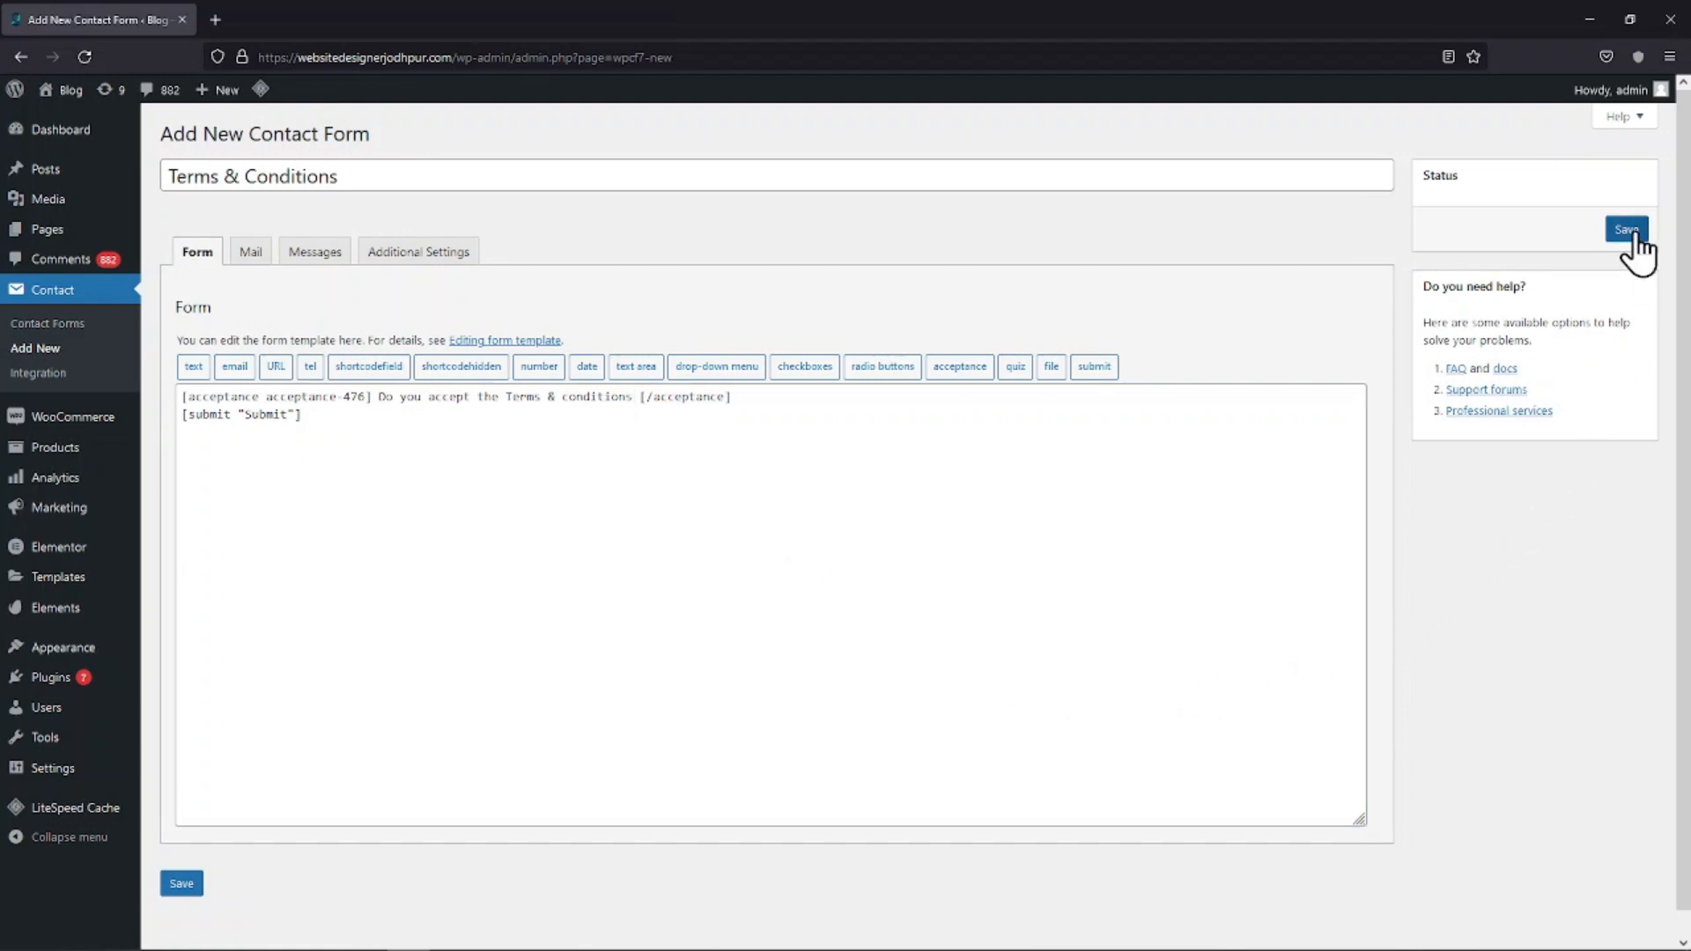
{"action": "left_click", "coordinate": [1626, 229]}
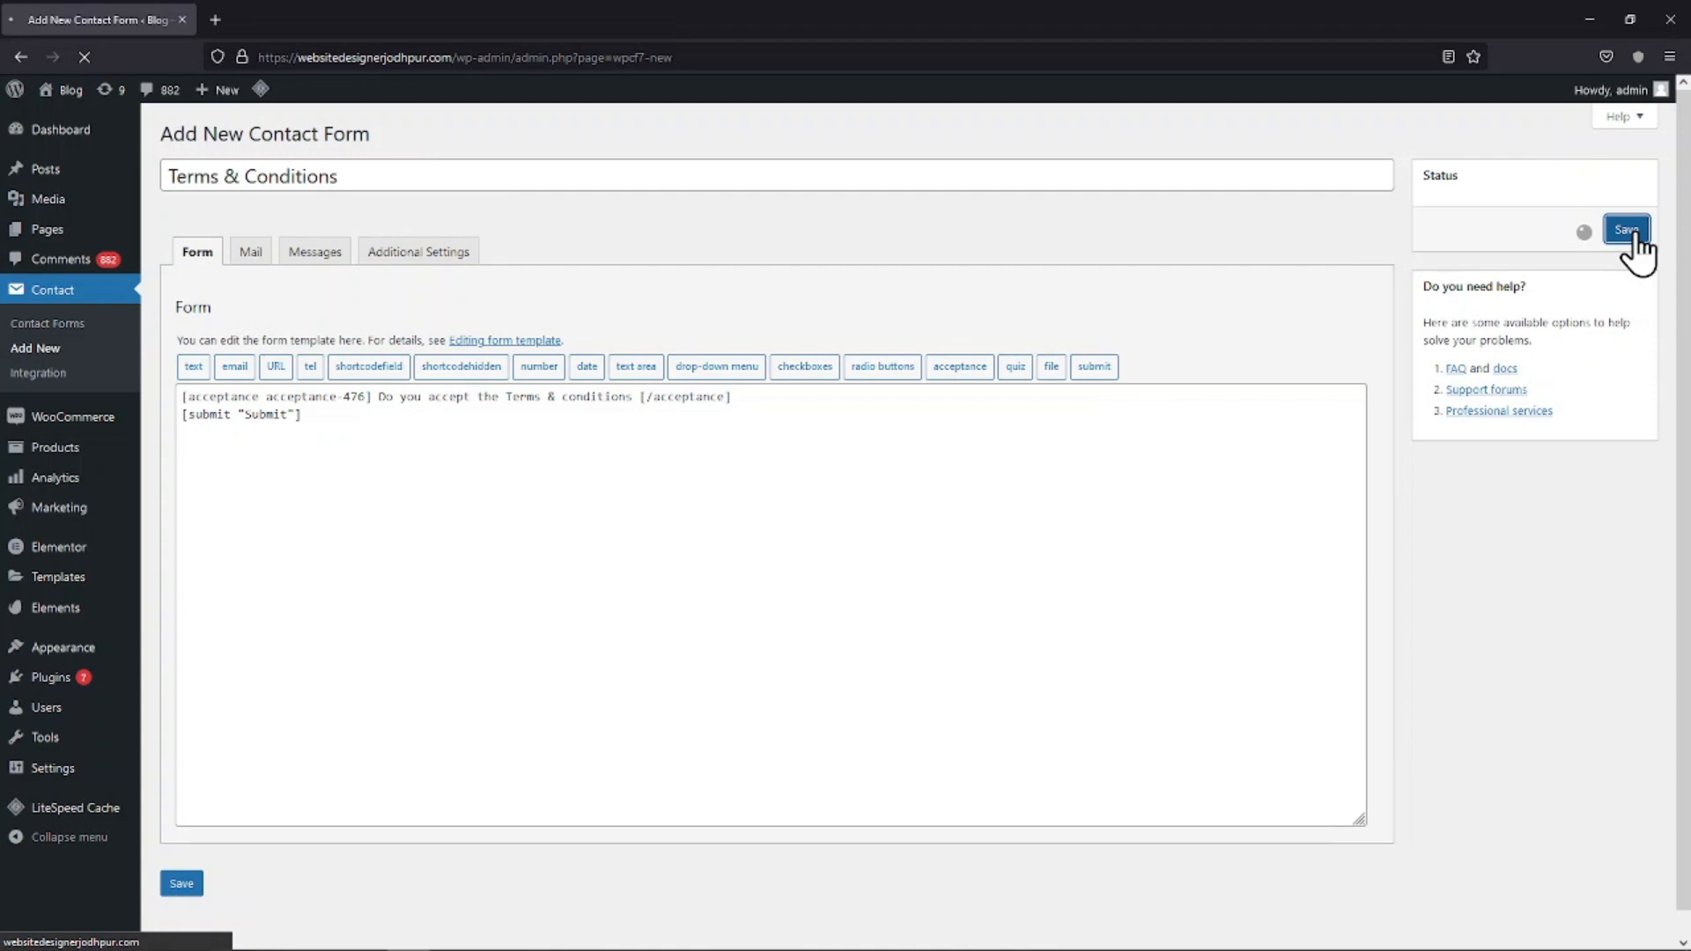
{"action": "left_click", "coordinate": [1626, 229]}
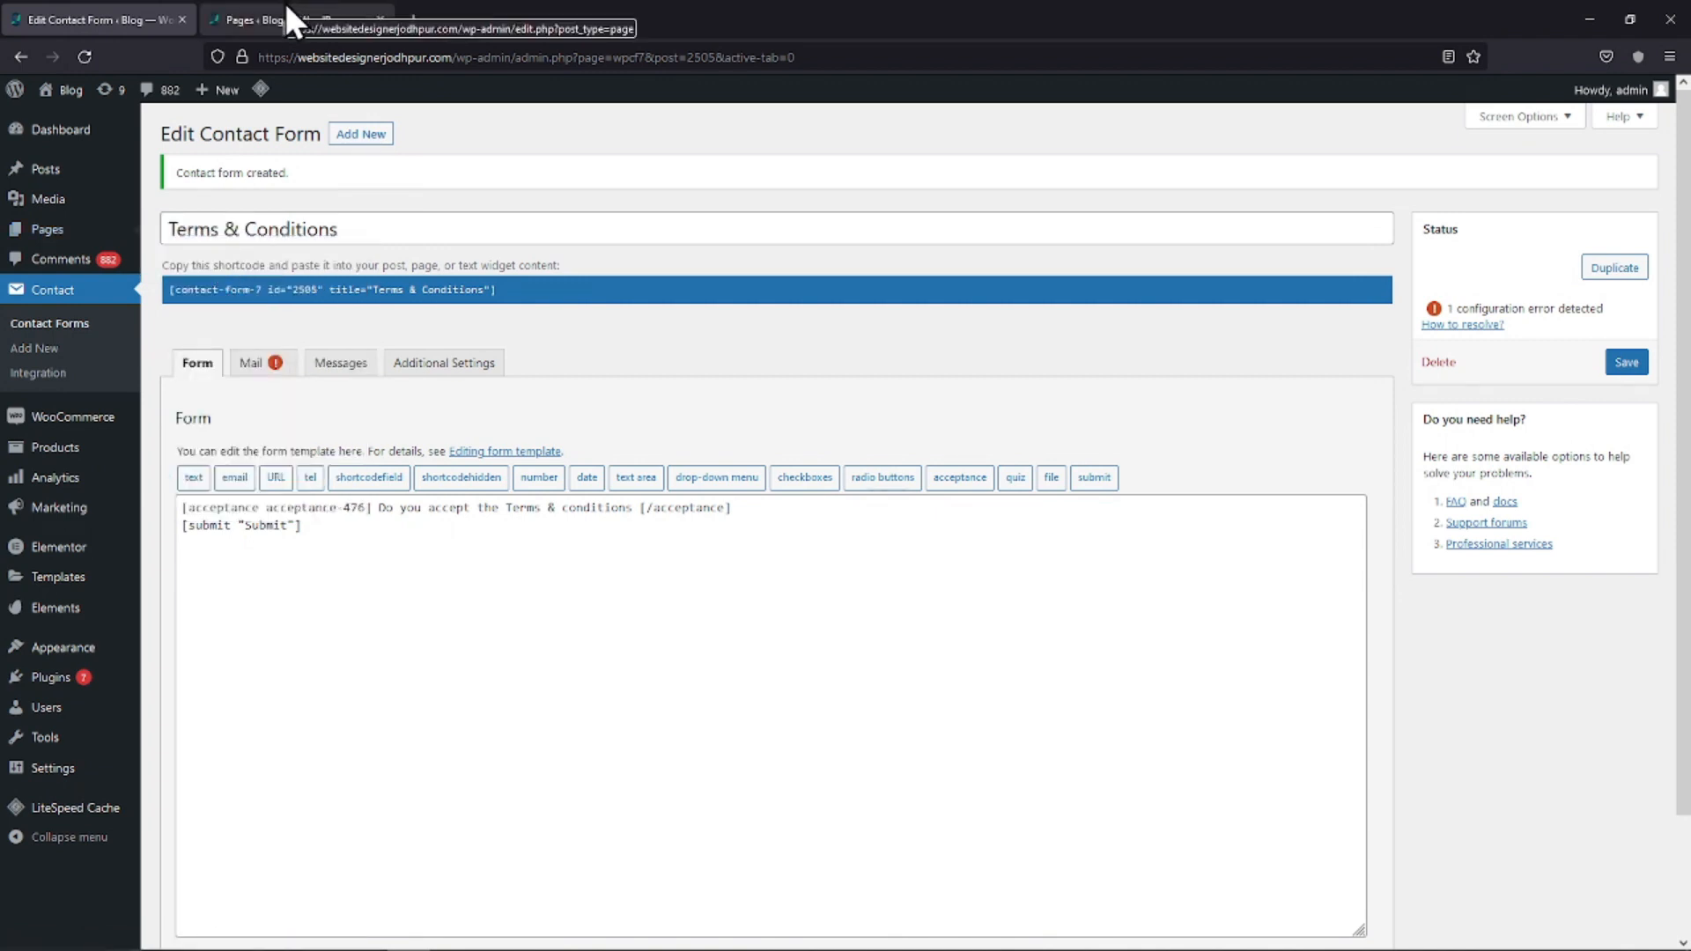
View the published Terms & Conditions page on the live site from the Pages list
{"action": "left_click", "coordinate": [263, 19]}
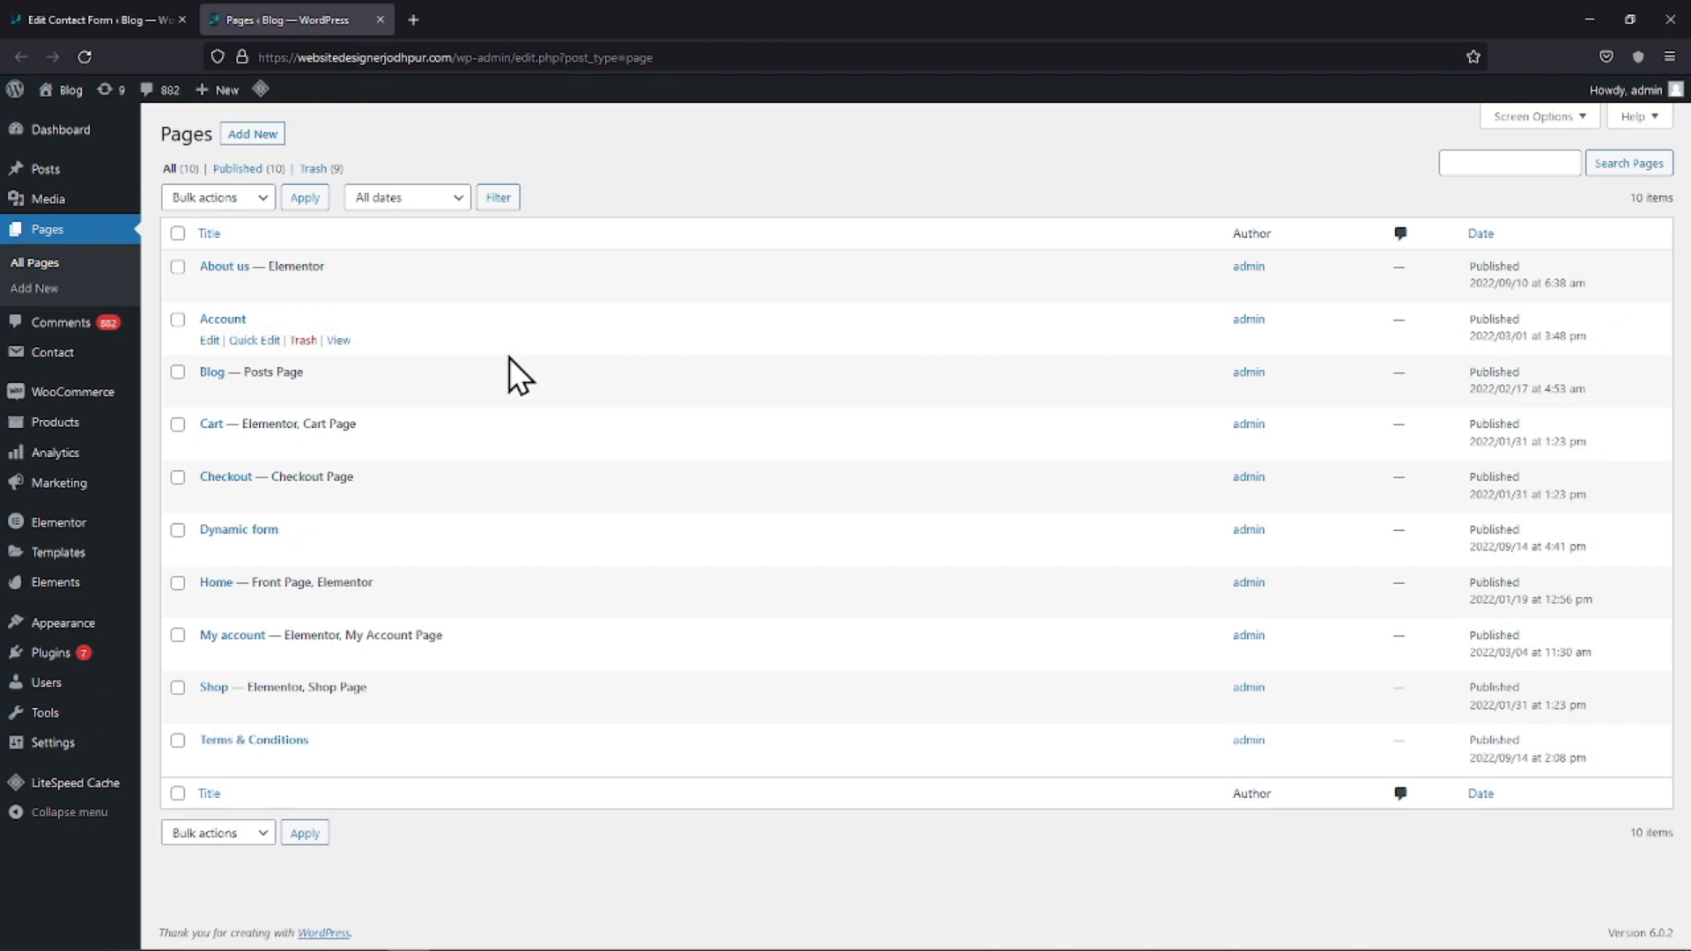
{"action": "mouse_move", "coordinate": [254, 761]}
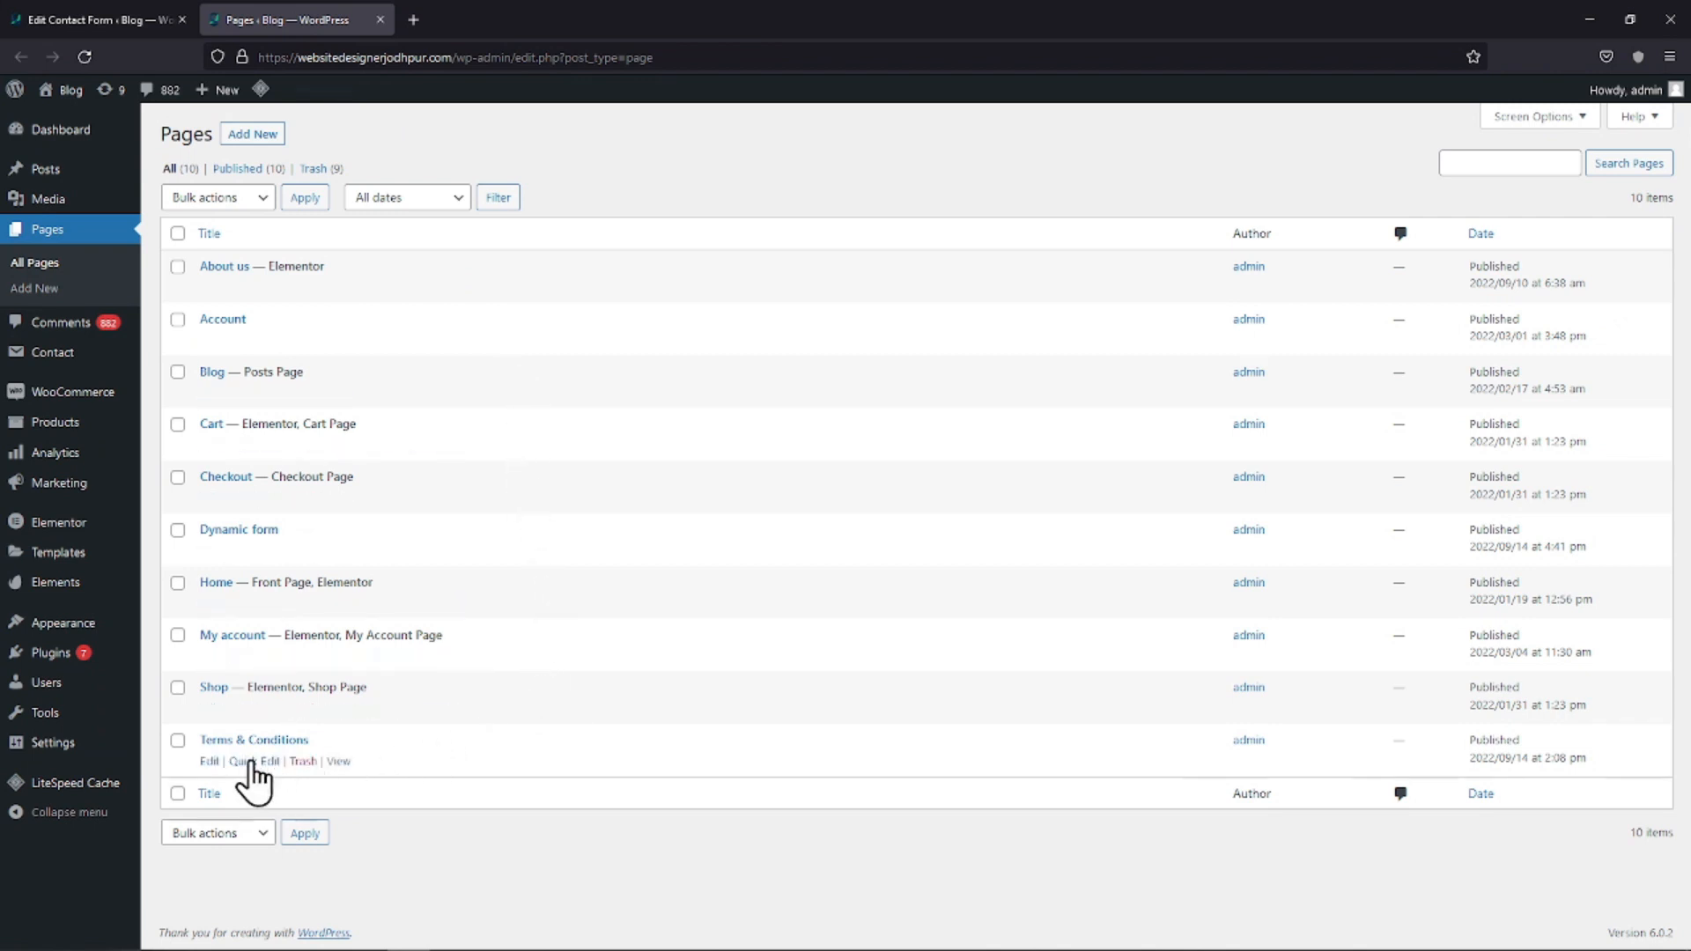
{"action": "mouse_move", "coordinate": [340, 761]}
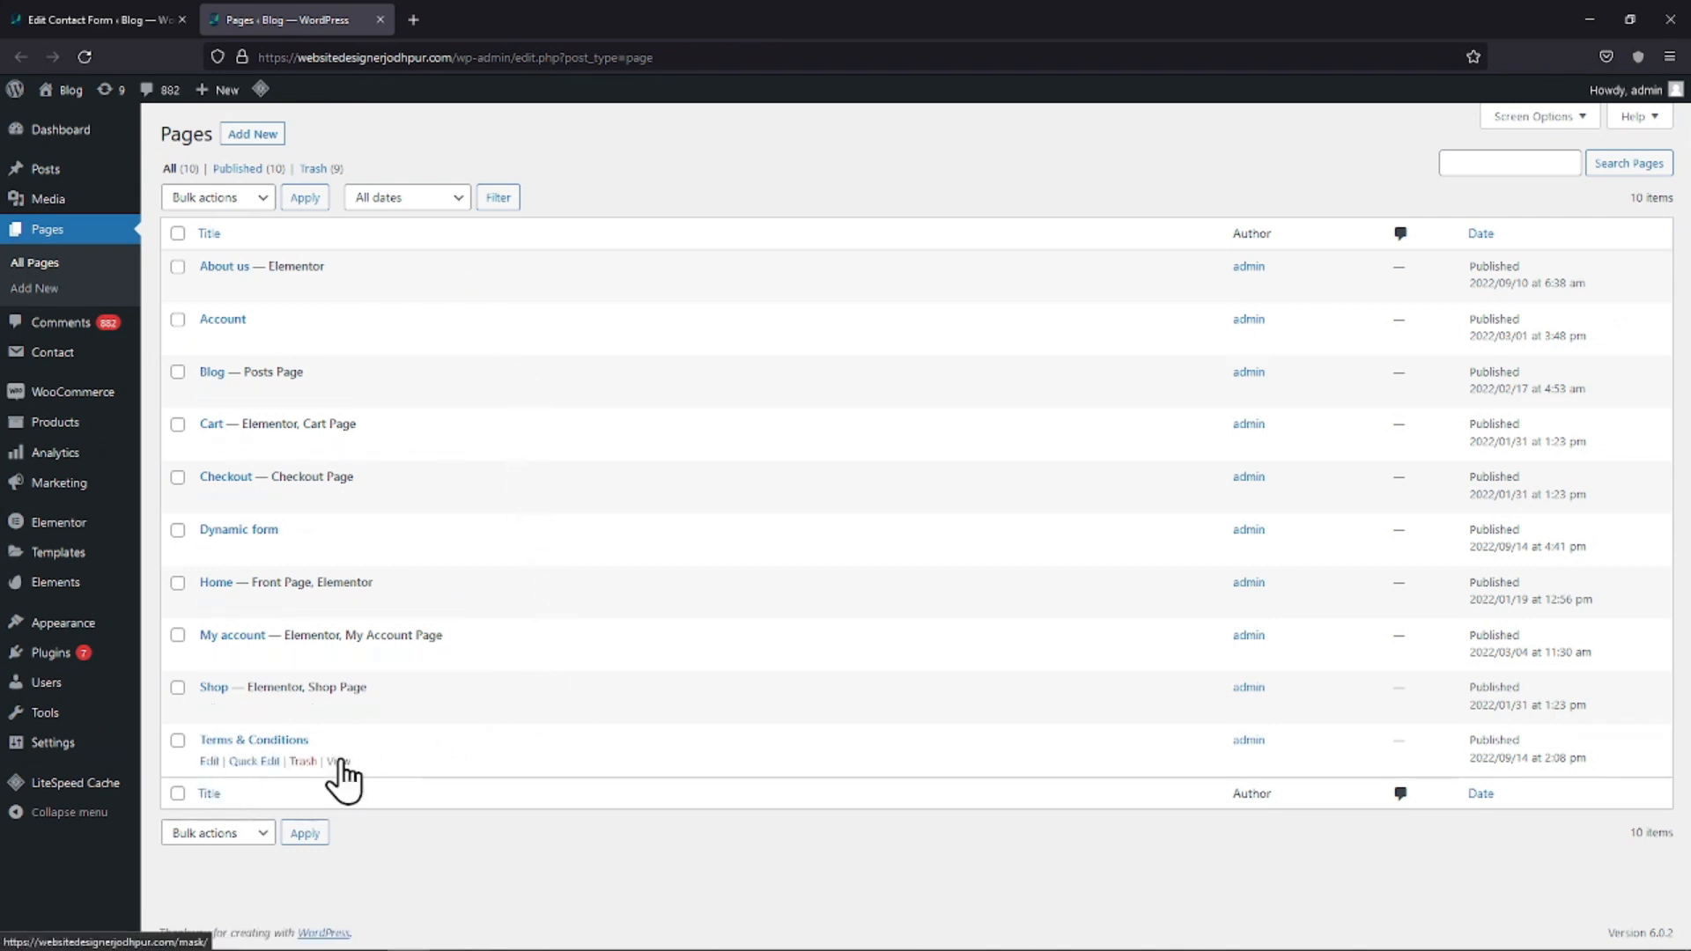
{"action": "left_click", "coordinate": [338, 761]}
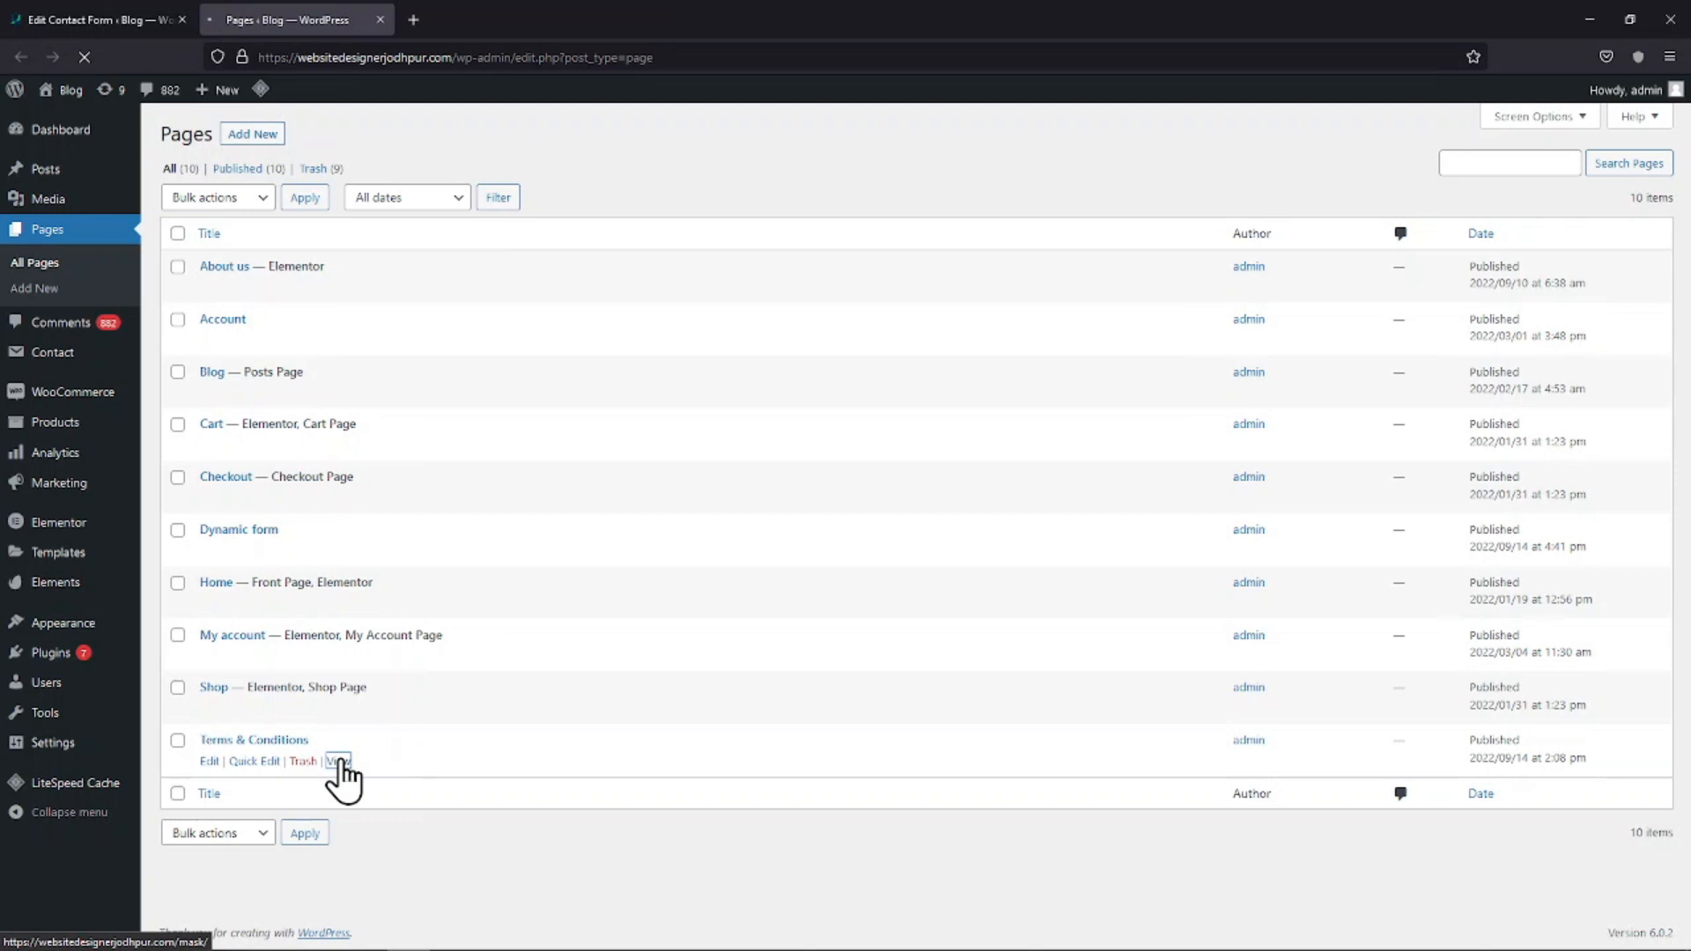
{"action": "left_click", "coordinate": [339, 761]}
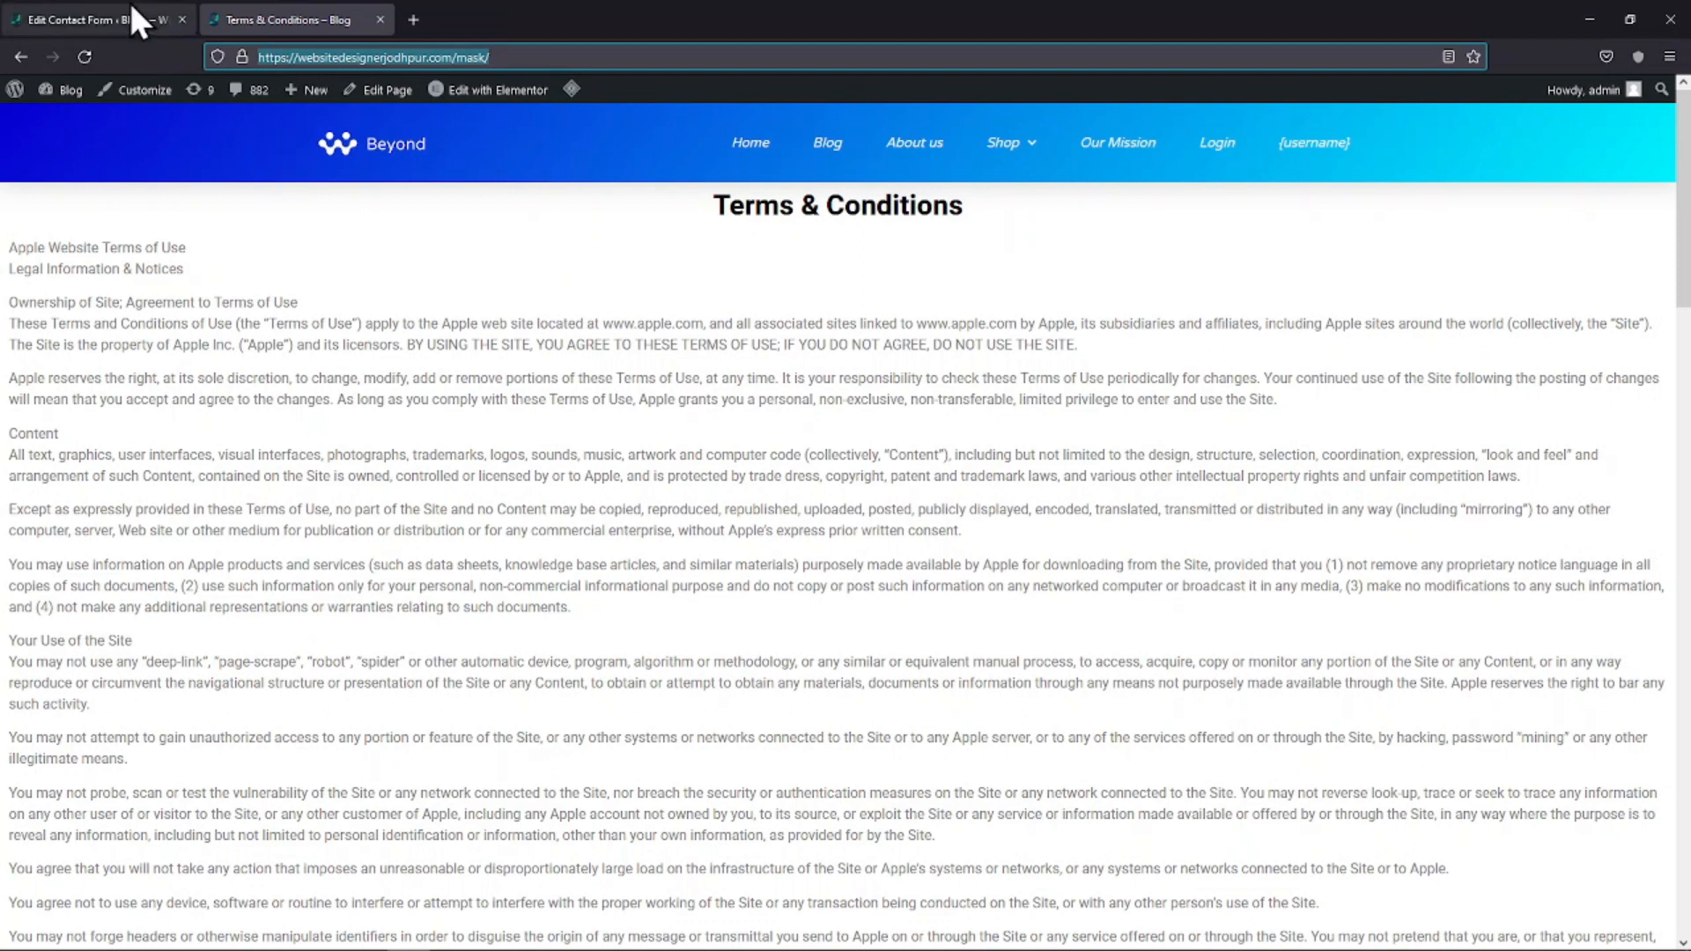
{"action": "left_click", "coordinate": [92, 19]}
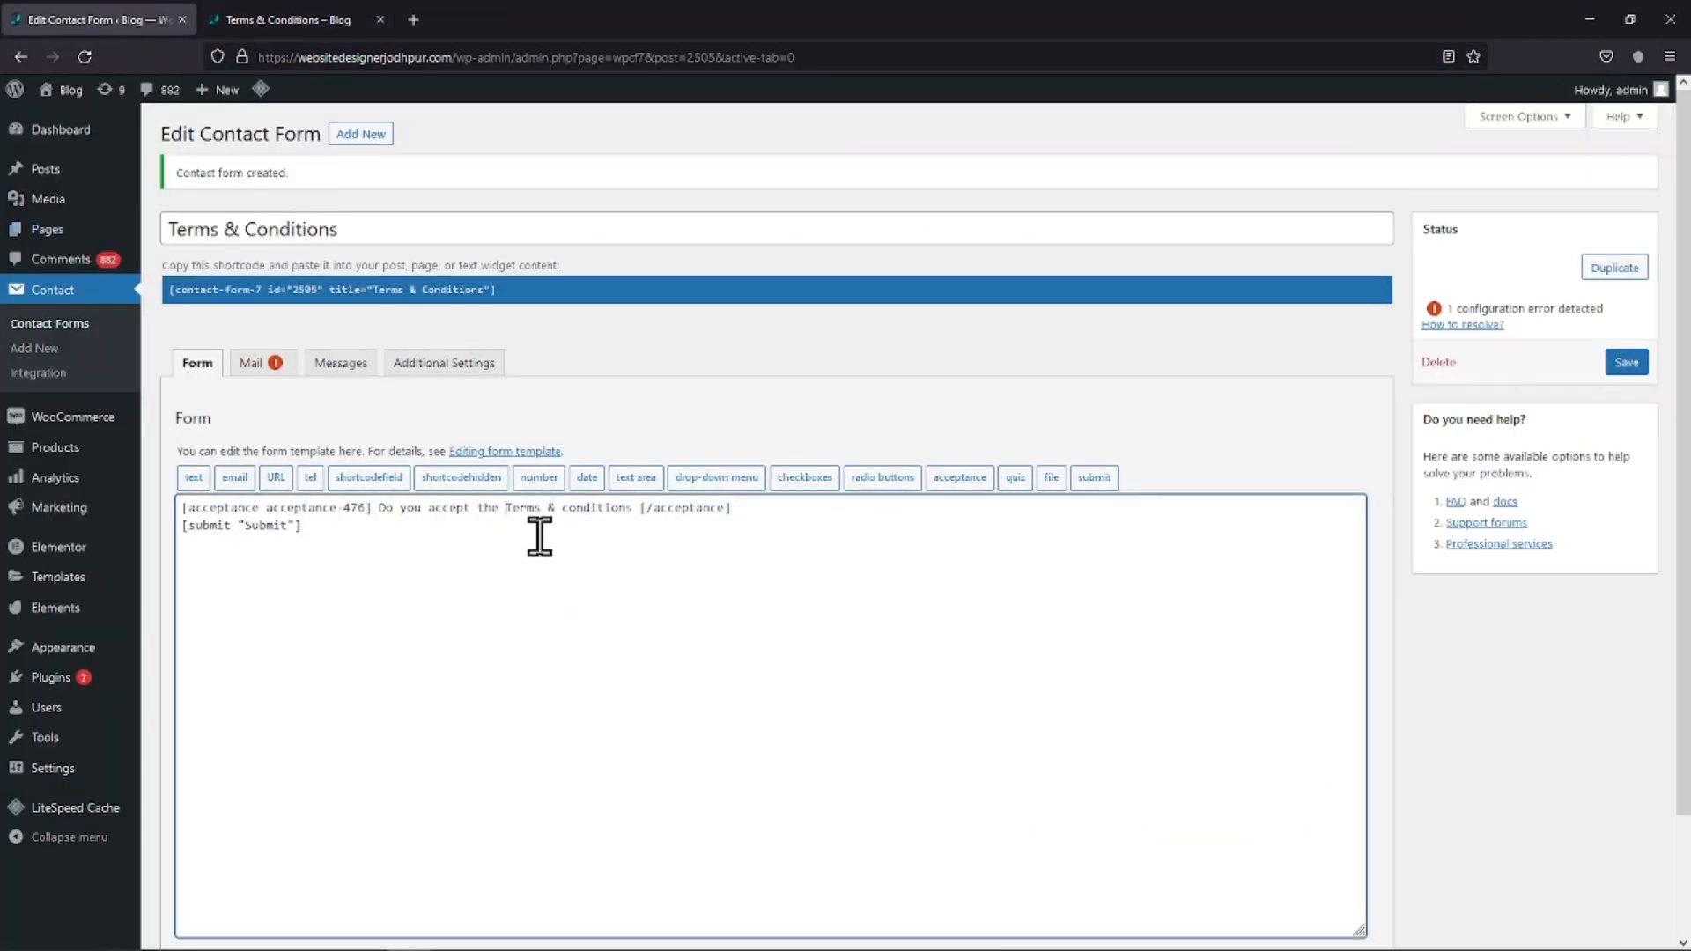
{"action": "type", "text": "<a"}
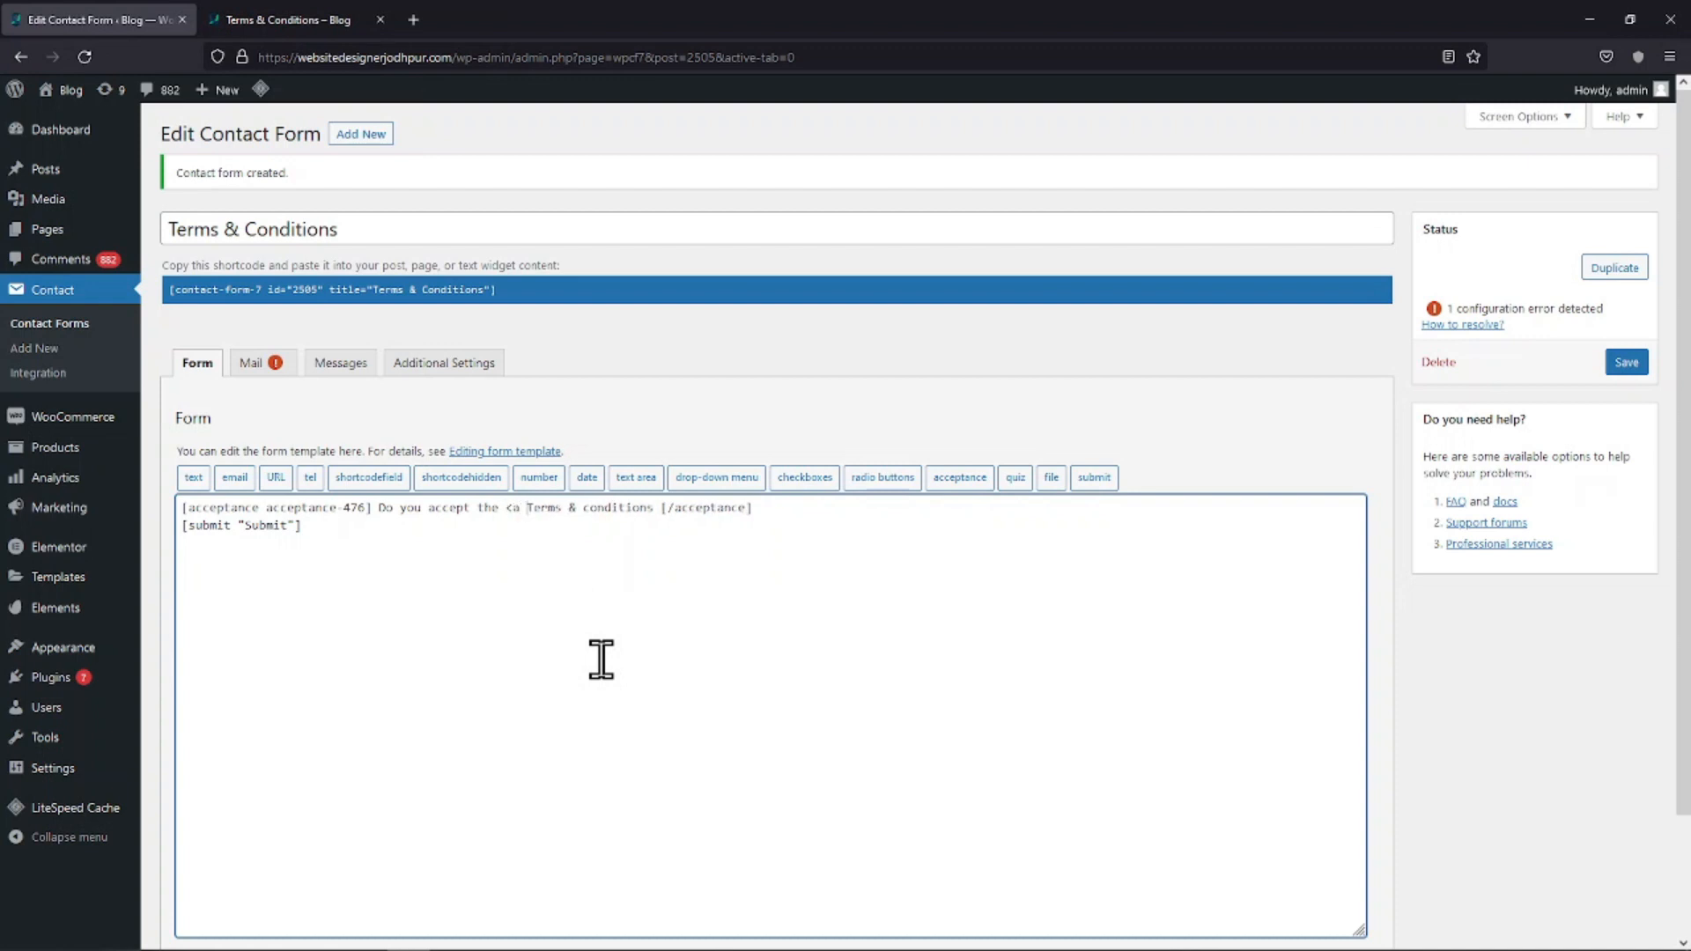
{"action": "type", "text": "href="}
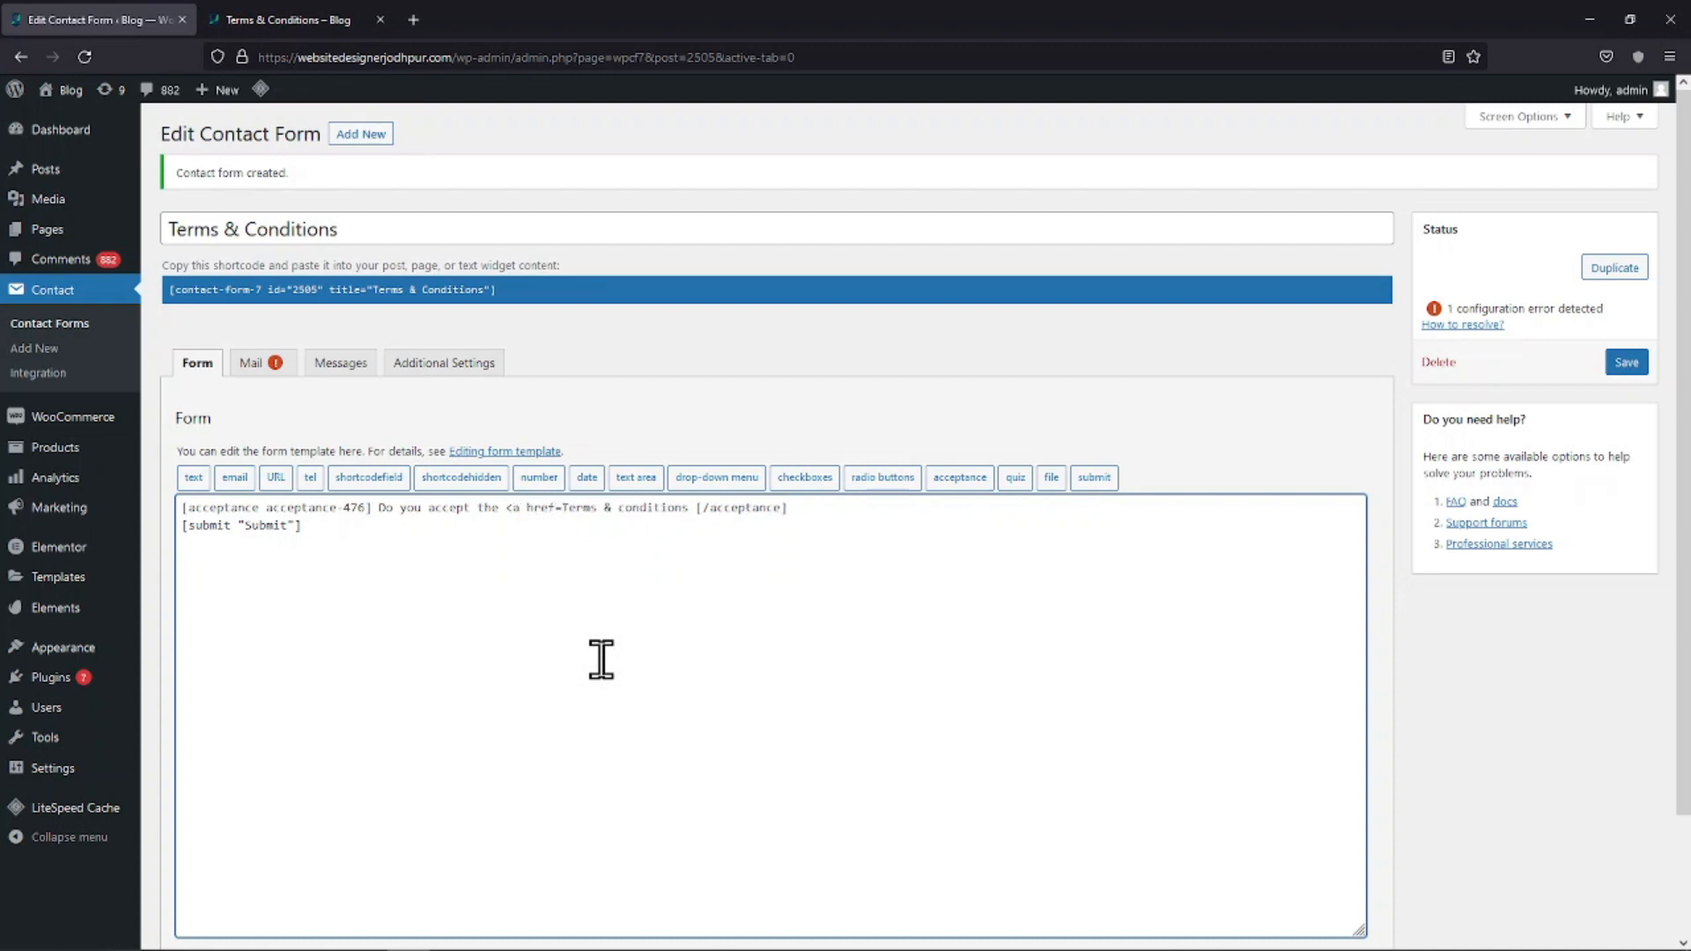
{"action": "type", "text": "https://websitedesignerjodhpur.com/mask/\">"}
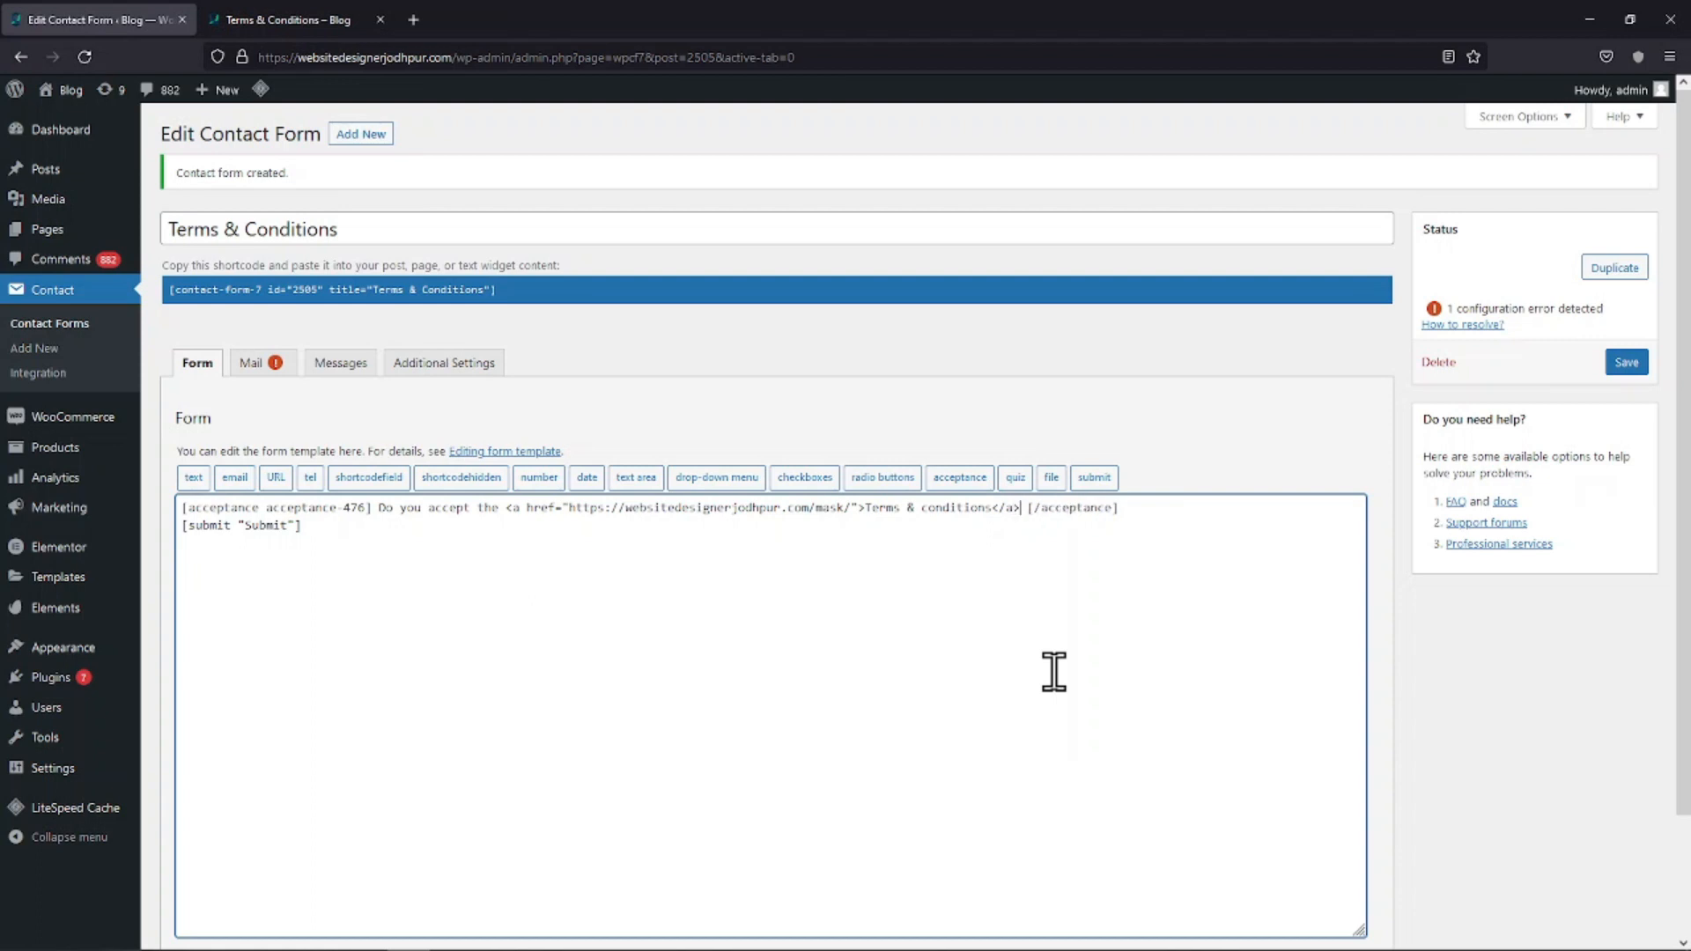
{"action": "left_click", "coordinate": [1626, 361]}
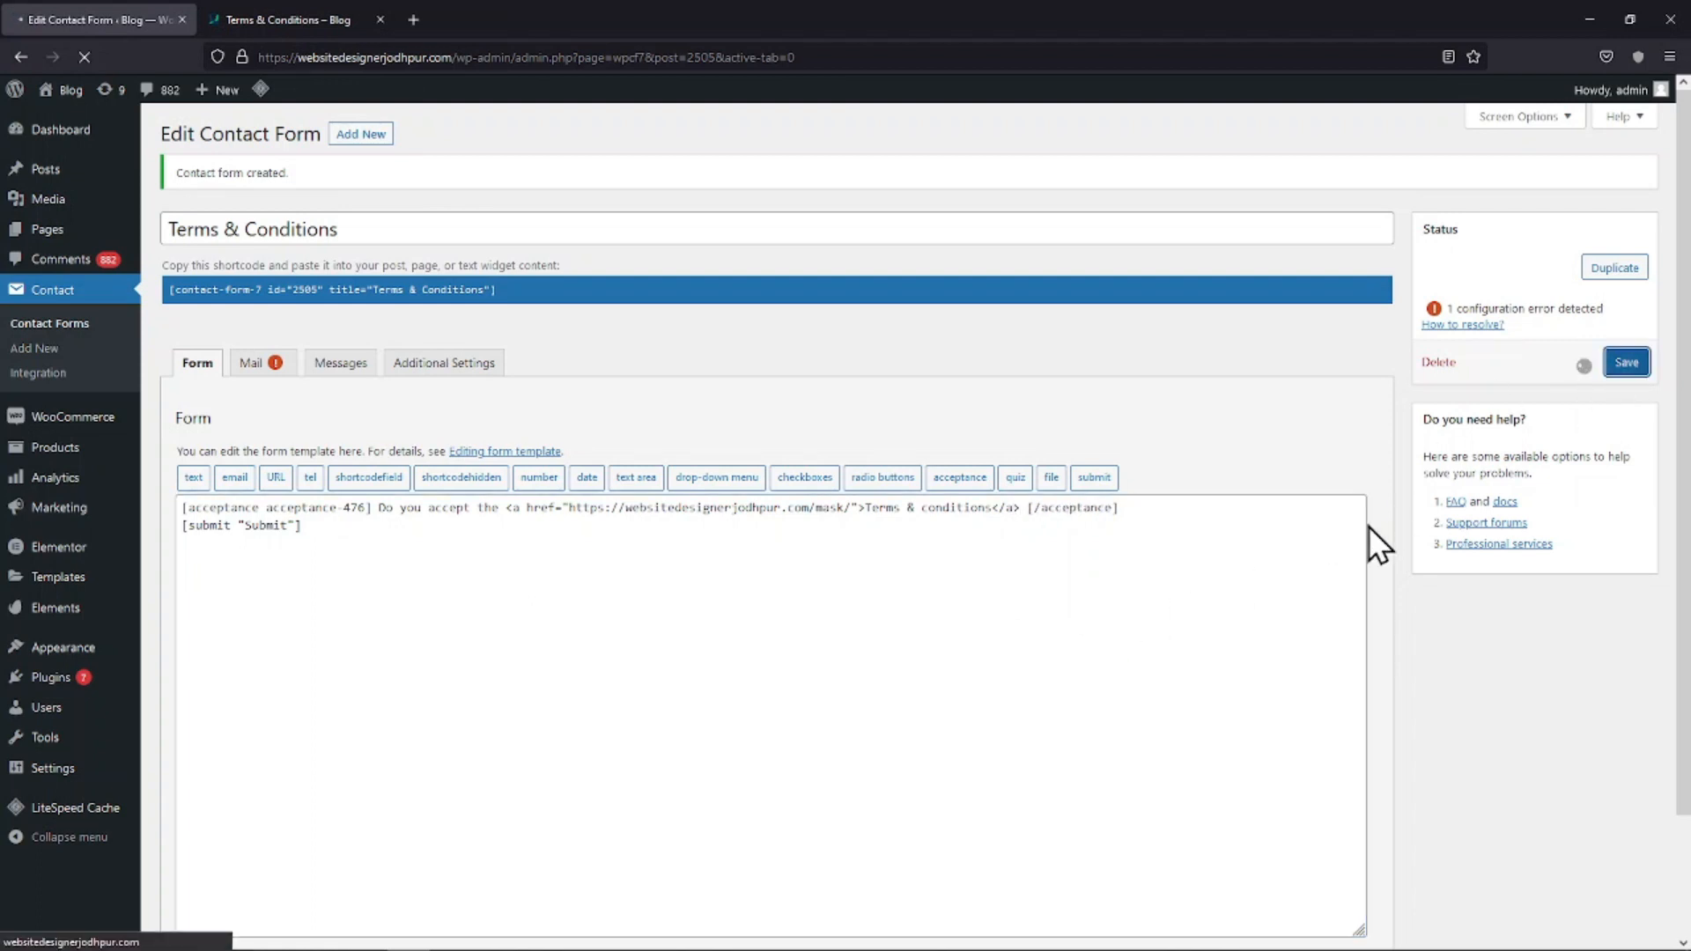
{"action": "mouse_move", "coordinate": [1205, 526]}
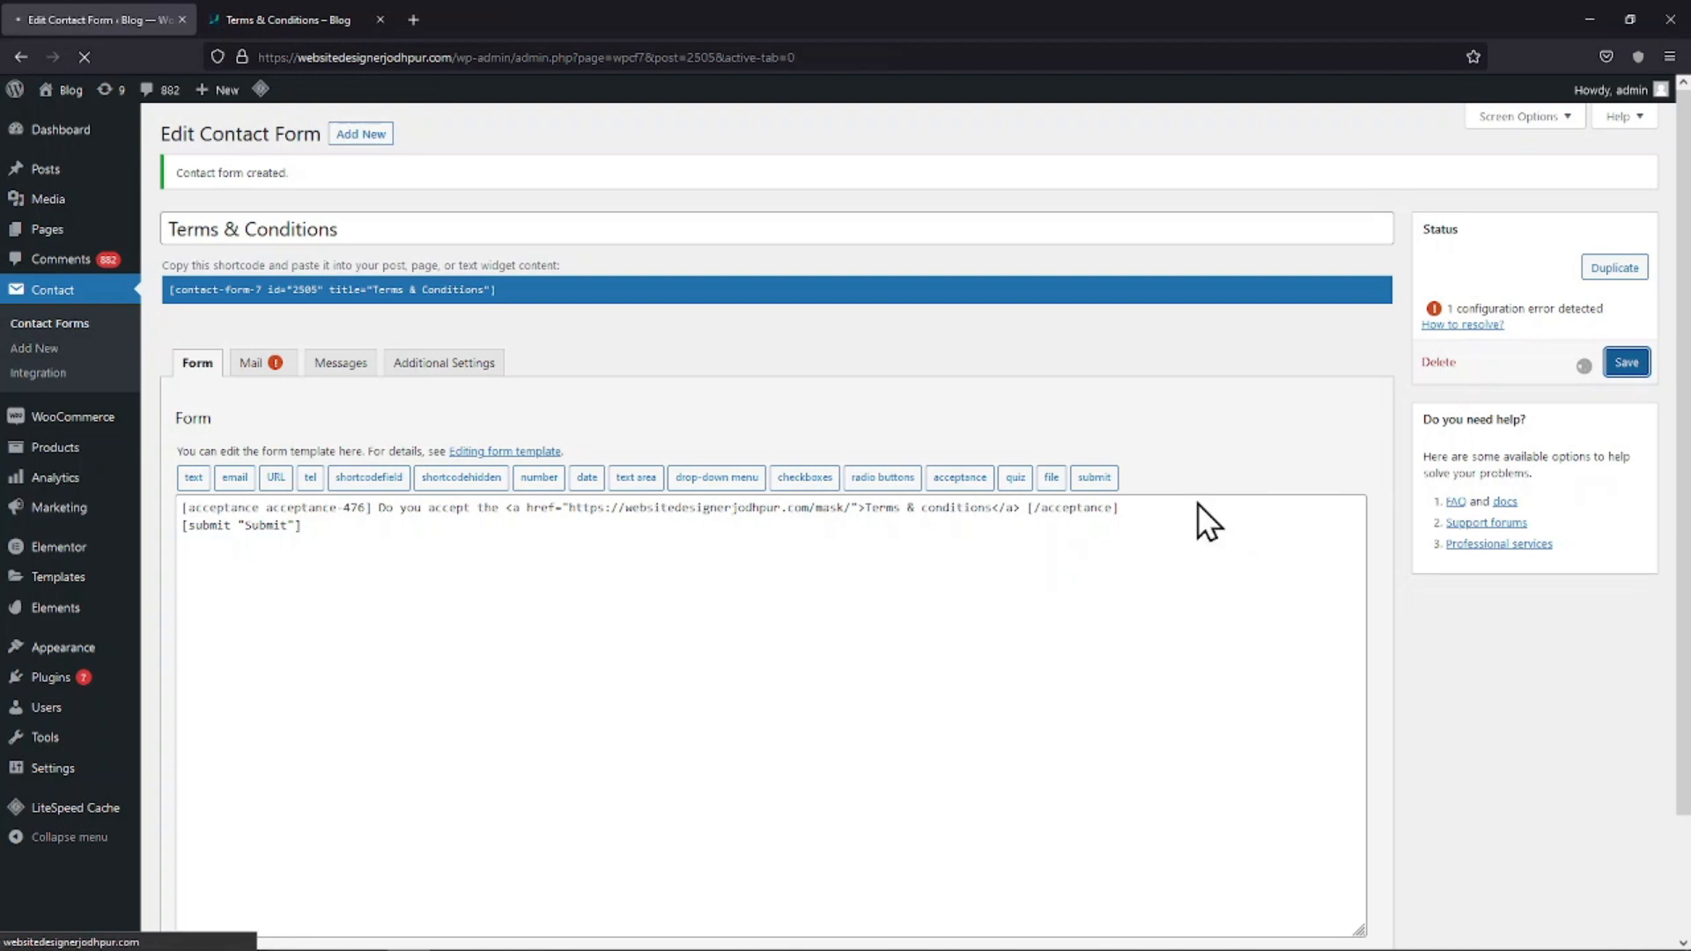
{"action": "left_click", "coordinate": [1625, 361]}
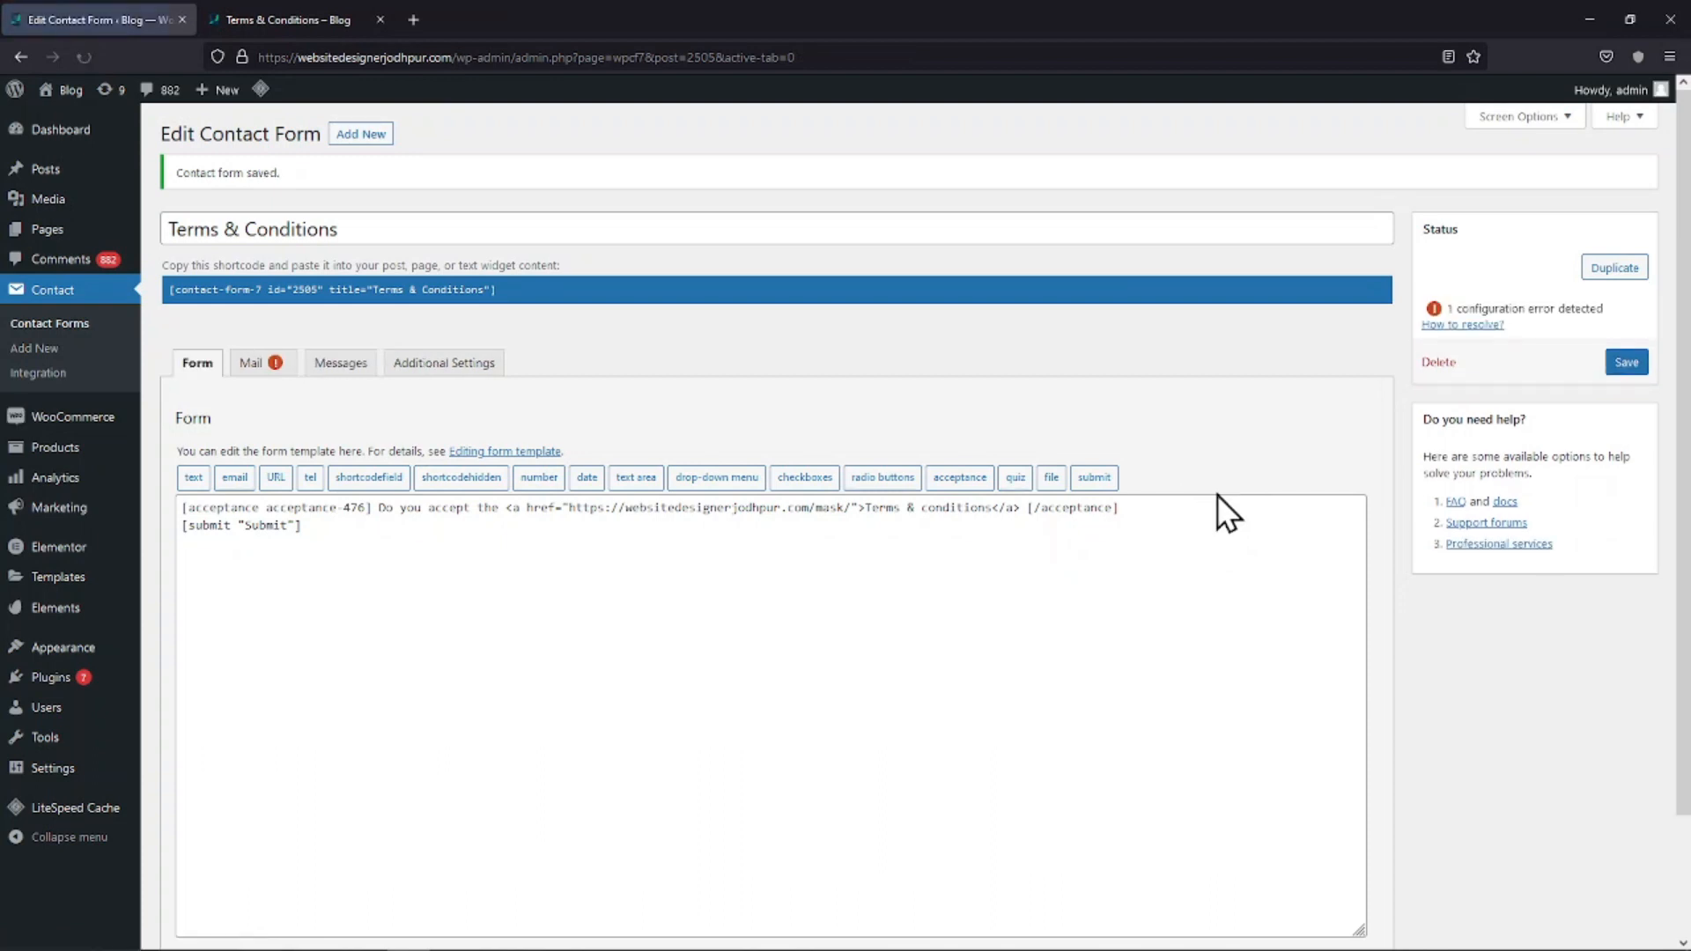
Copy the Terms & Conditions form shortcode and start a blank new page
{"action": "right_click", "coordinate": [329, 289]}
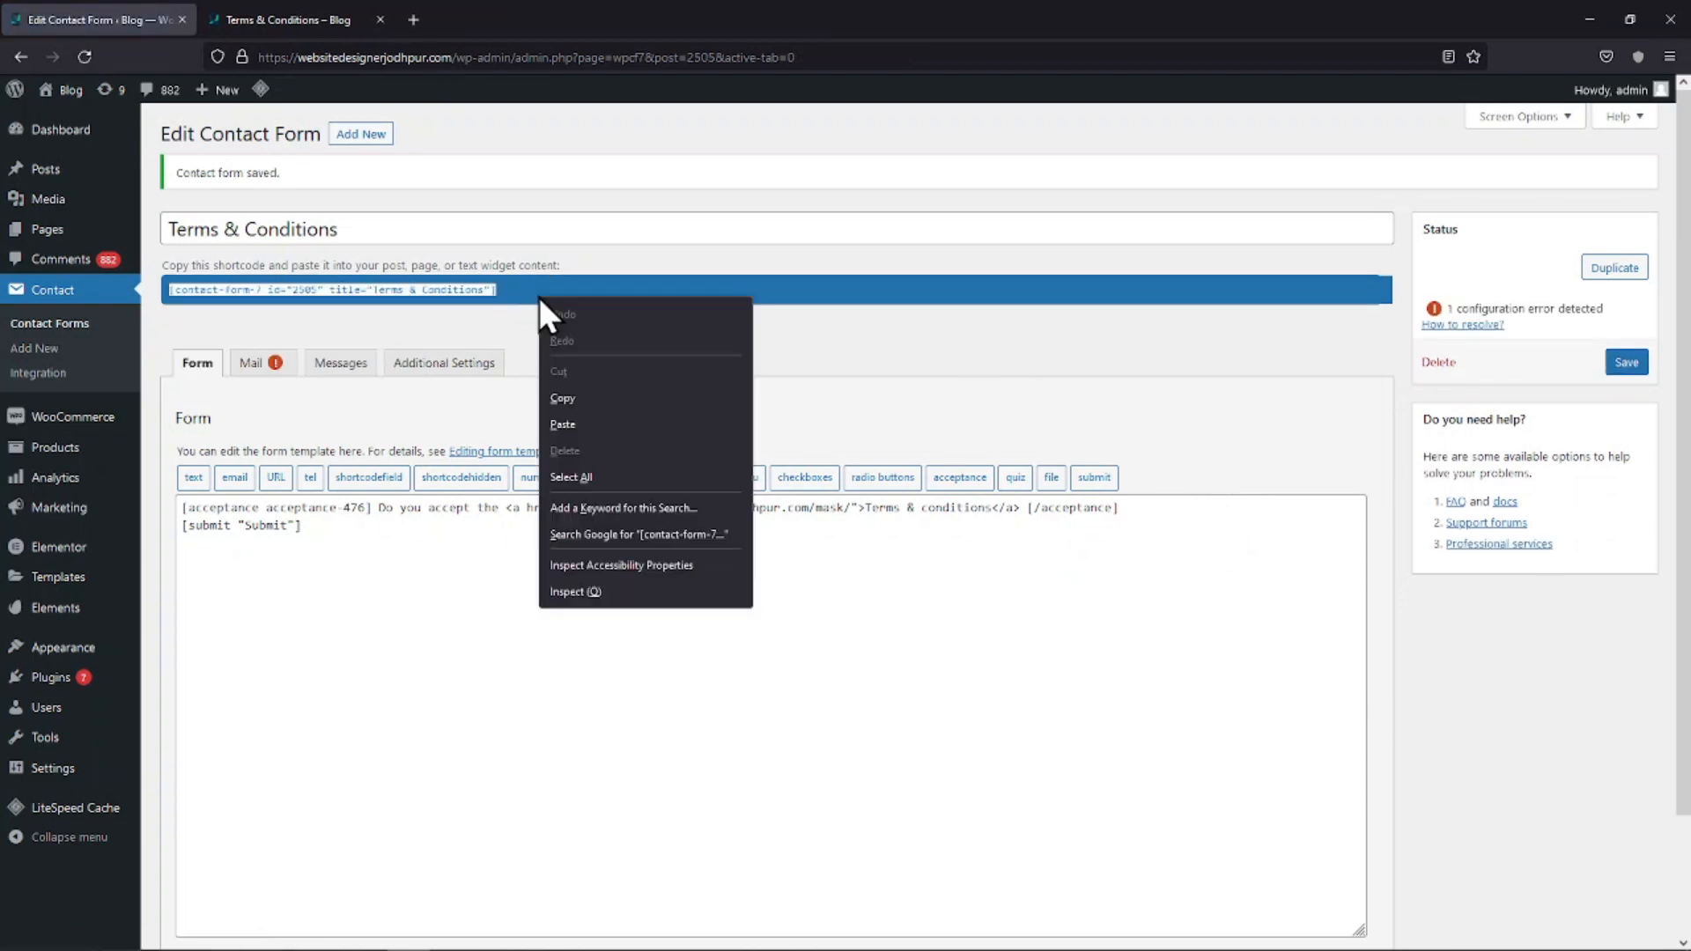
{"action": "left_click", "coordinate": [493, 387]}
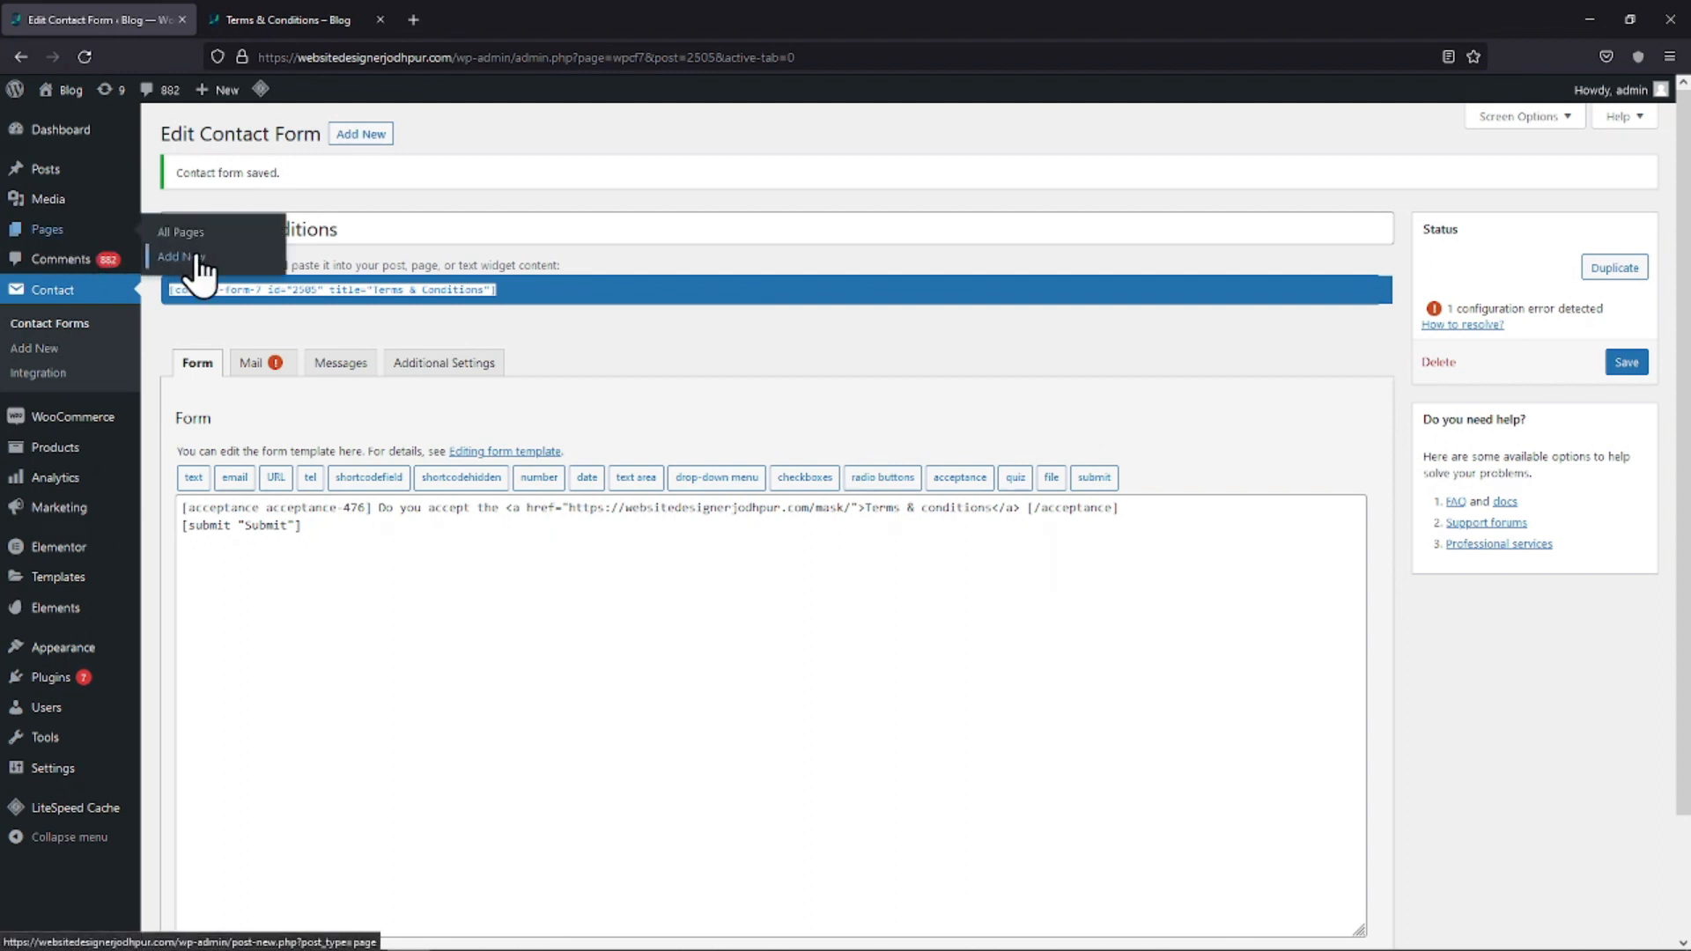
{"action": "left_click", "coordinate": [179, 257]}
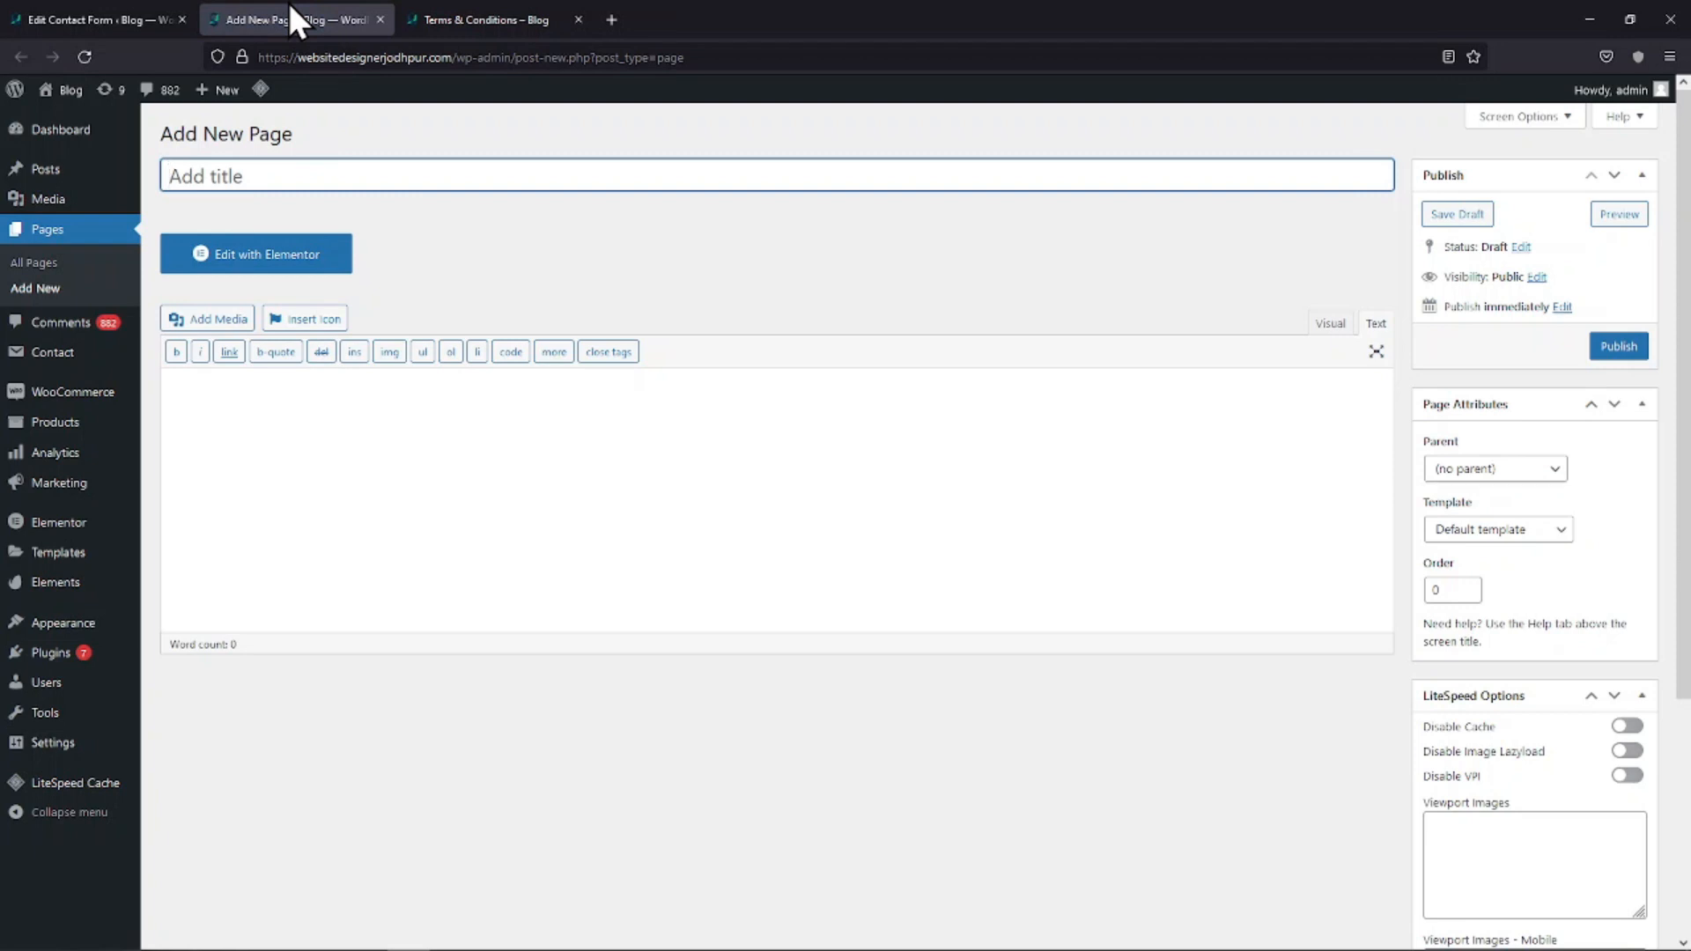
Title the page 'Terms & Conditions' and paste the form shortcode into its content
{"action": "type", "text": "Terms"}
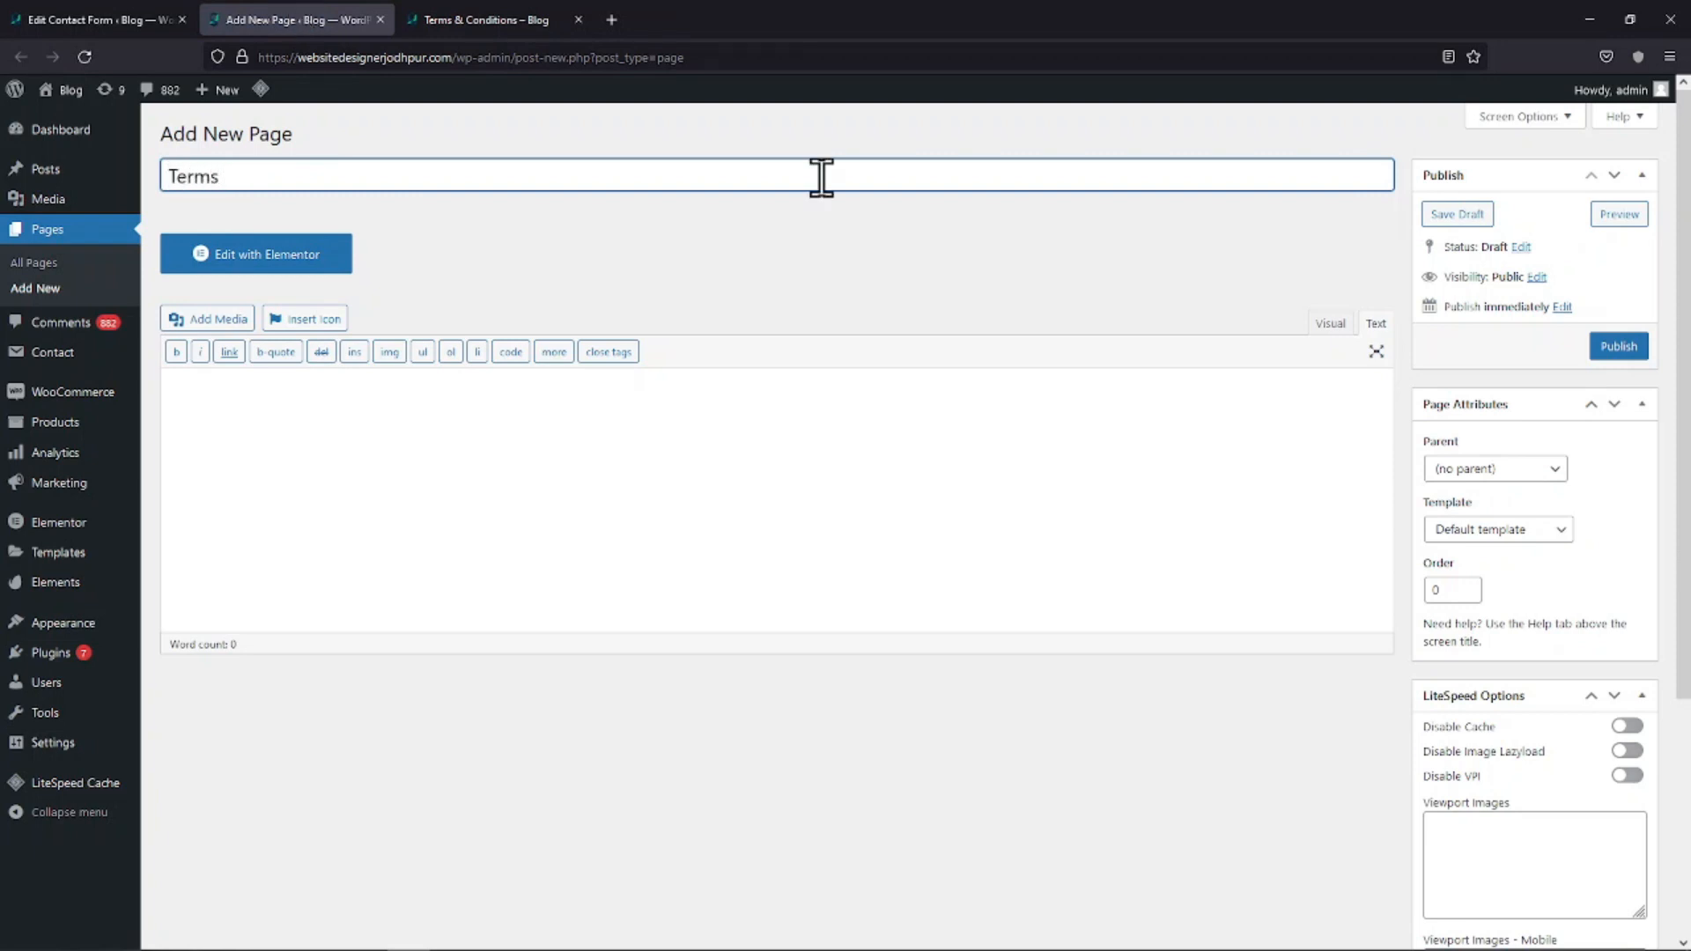
{"action": "type", "text": "& Ci"}
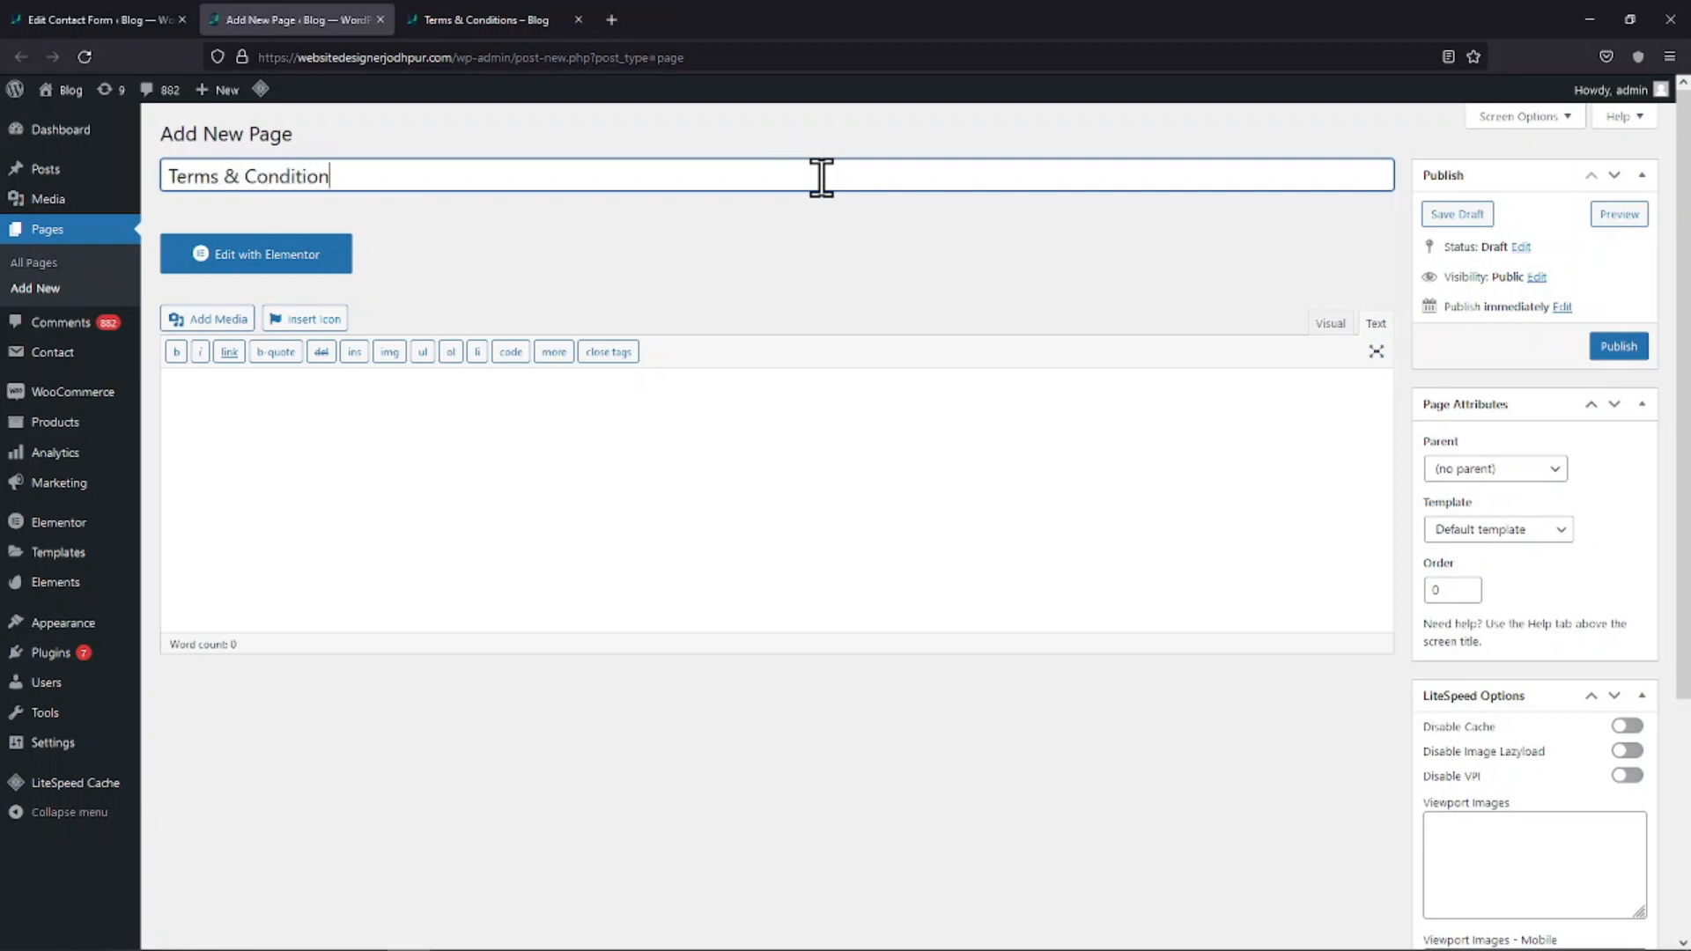
{"action": "right_click", "coordinate": [706, 501]}
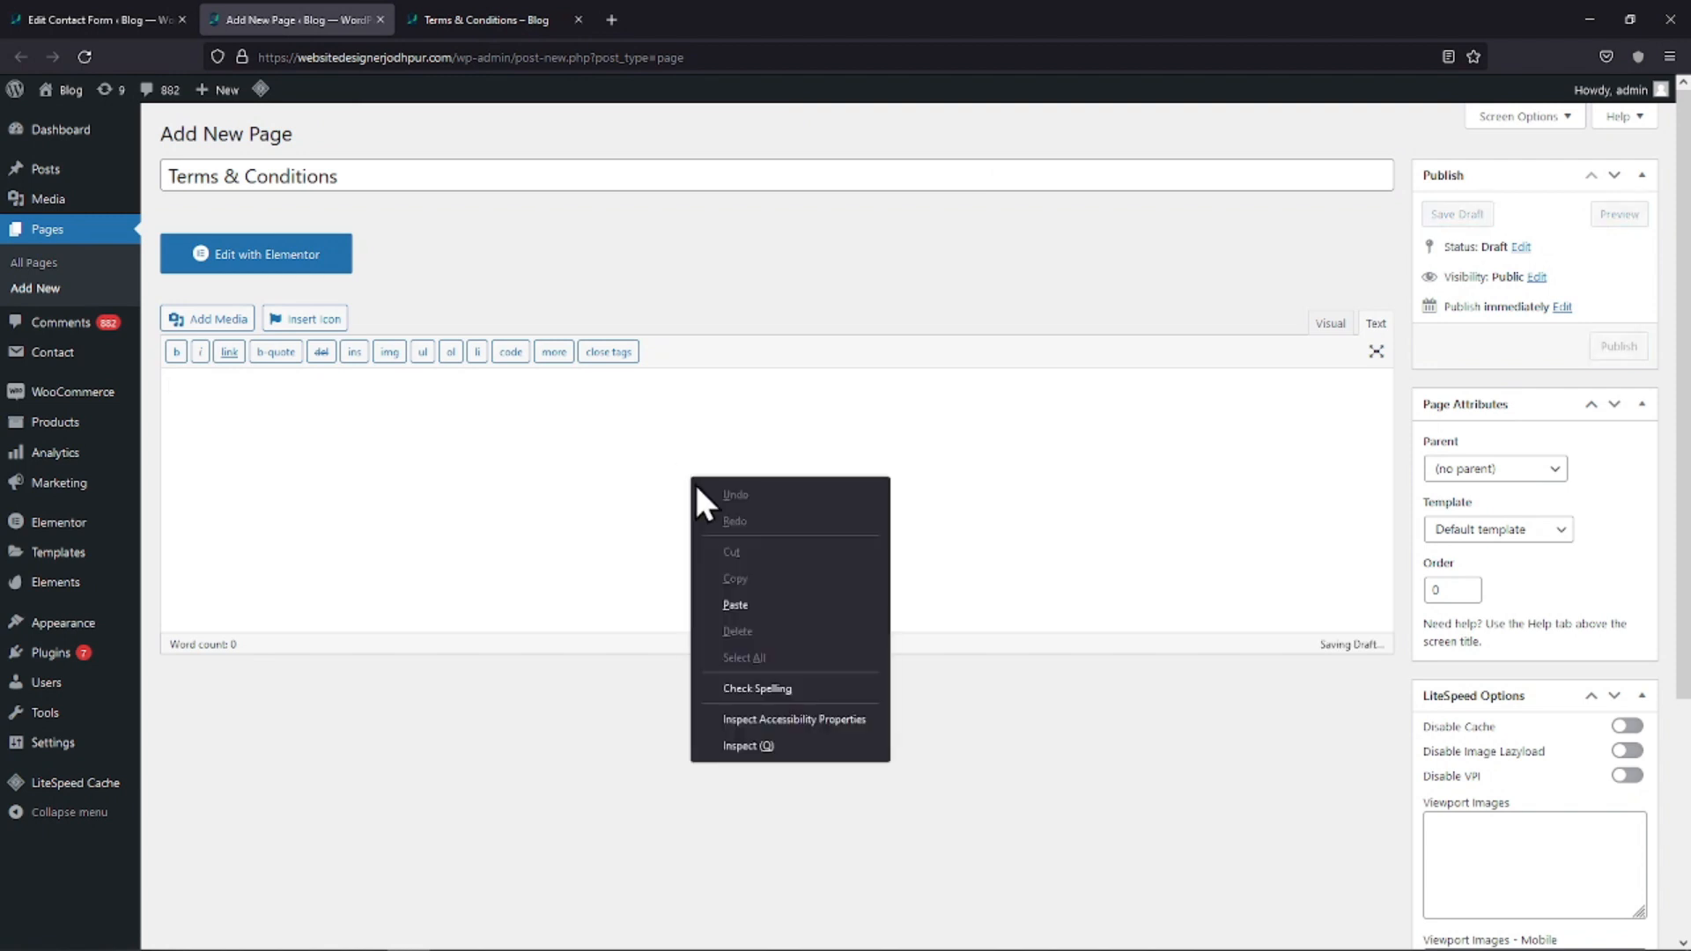
{"action": "left_click", "coordinate": [732, 604]}
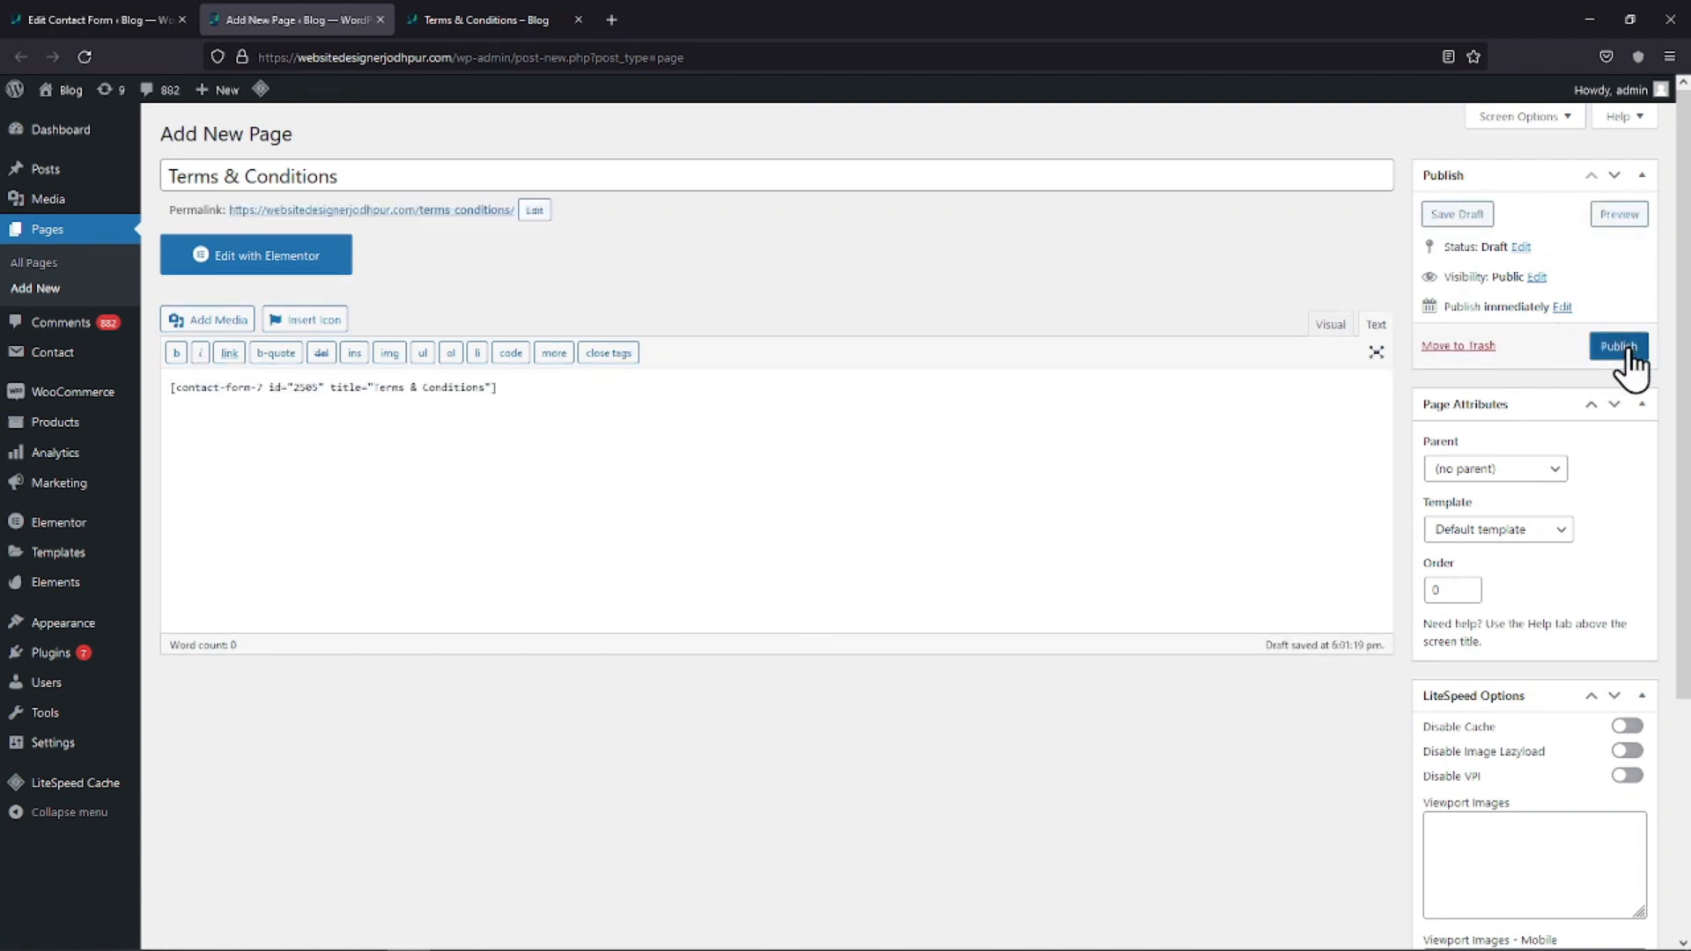
Publish the page and view it on the live site
{"action": "left_click", "coordinate": [1617, 347]}
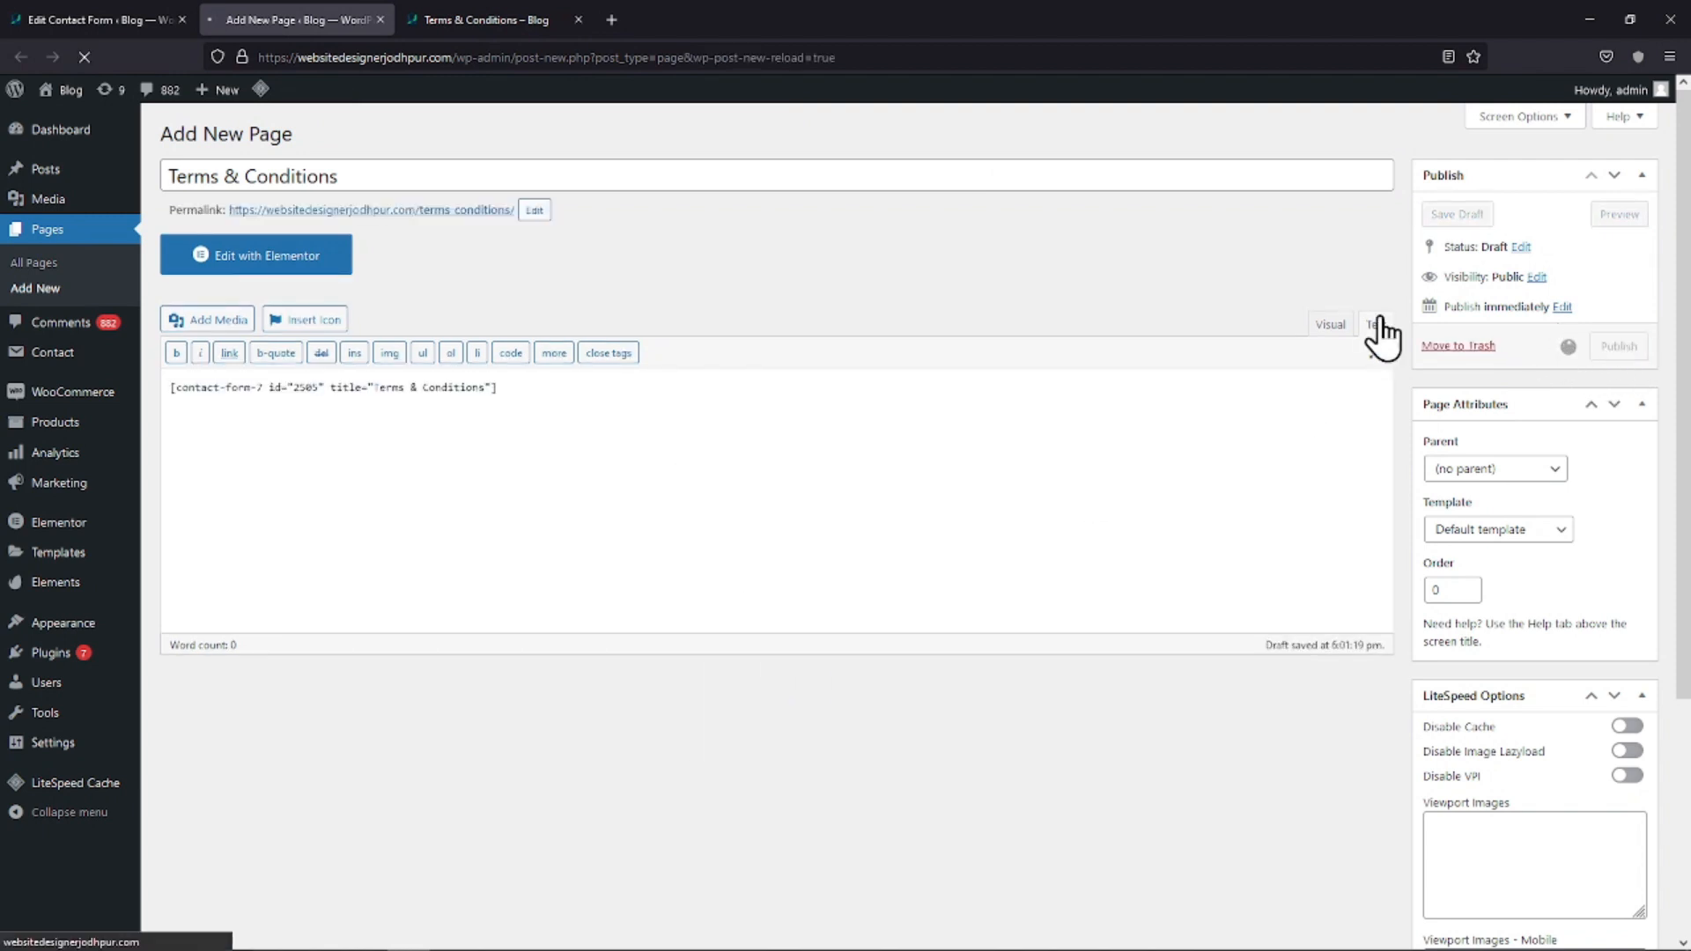
{"action": "left_click", "coordinate": [1617, 347]}
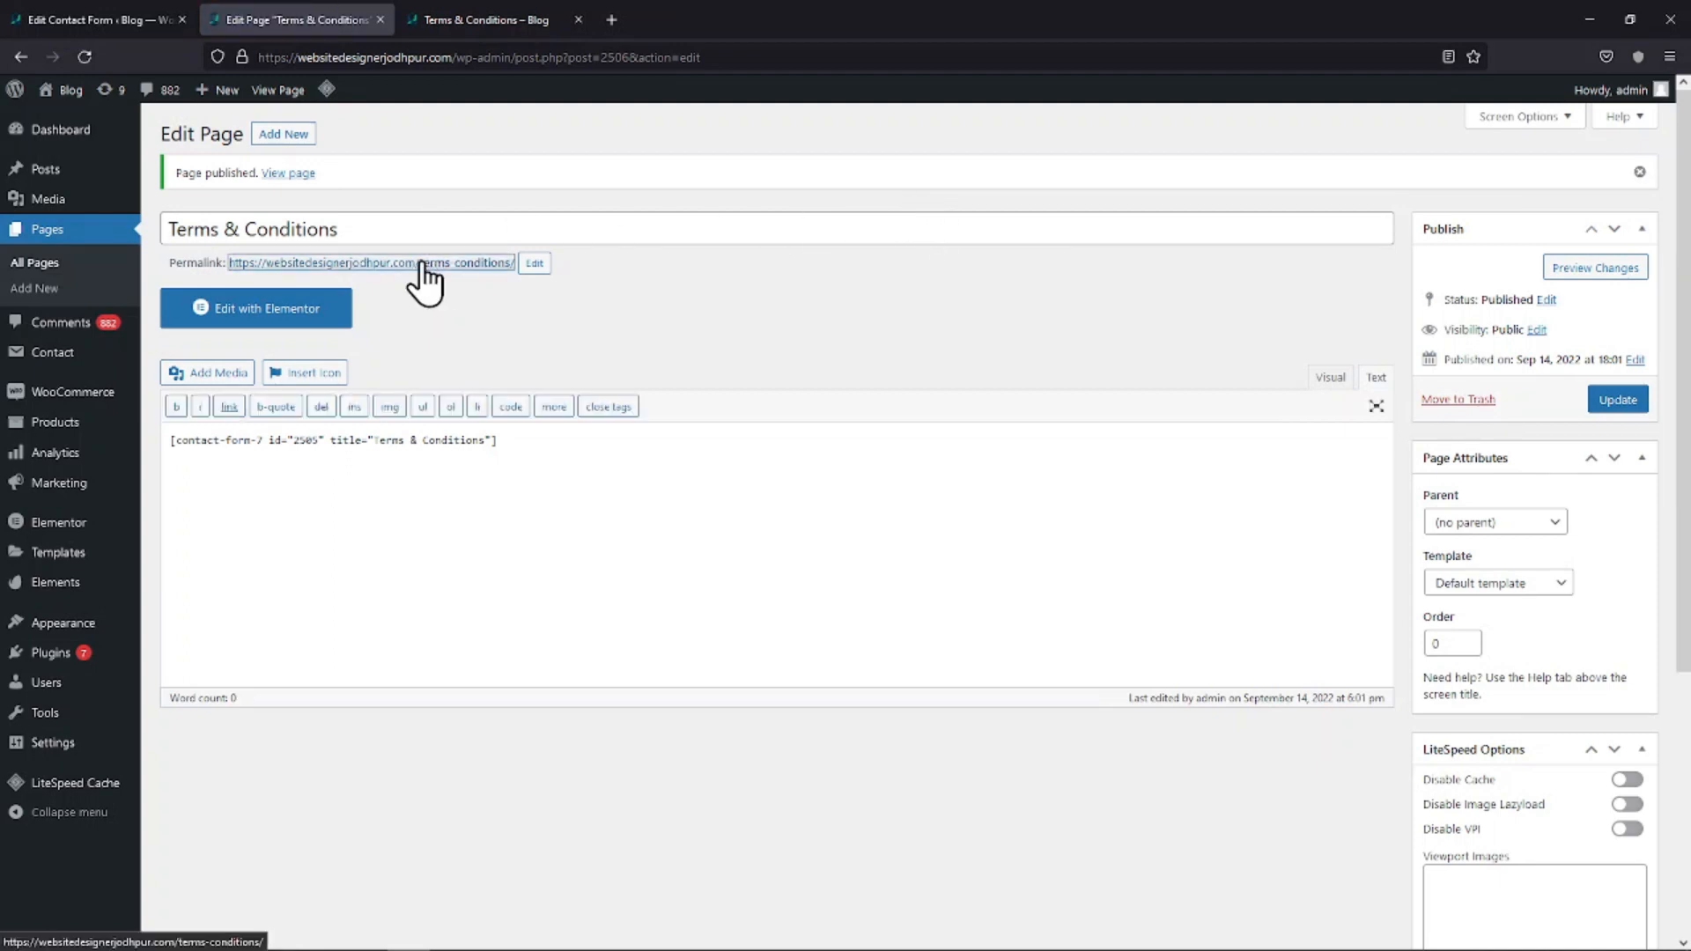
{"action": "left_click", "coordinate": [372, 262]}
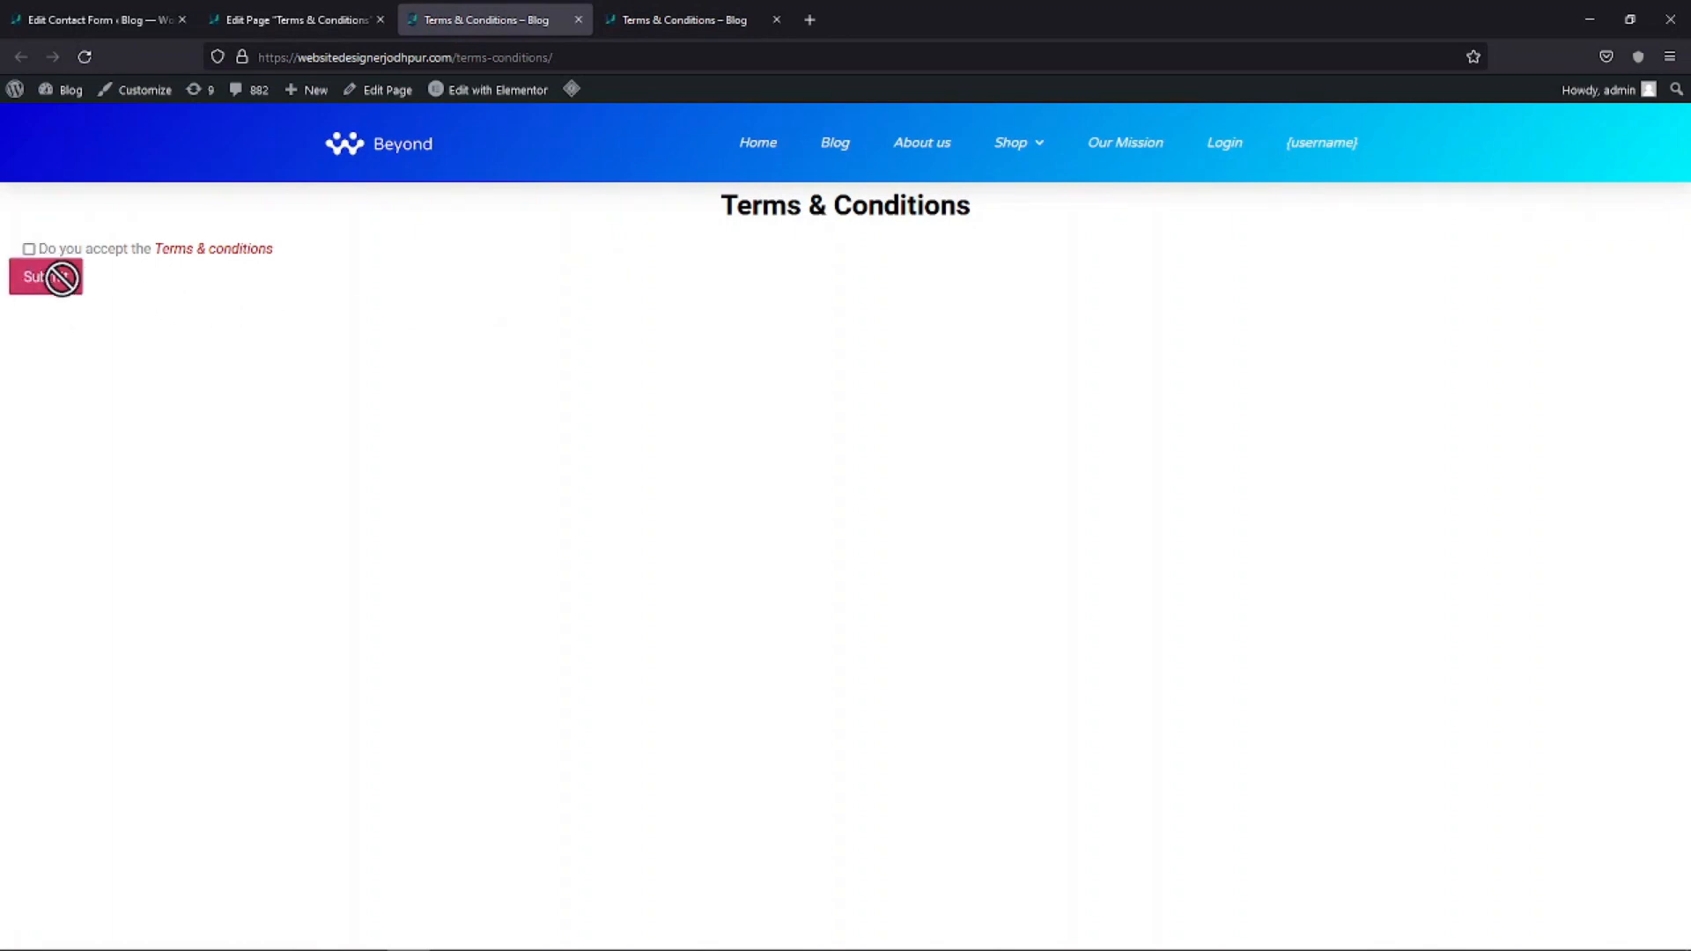
Tick the acceptance checkbox on the live form, submit, and tick it again
{"action": "left_click", "coordinate": [28, 248]}
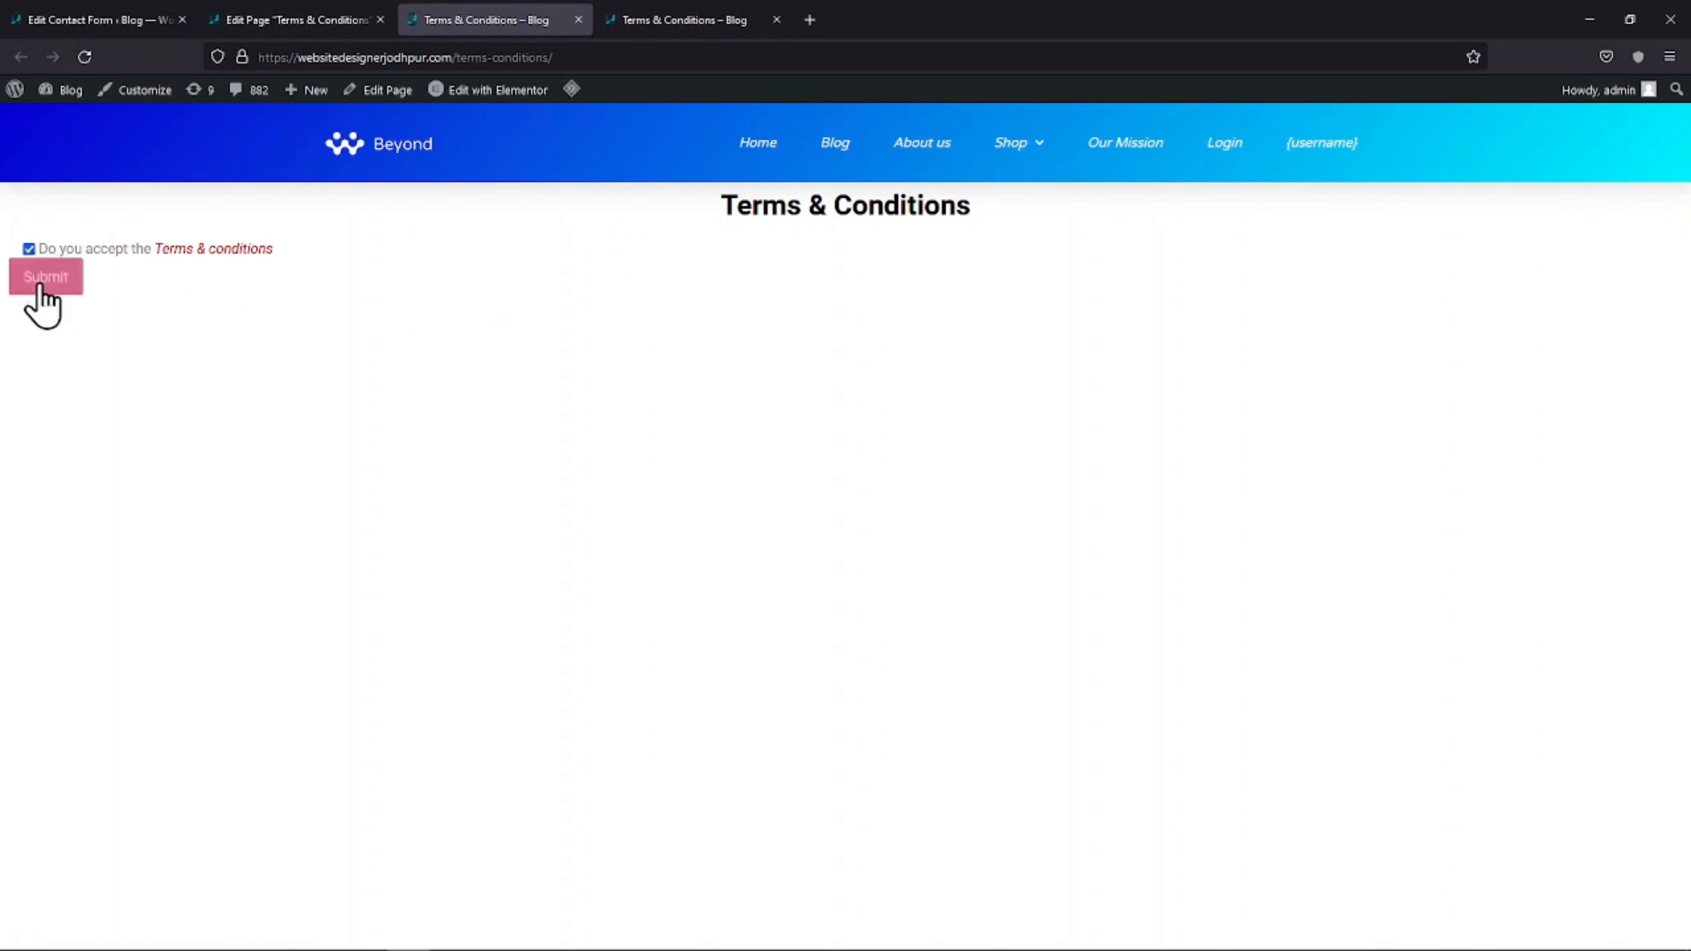
{"action": "left_click", "coordinate": [30, 248]}
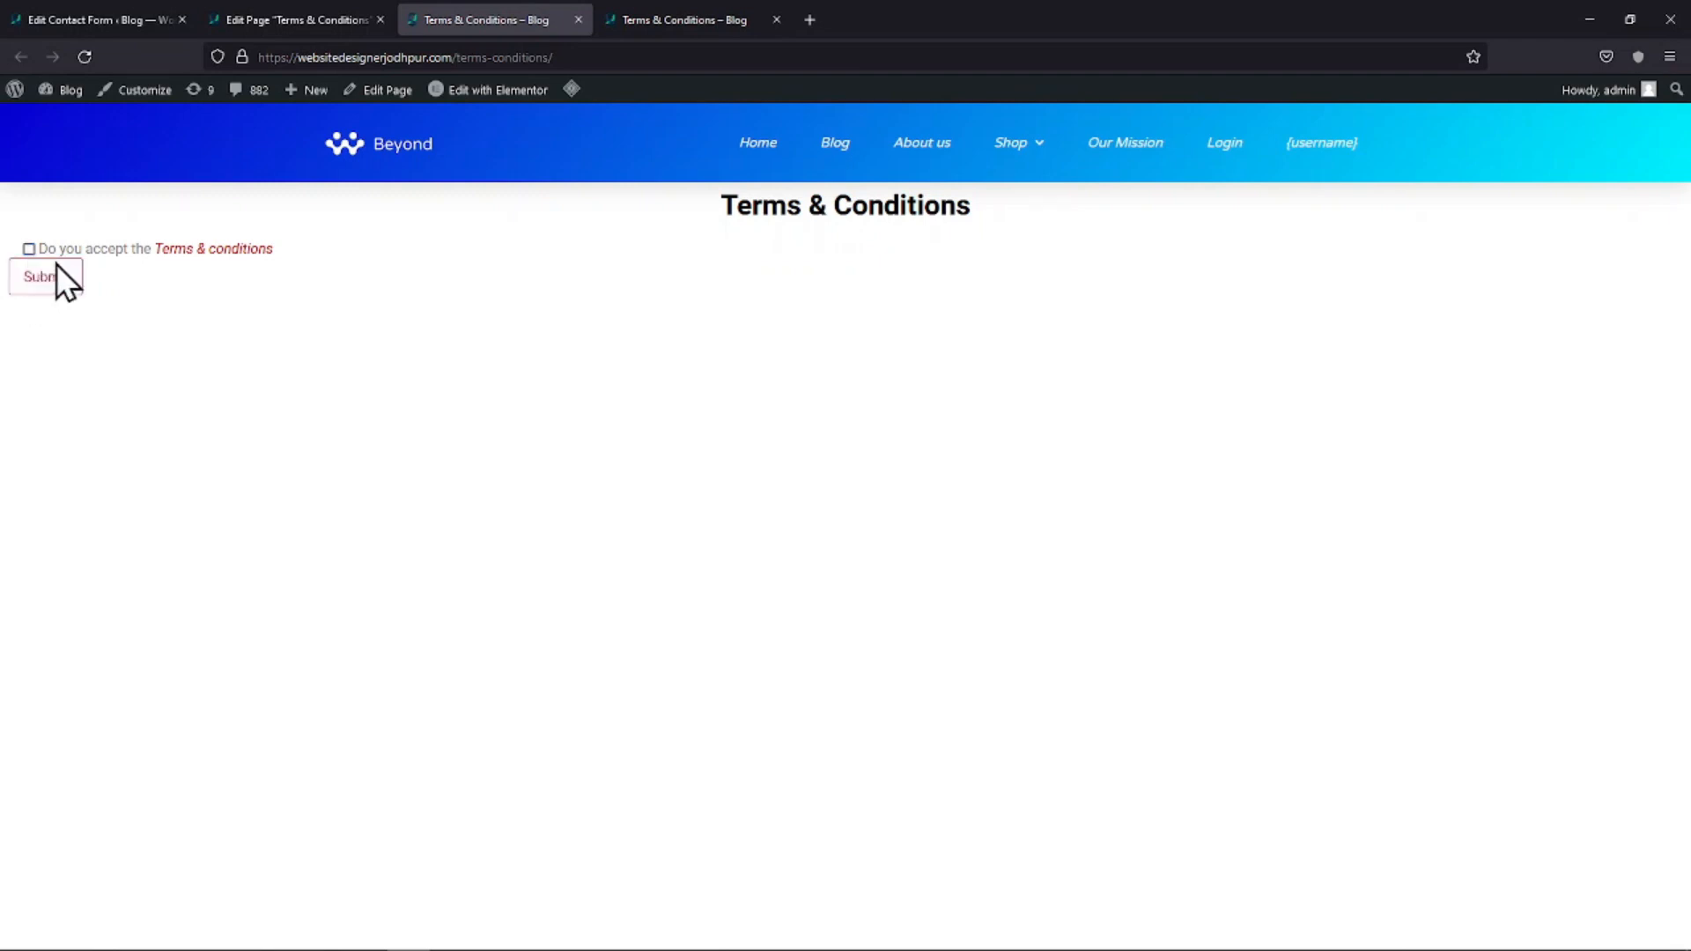
{"action": "left_click", "coordinate": [30, 248]}
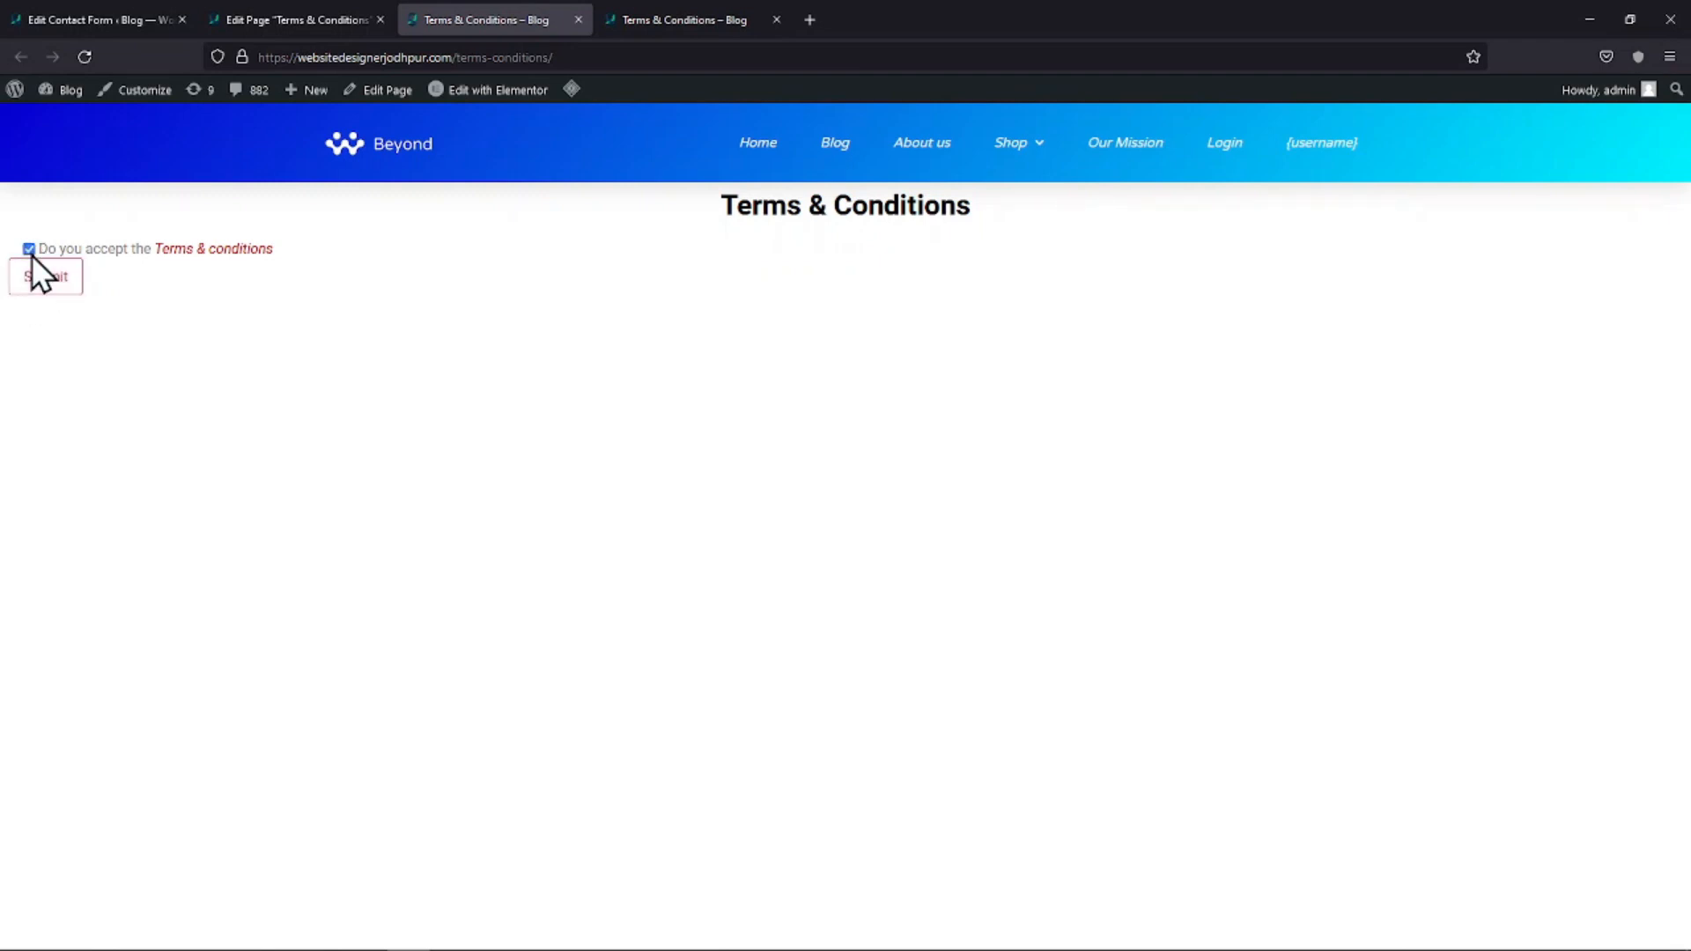